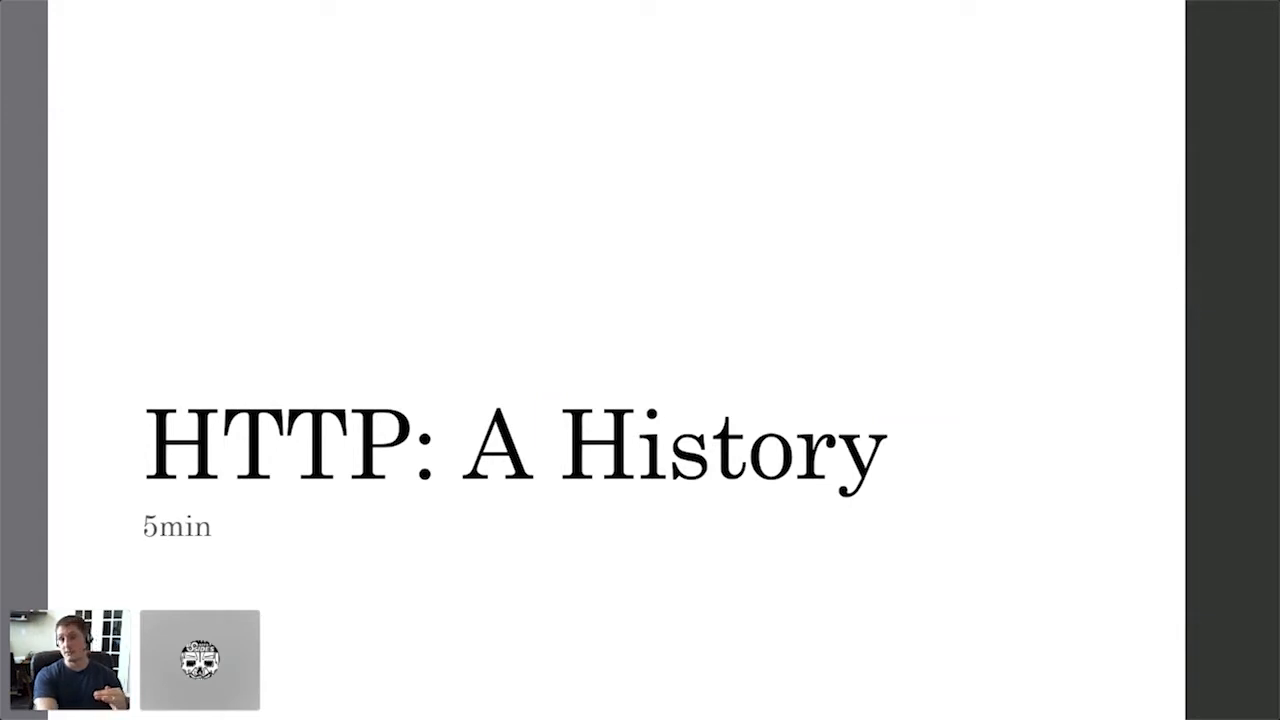
Step: Advance from the HTTP: A History title to the HTTP v0.9 slide
key(Right)
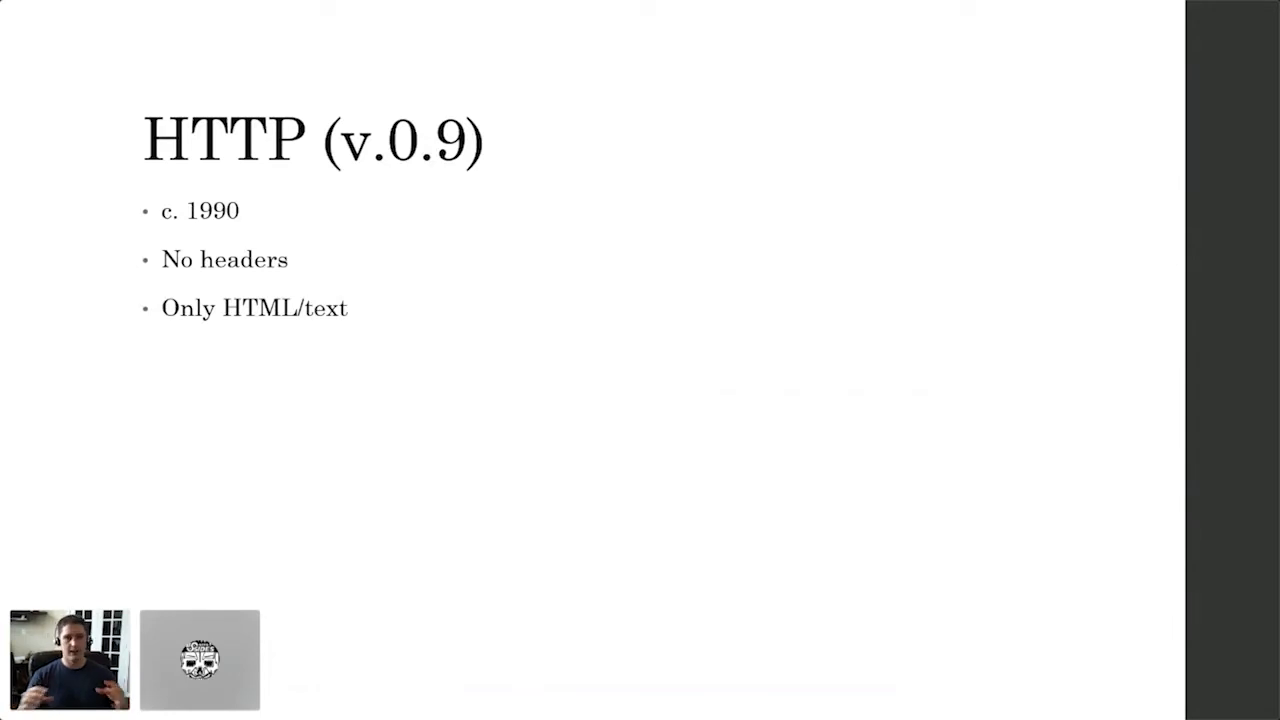
Step: Advance to the HTTP v1.0 slide covering RFC 1945, headers and status codes
key(Right)
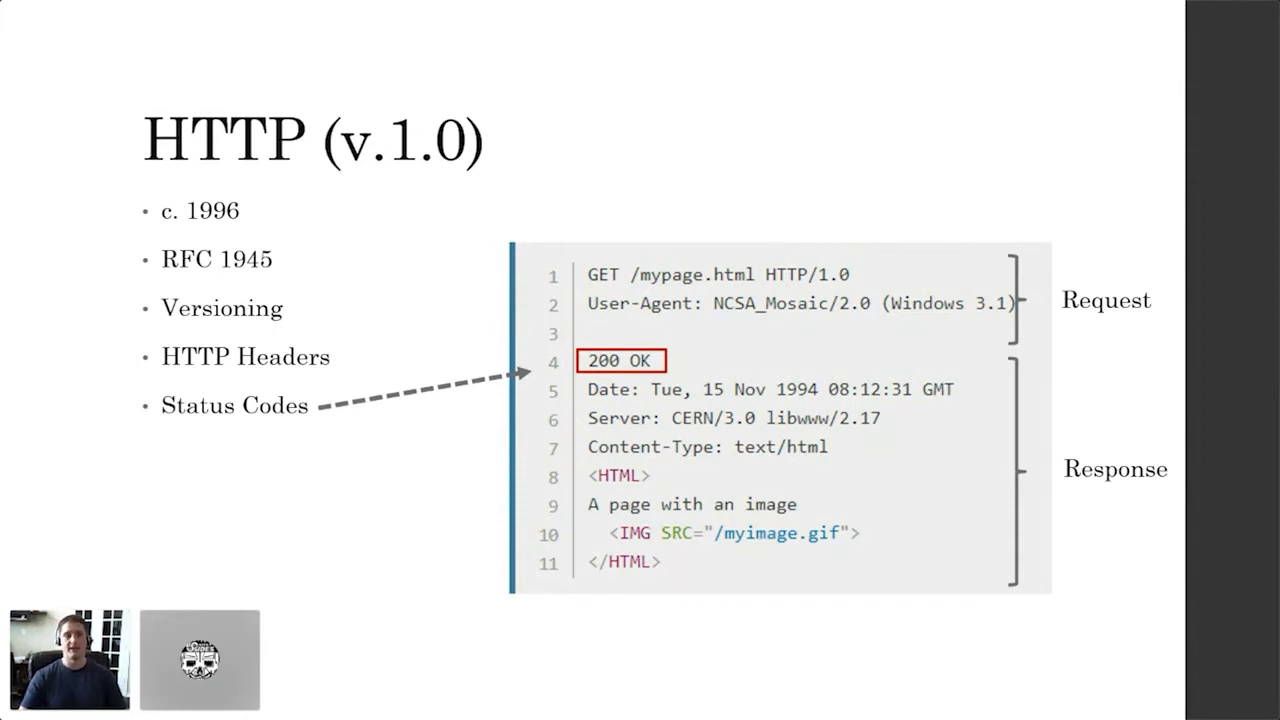
Step: Advance to the HTTP v1.1 slide on connection re-use, pipelining and chunked encoding
key(Right)
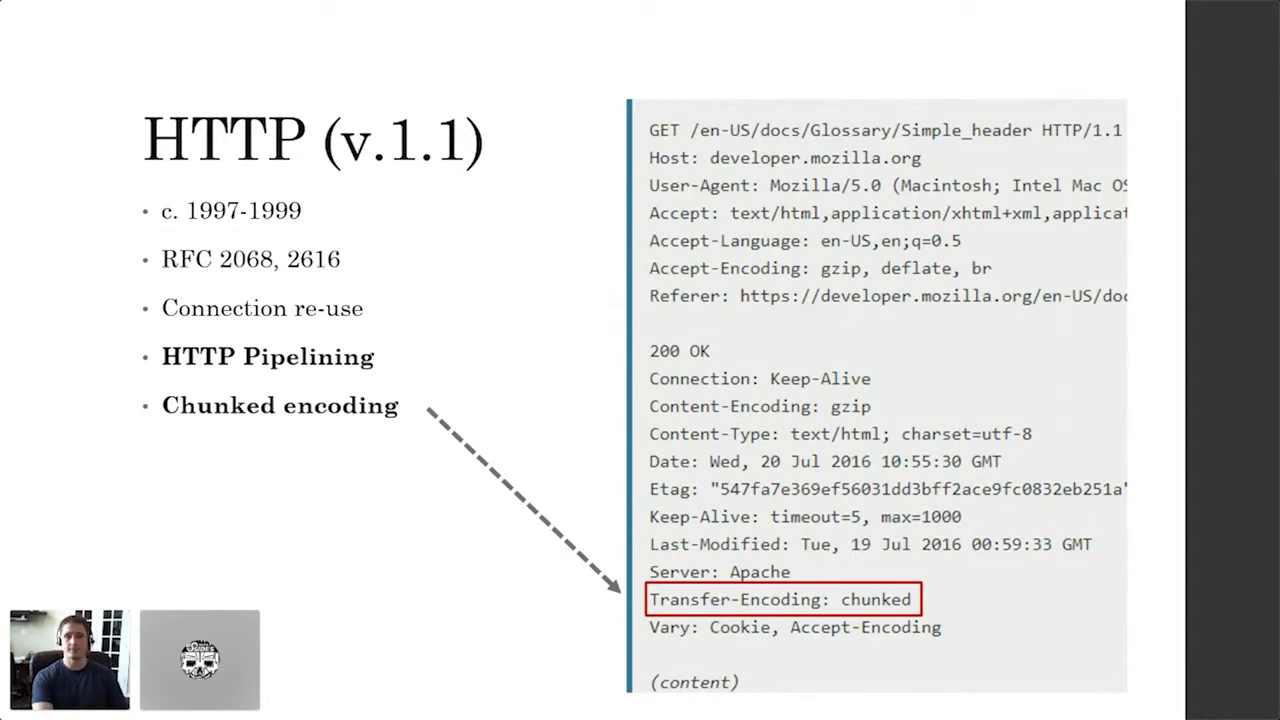
Step: Advance to the HTTPS, v2.0, v3.0 overview slide
key(Right)
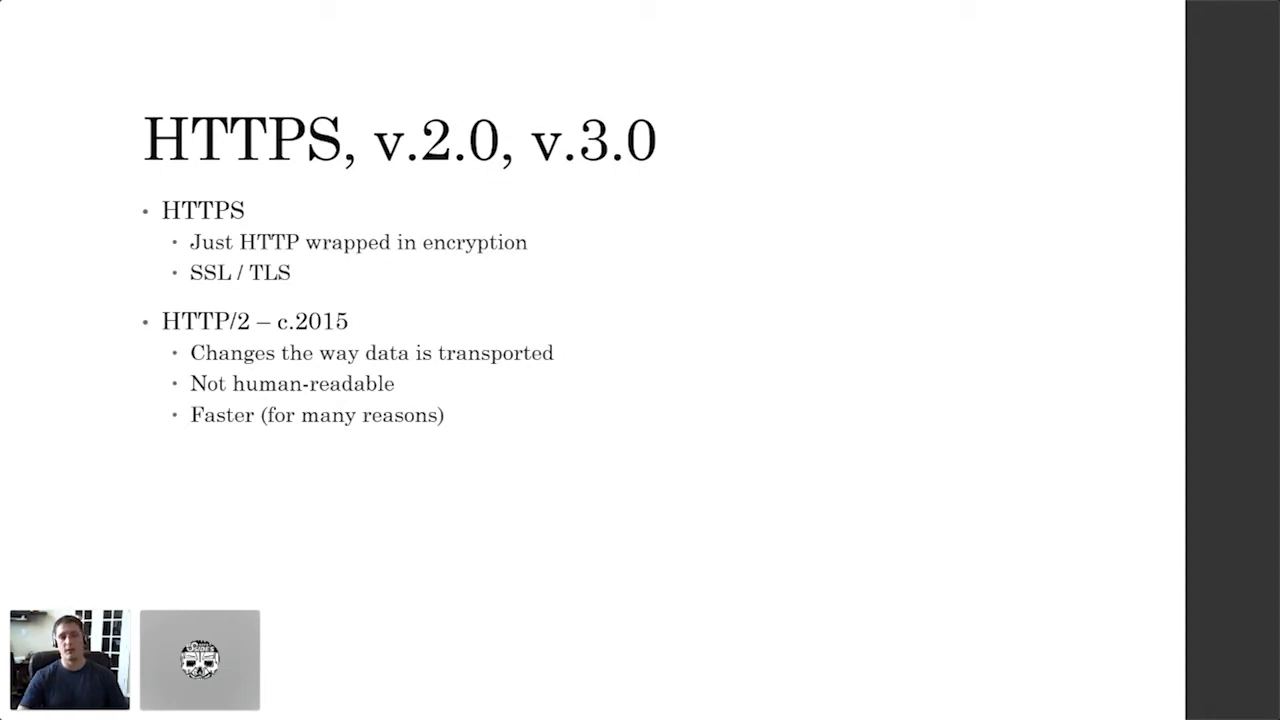
key(Right)
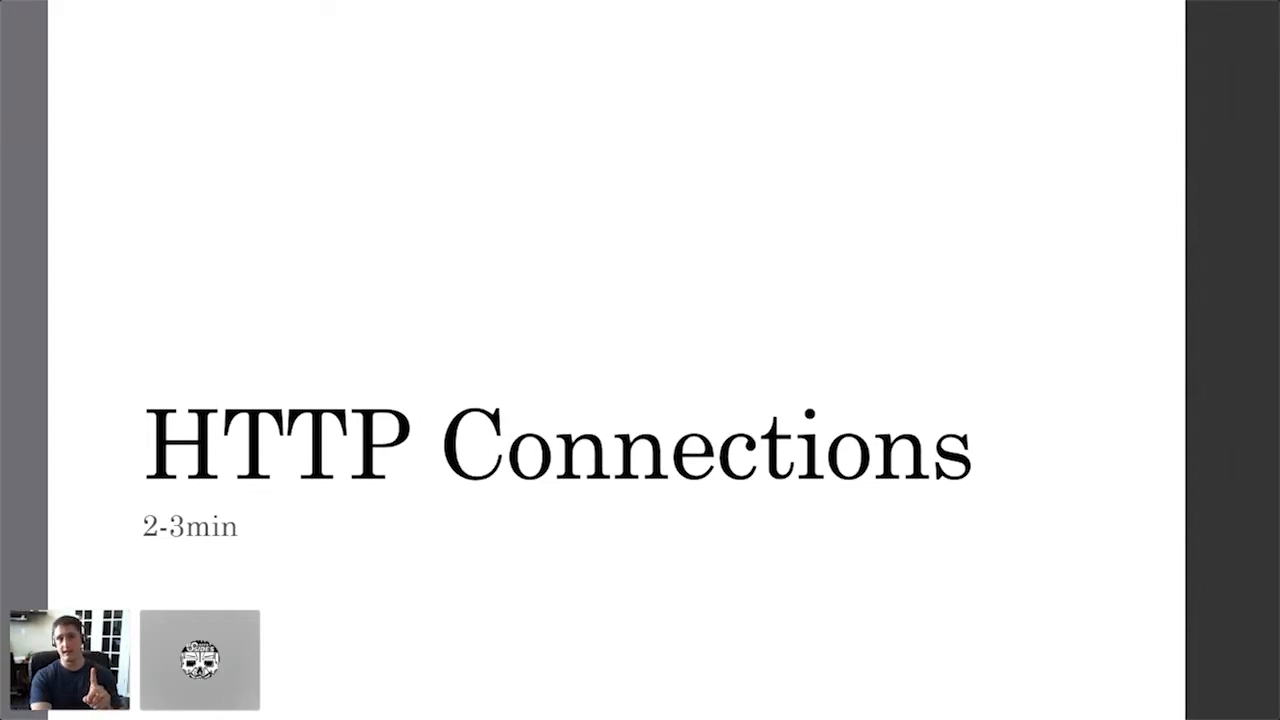
Step: Advance past the TCP Connection Re-Use slide to the HTTP Pipelining diagram
key(Right)
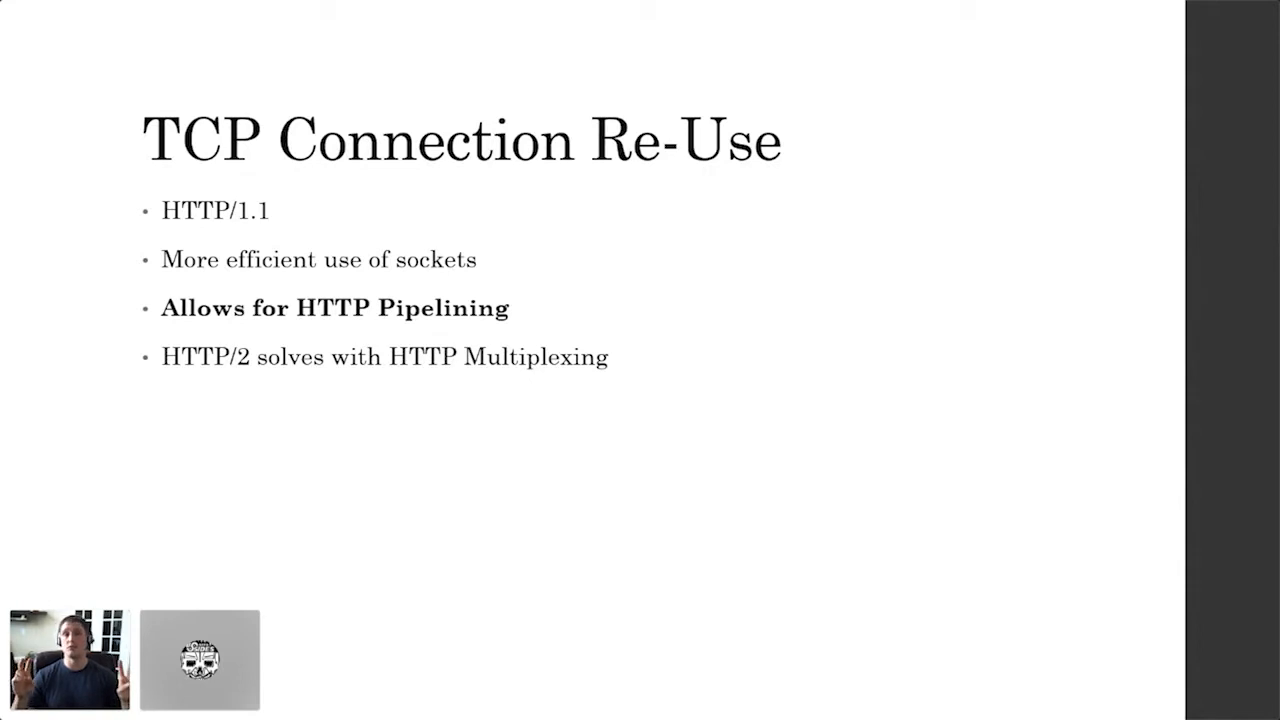
key(right)
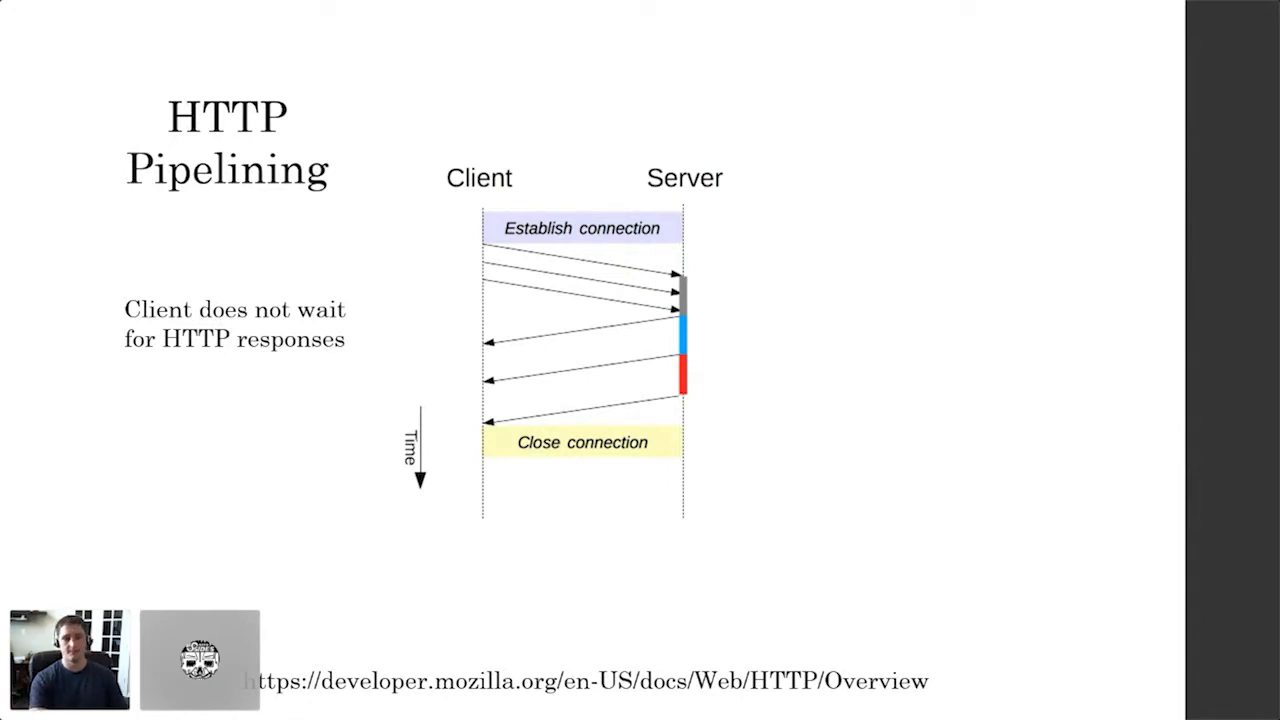
Step: Advance past the HTTP Architecture title to the Transferring HTTP Messages title slide
key(right)
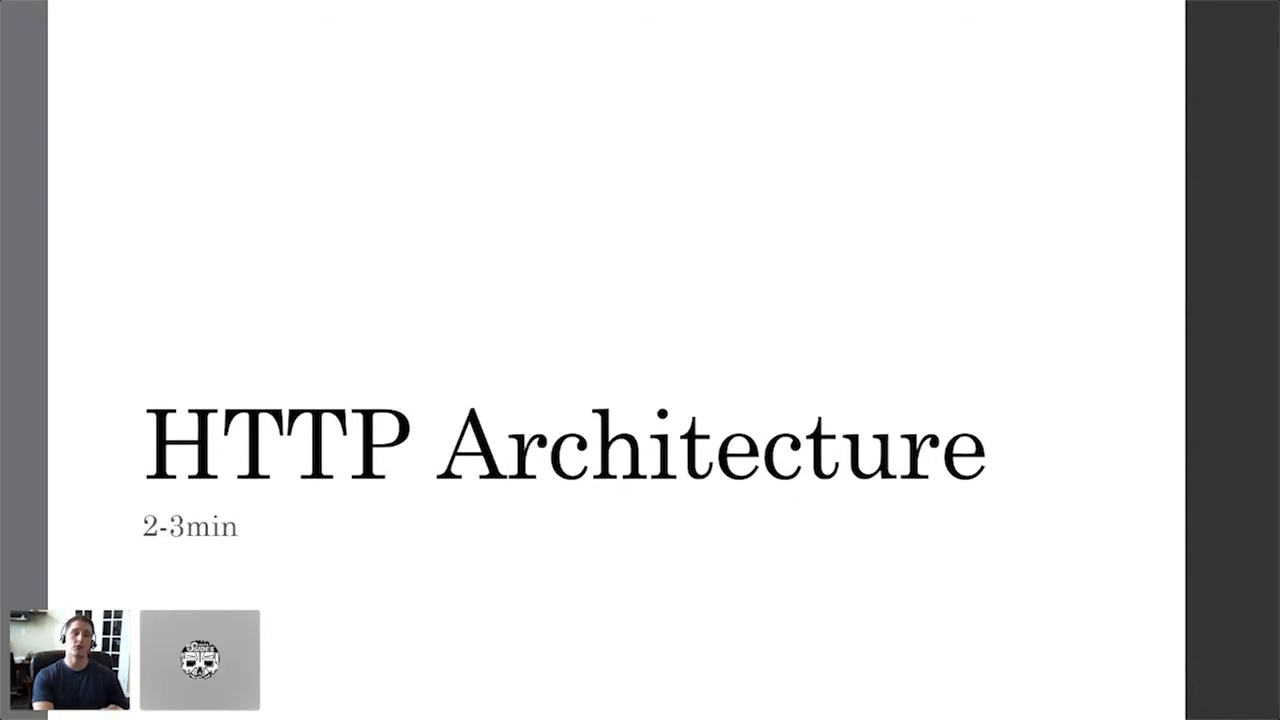
key(Right)
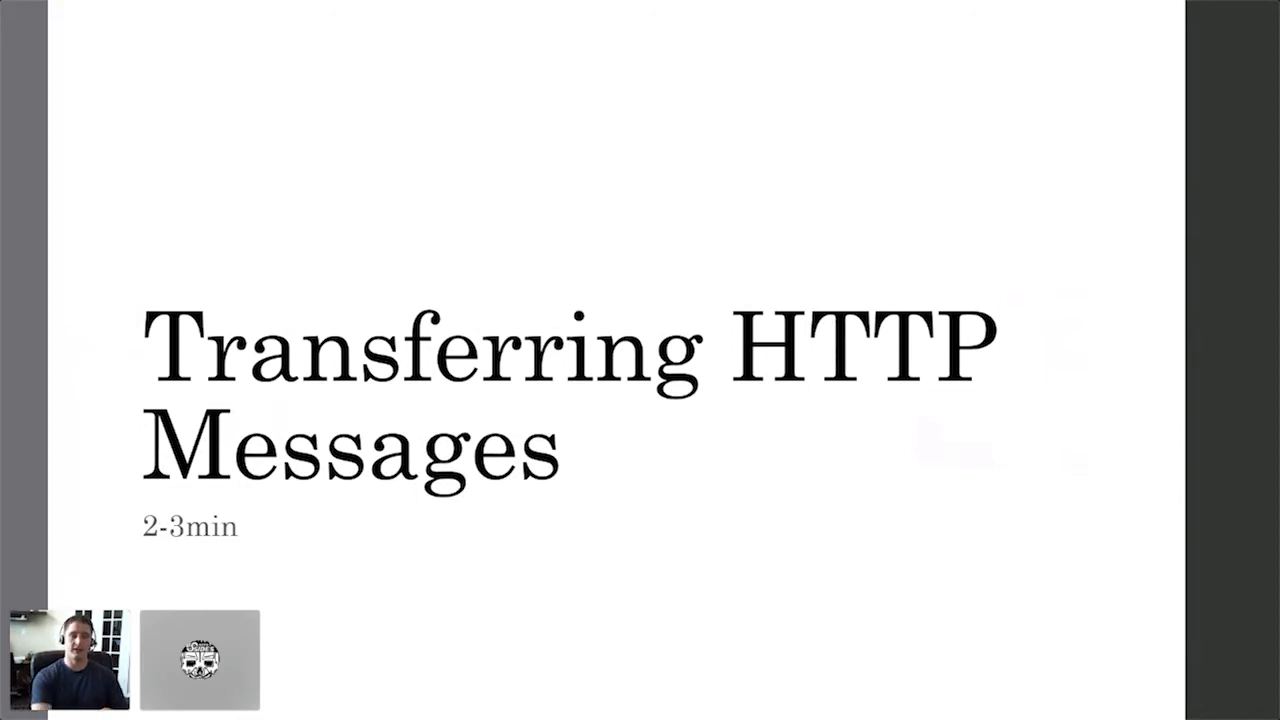
key(Right)
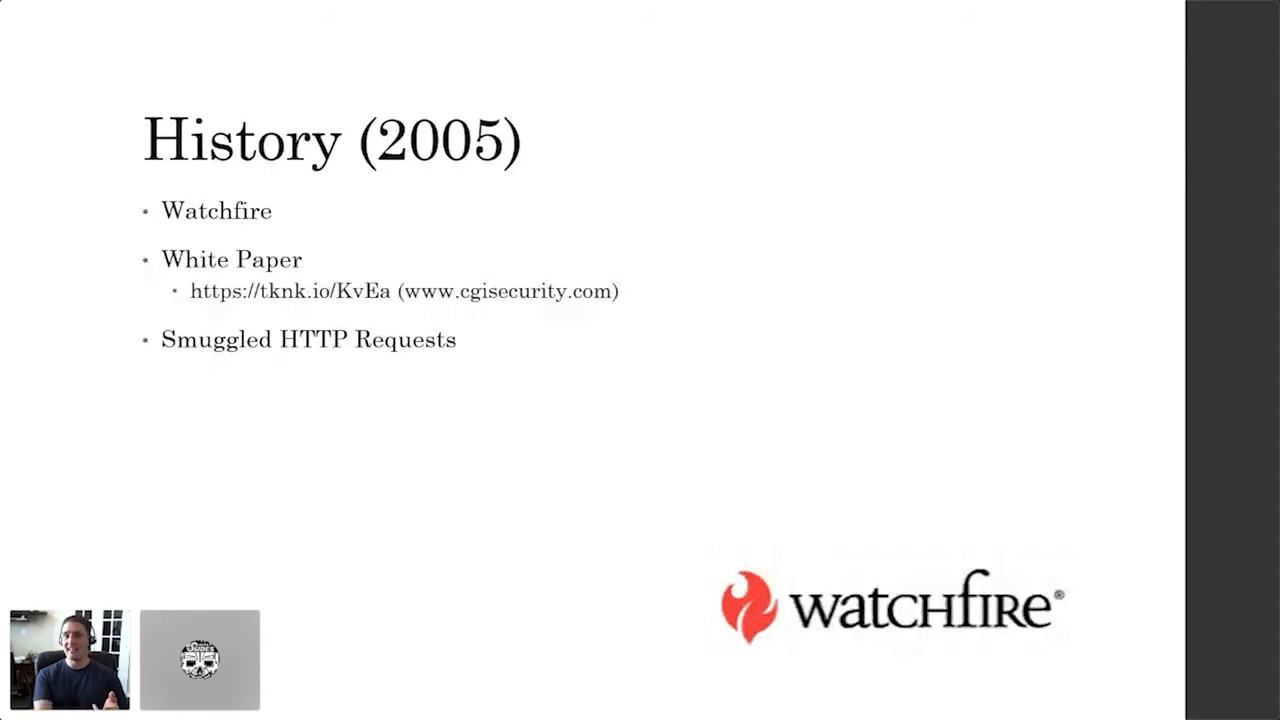
Step: Finish the Watchfire 2005 history slide and advance to History (2016)
key(Right)
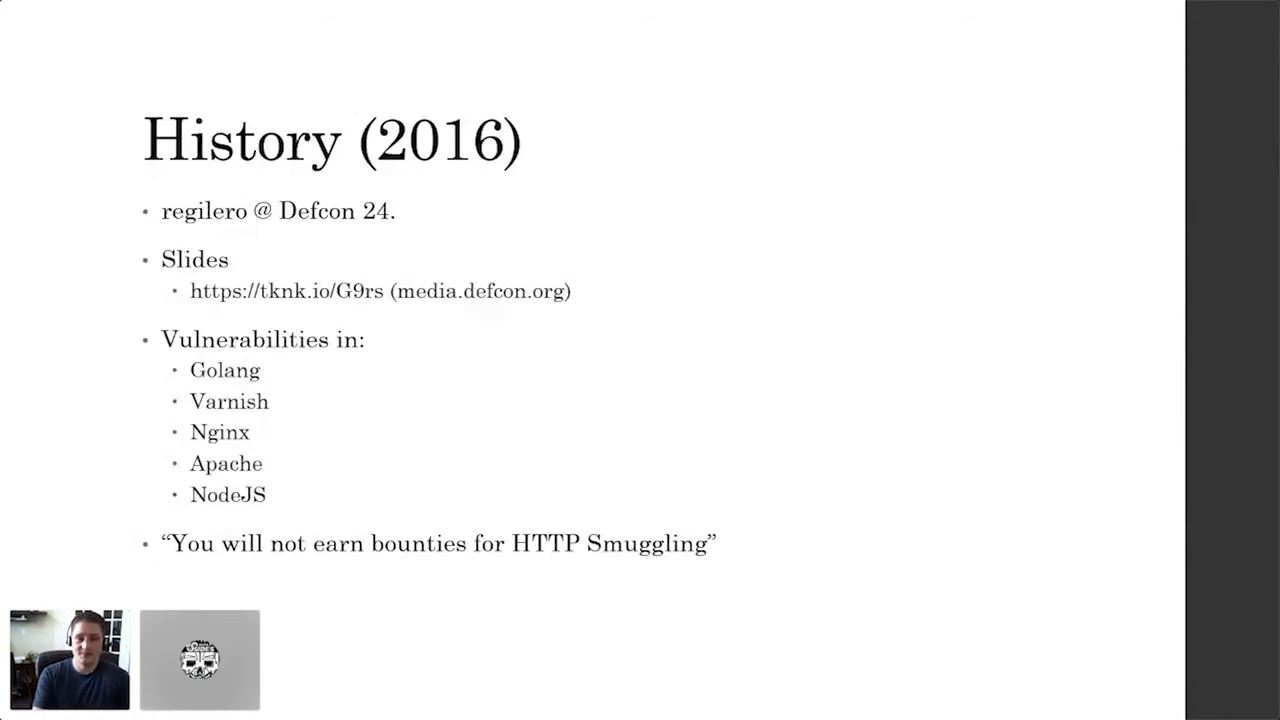
Step: Advance past regilero's Defcon 24 slide to the History (2019) slide
key(Right)
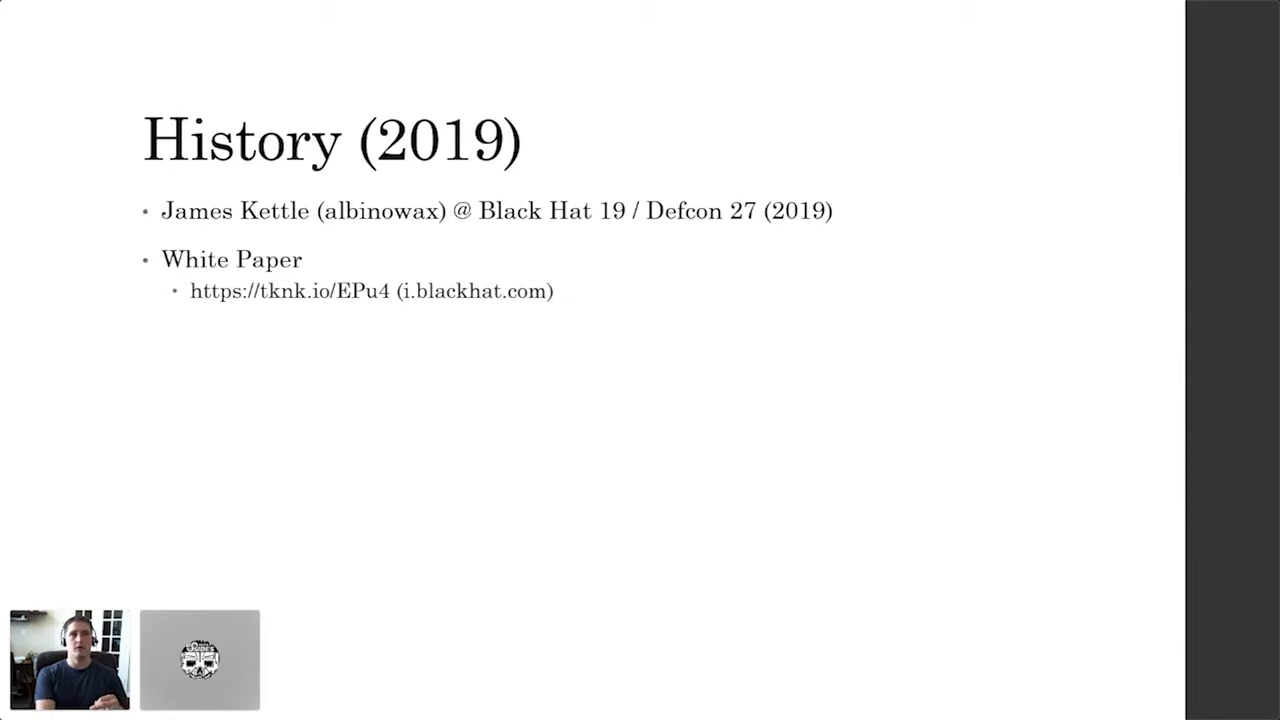
Step: Reveal the weaponization, detection and $80k bug bounty bullets on History (2019)
key(right)
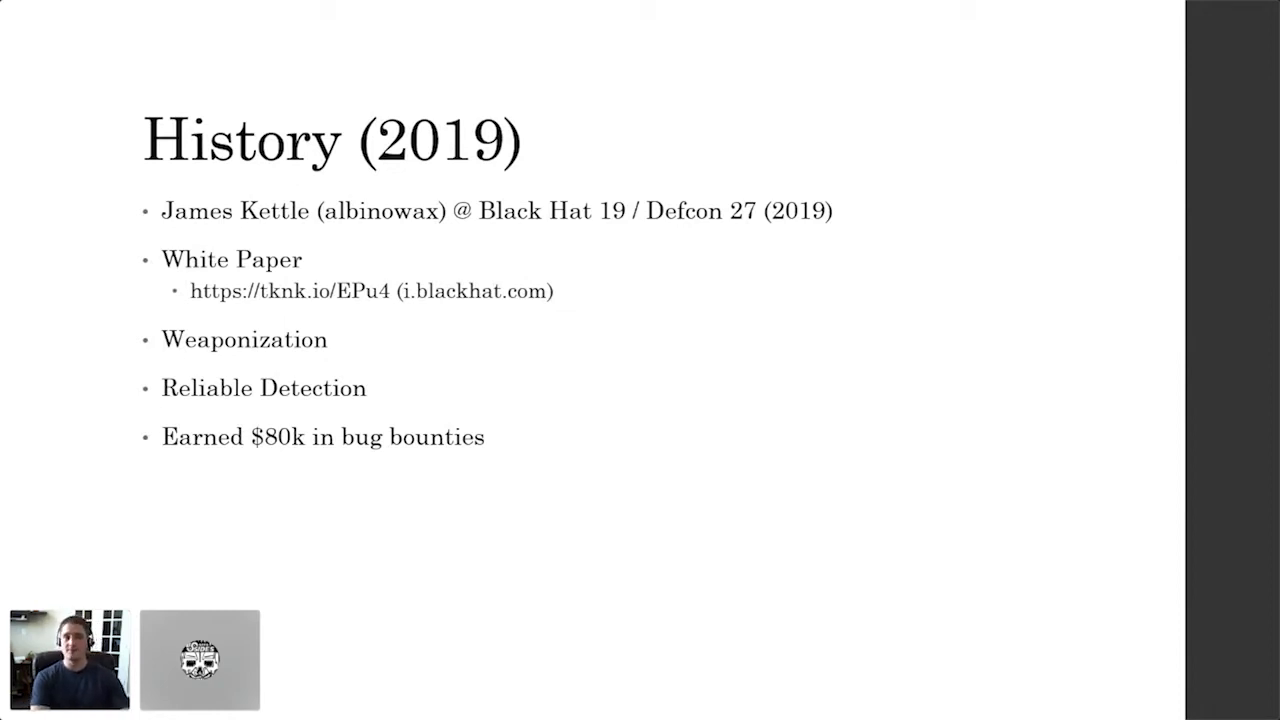
Step: Advance from the History (2019) slide to the Example: SunONE smuggling diagram
key(Right)
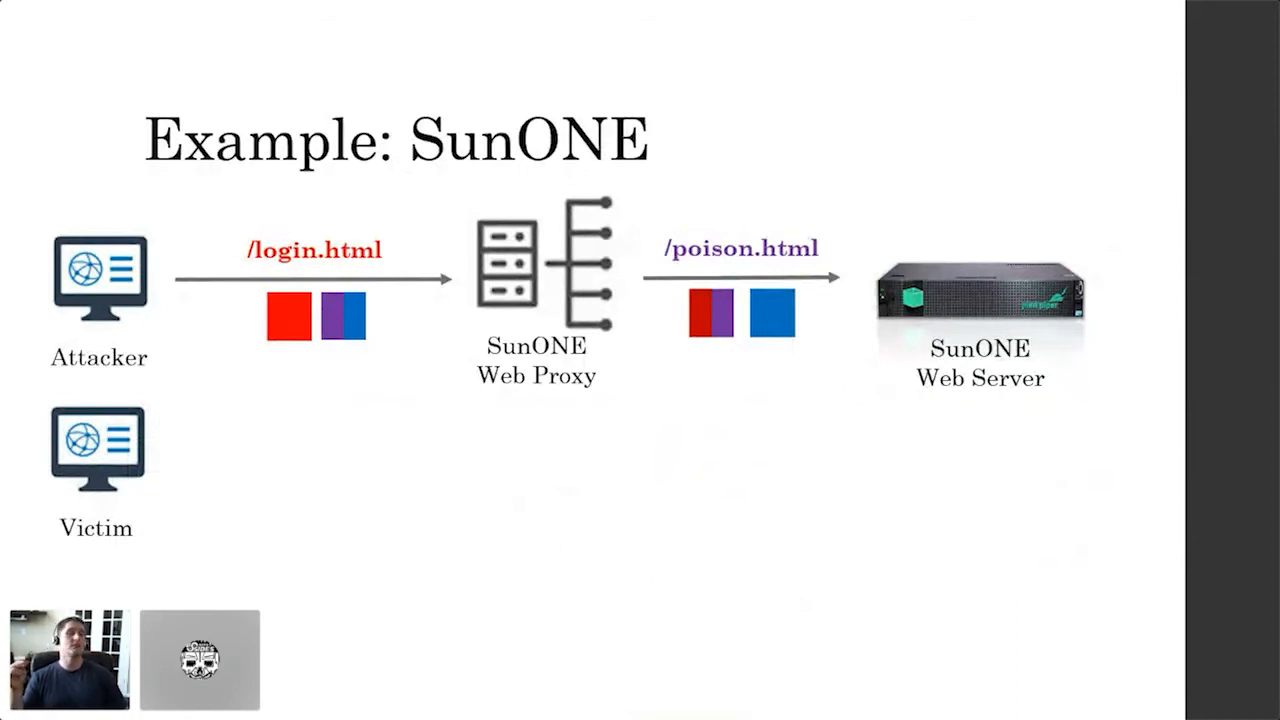
Step: Move past the SunONE /login.html-to-/poison.html example to the CL.CL slide
key(Right)
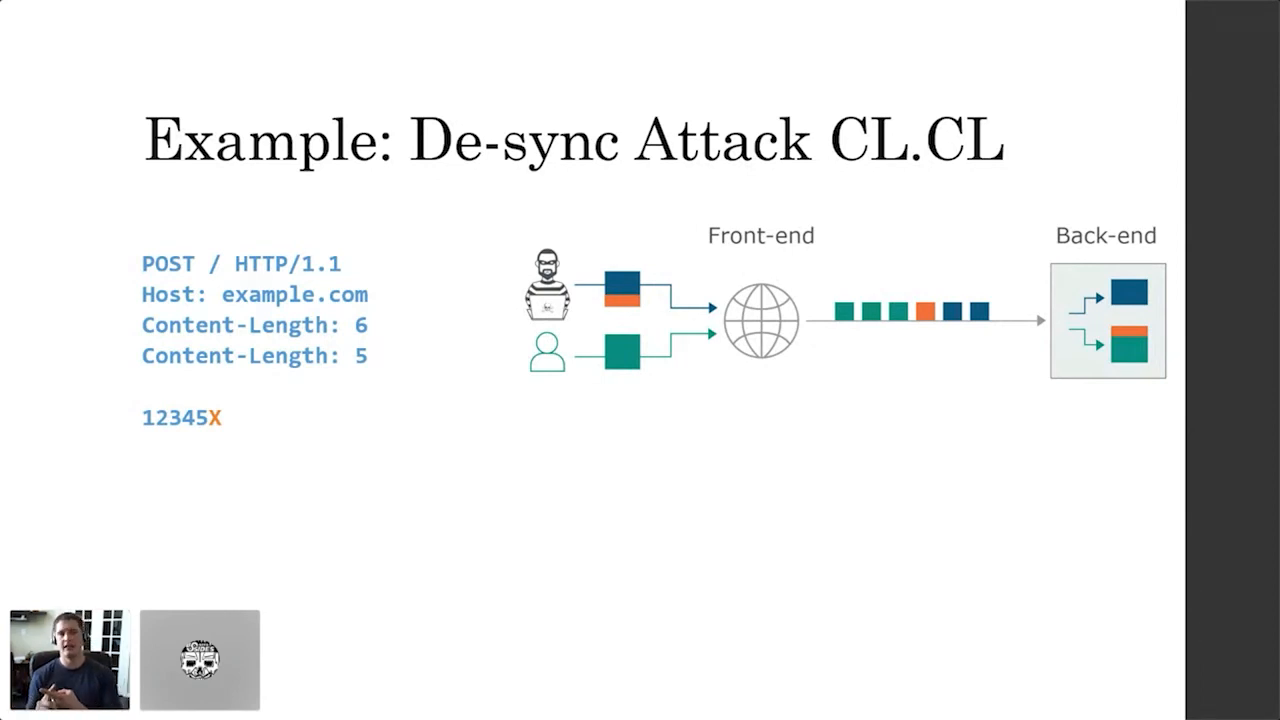
Step: Advance from the CL.CL de-sync example to the Practical Exploitation title slide
key(right)
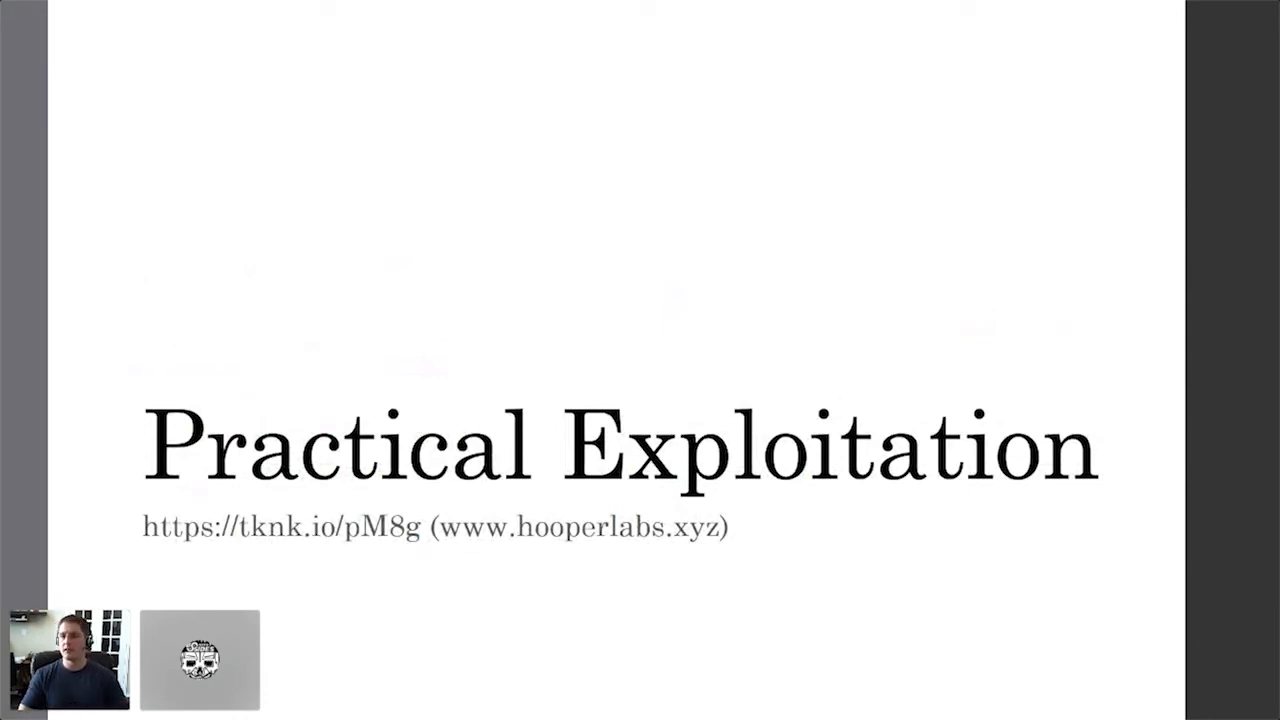
key(Right)
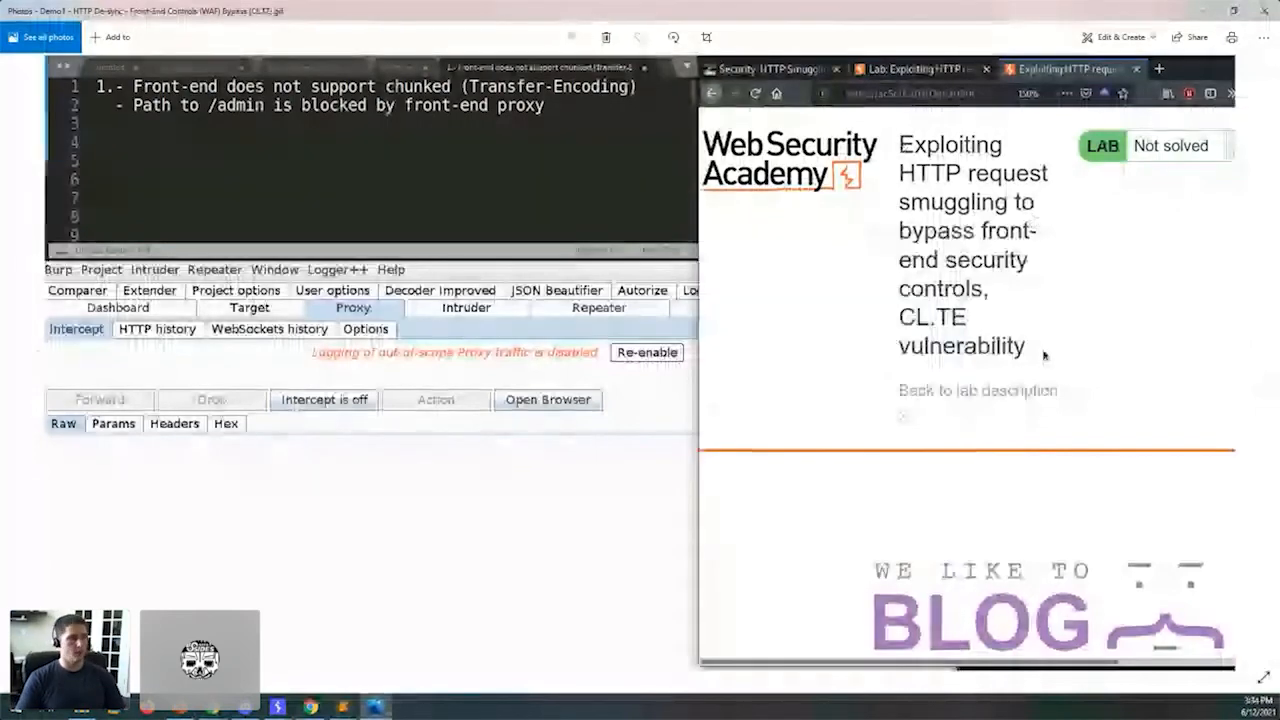
Step: Play the demo GIF until Repeater shows a GET / request to the lab host
scroll(down, 3)
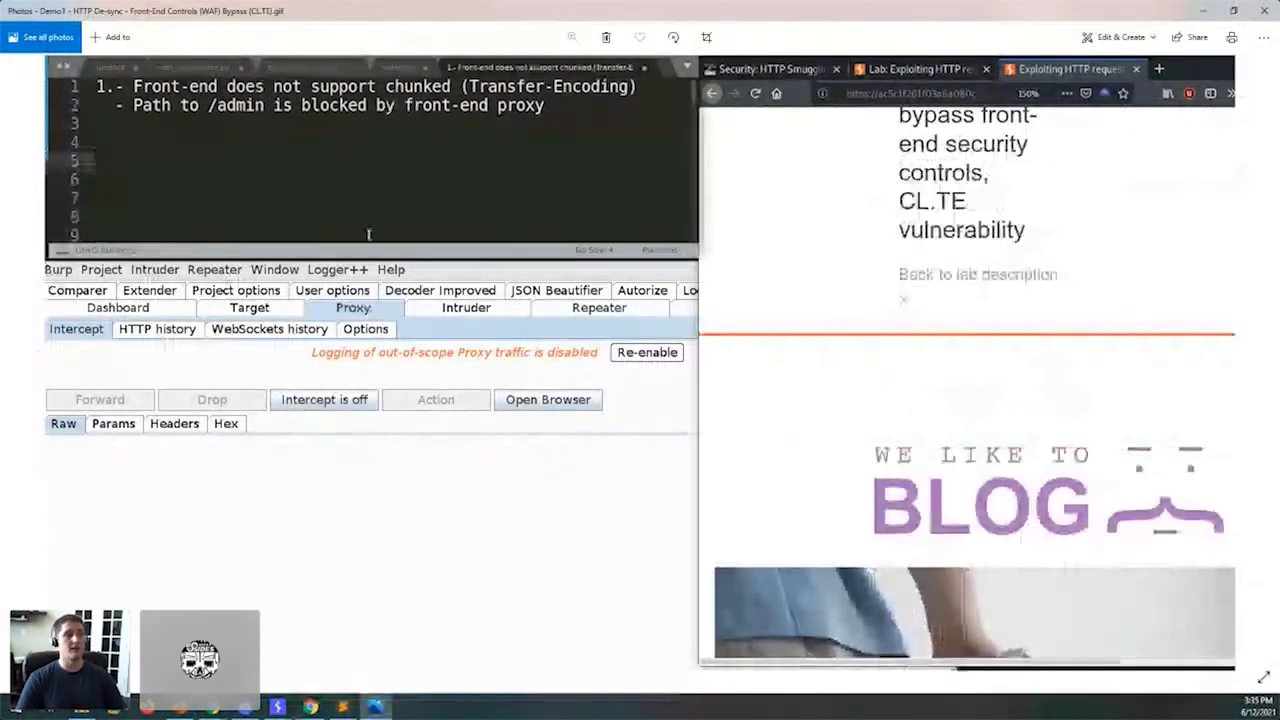
click(323, 399)
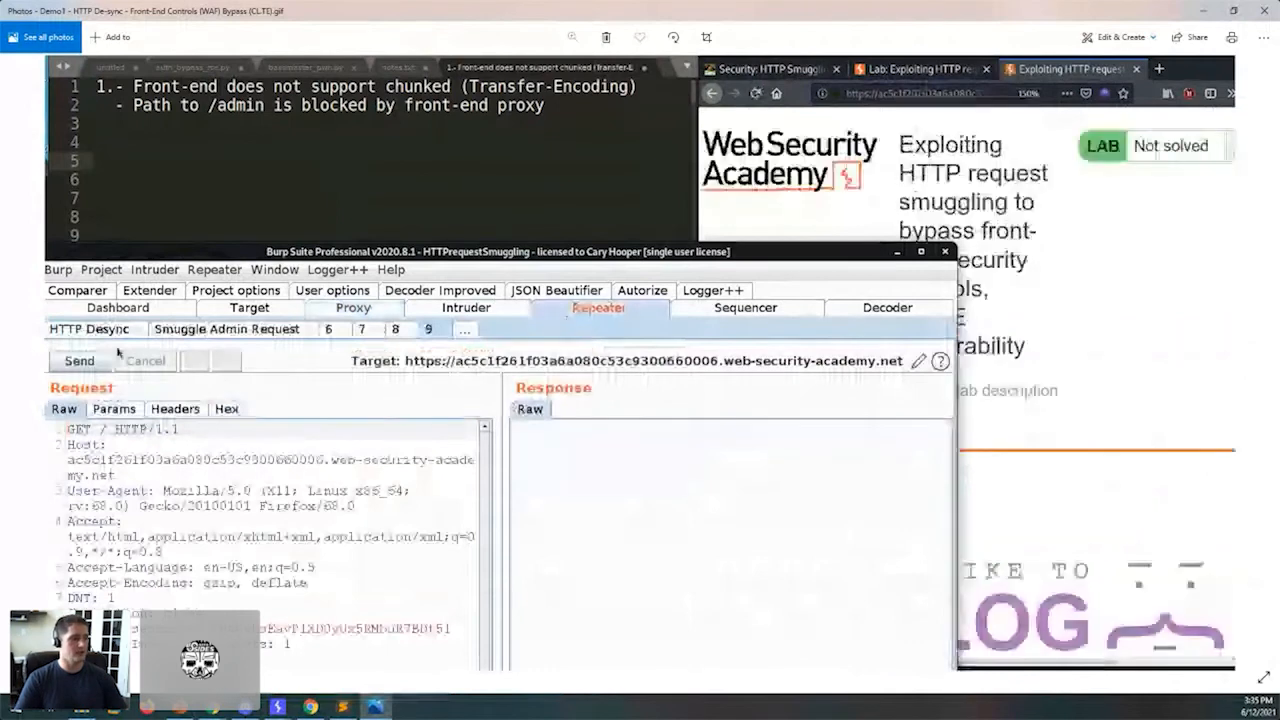
Step: Send the lab request and change it to POST with Content-Length 1 and body 0
click(79, 361)
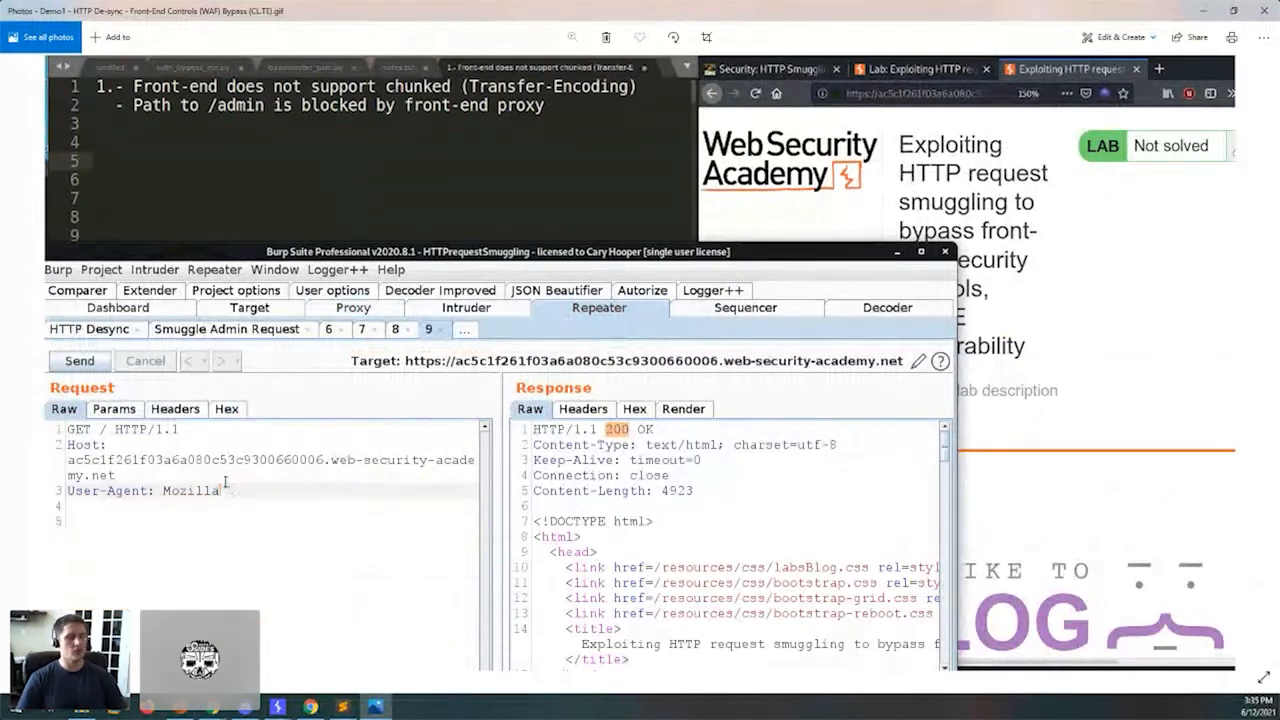
text(Content-Length: 1)
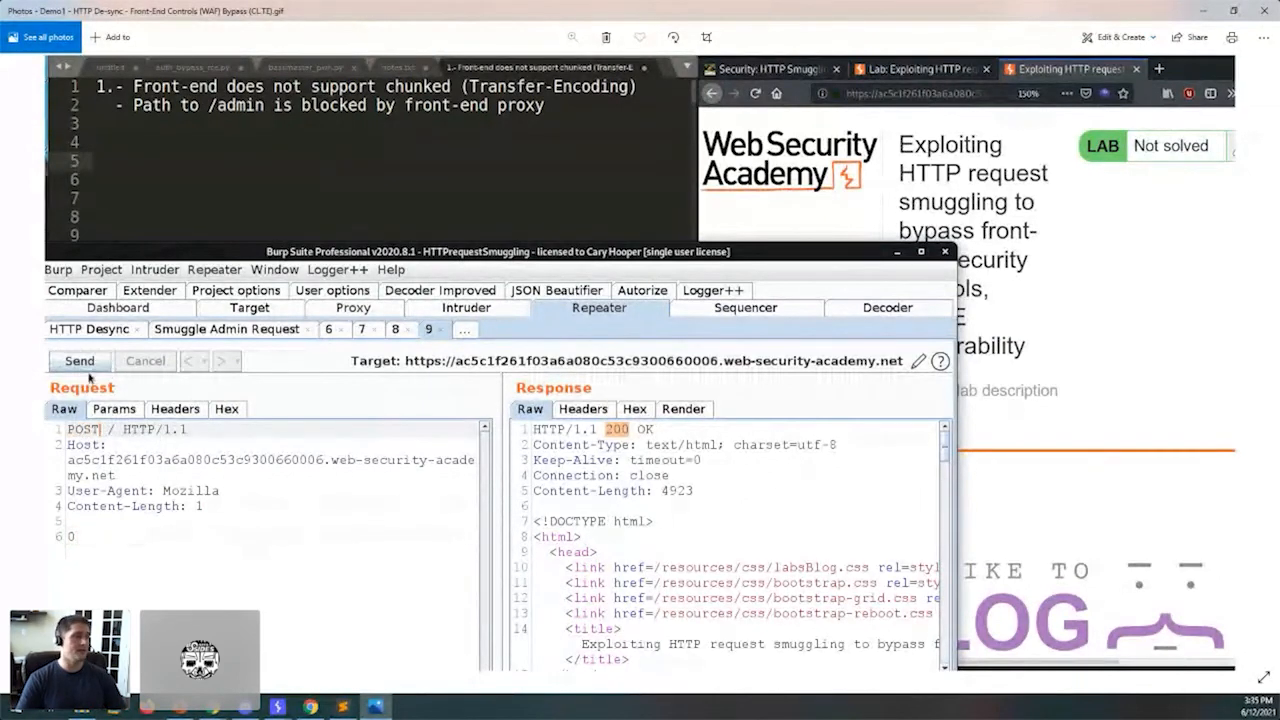
click(79, 361)
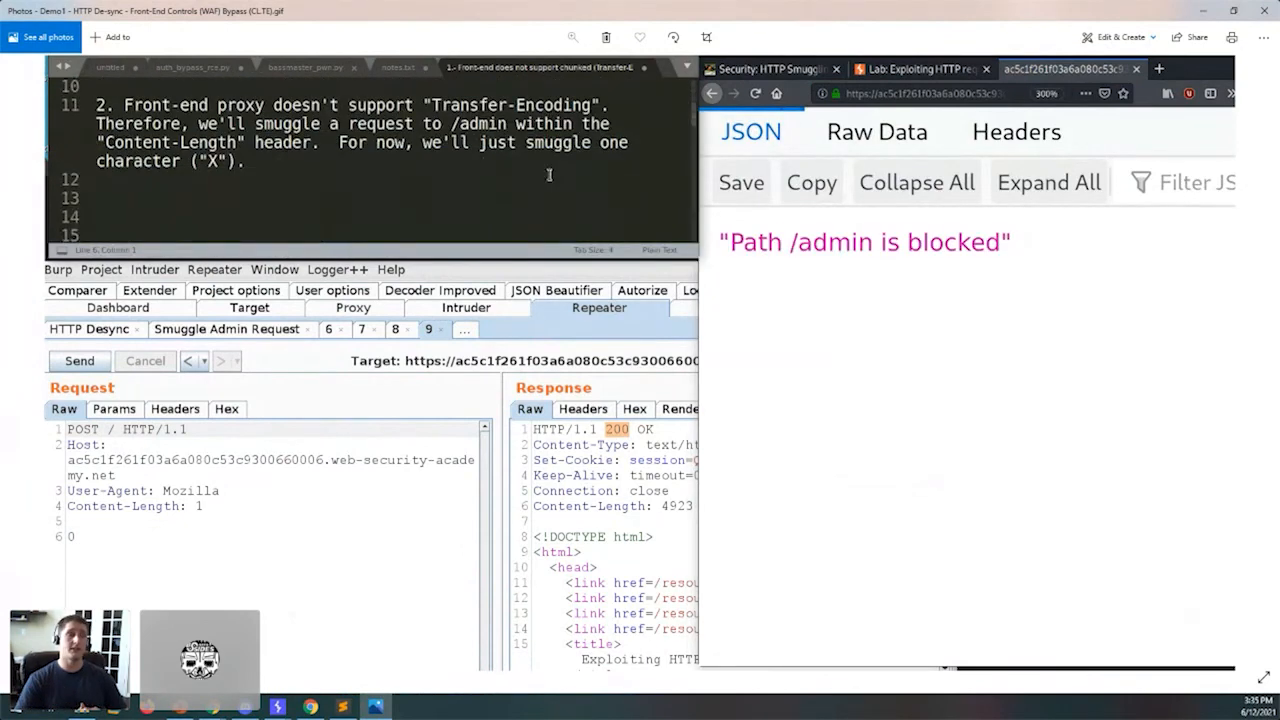
click(925, 93)
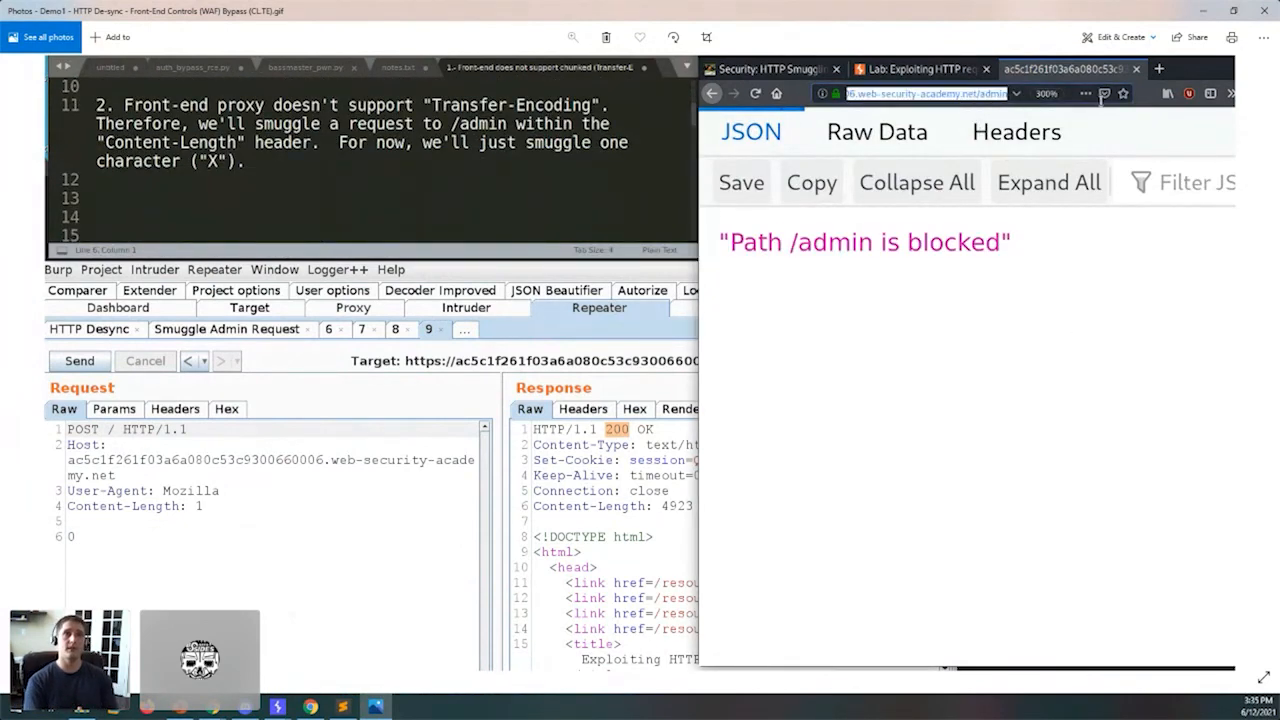
click(940, 93)
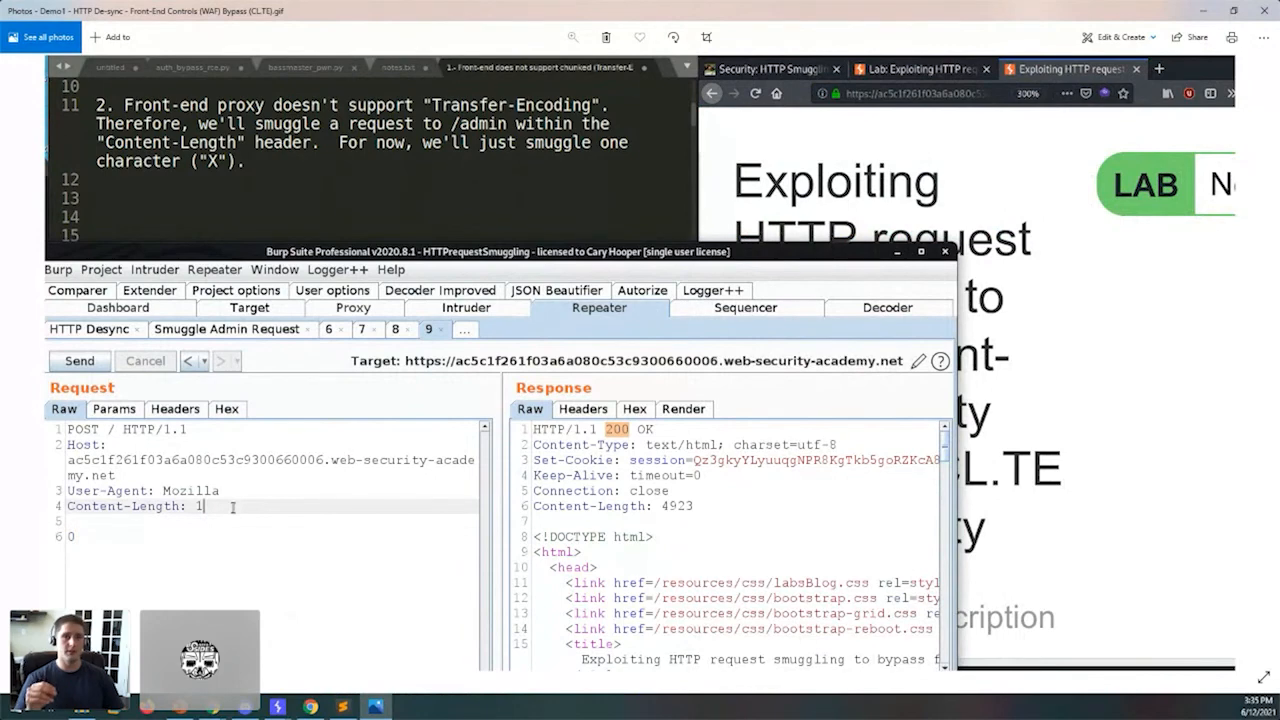
Step: Add 'Transfer-Encoding: chunked' and a body of 0, a blank line, then X
text(Transfer-Encoding: ec)
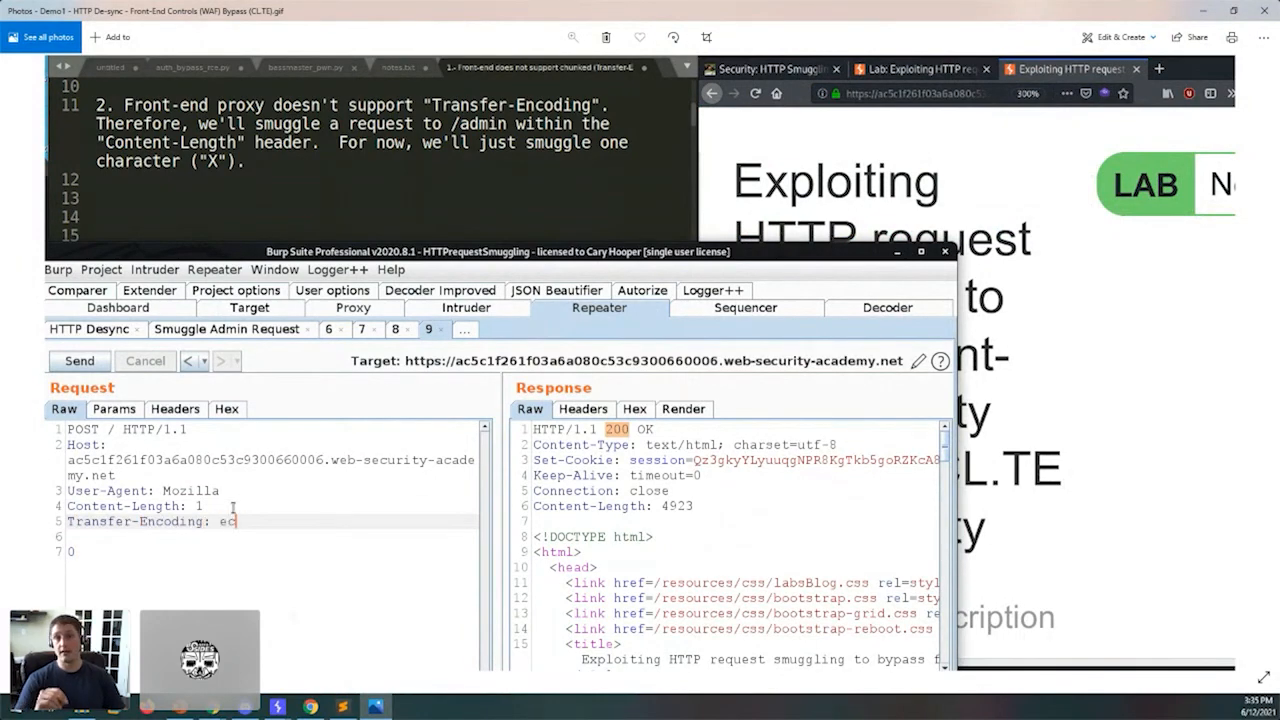
text(hunked)
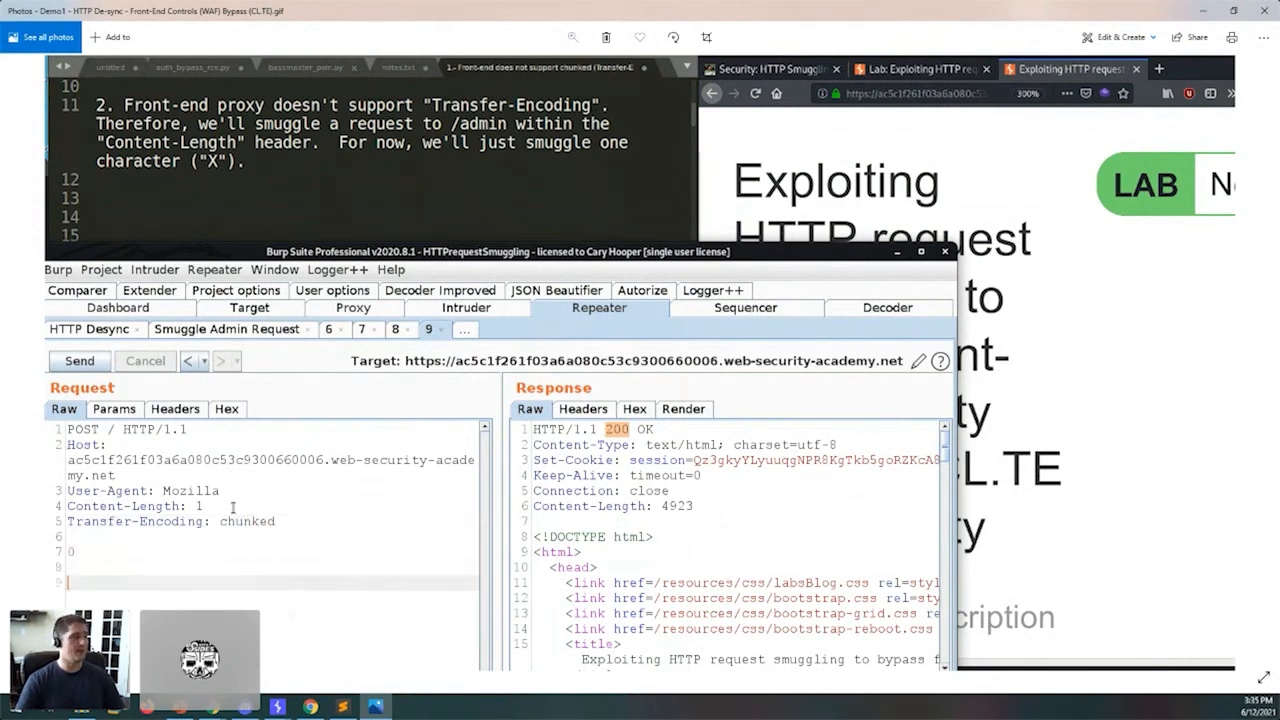
text(X)
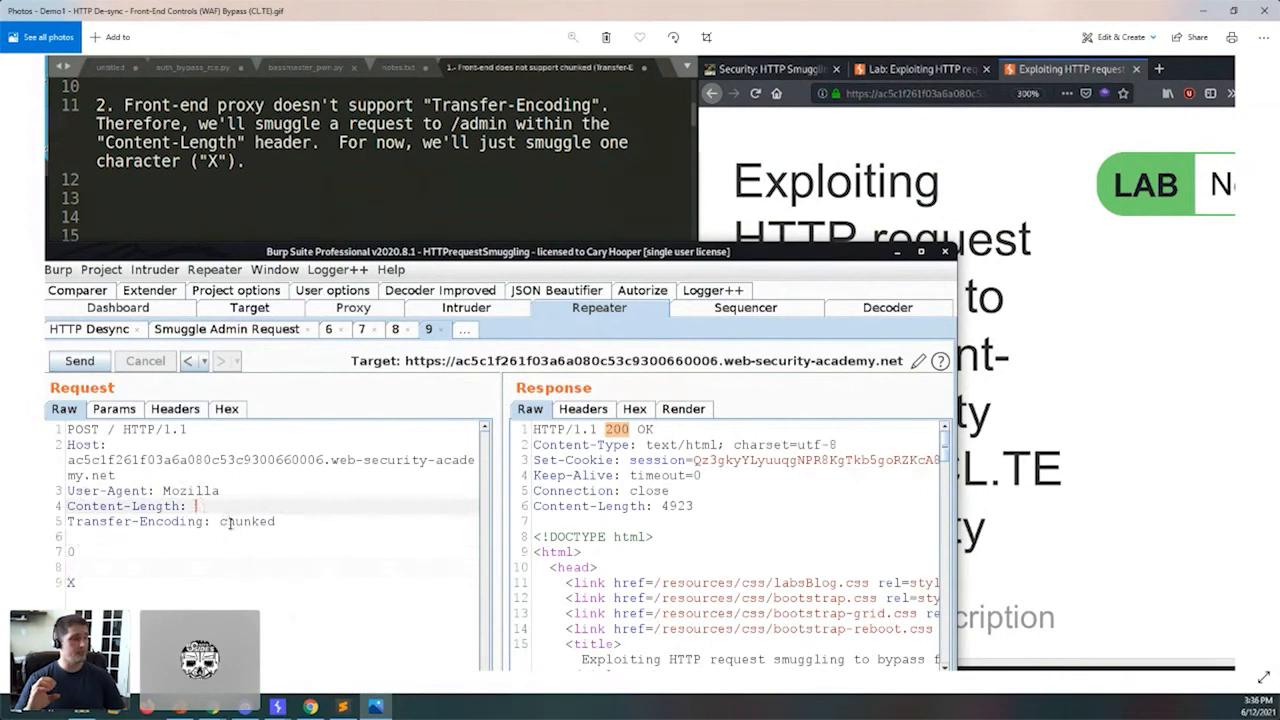
Step: With Content-Length 6, resend the smuggling request six times until 404 Not Found
click(79, 361)
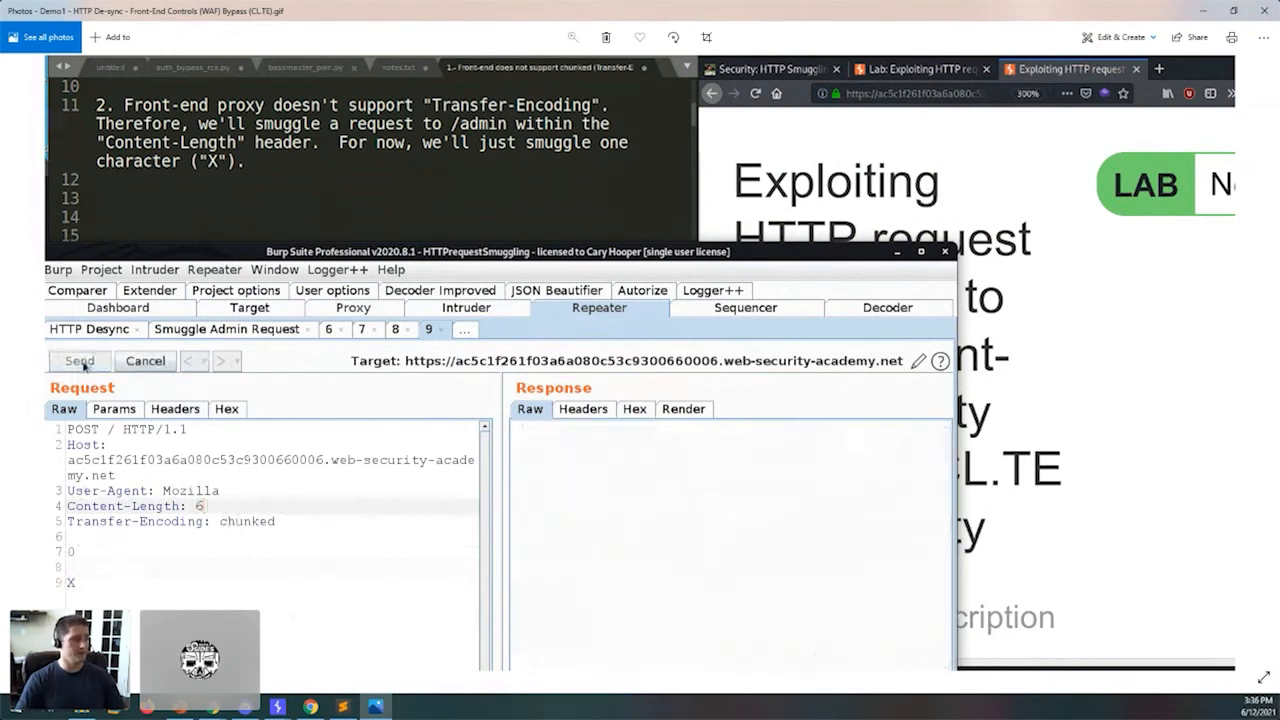
click(79, 361)
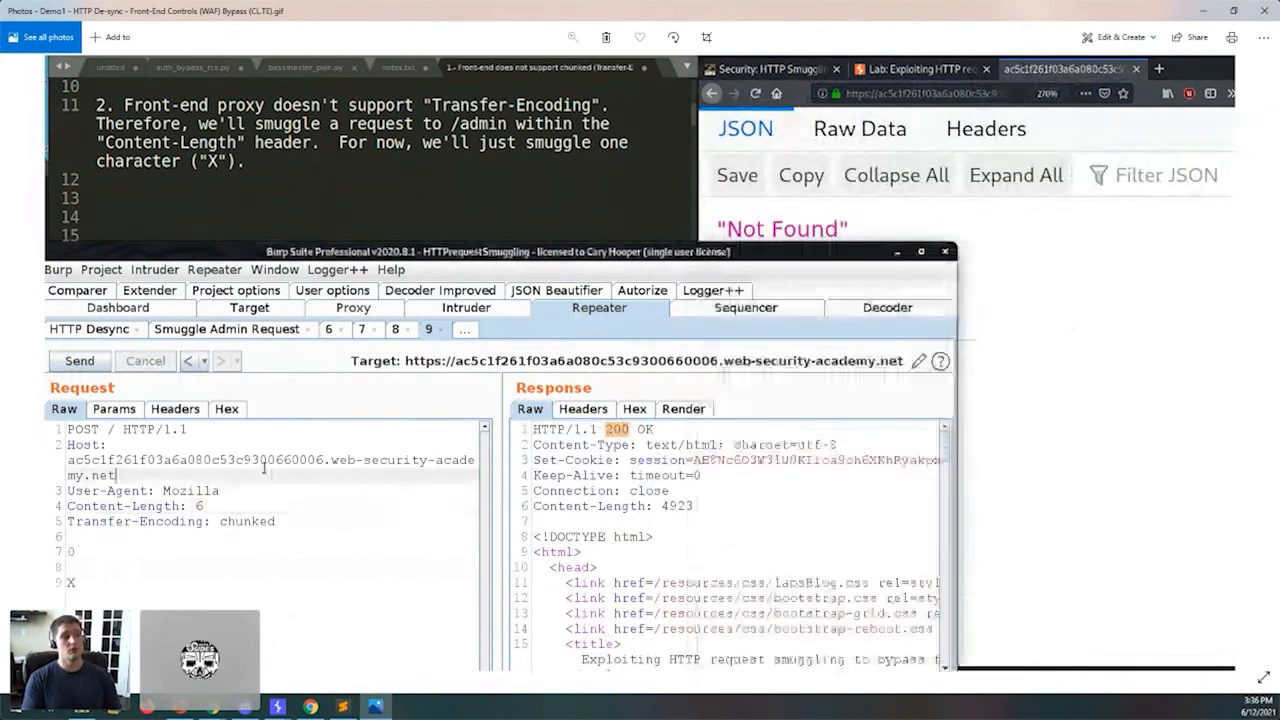
click(79, 361)
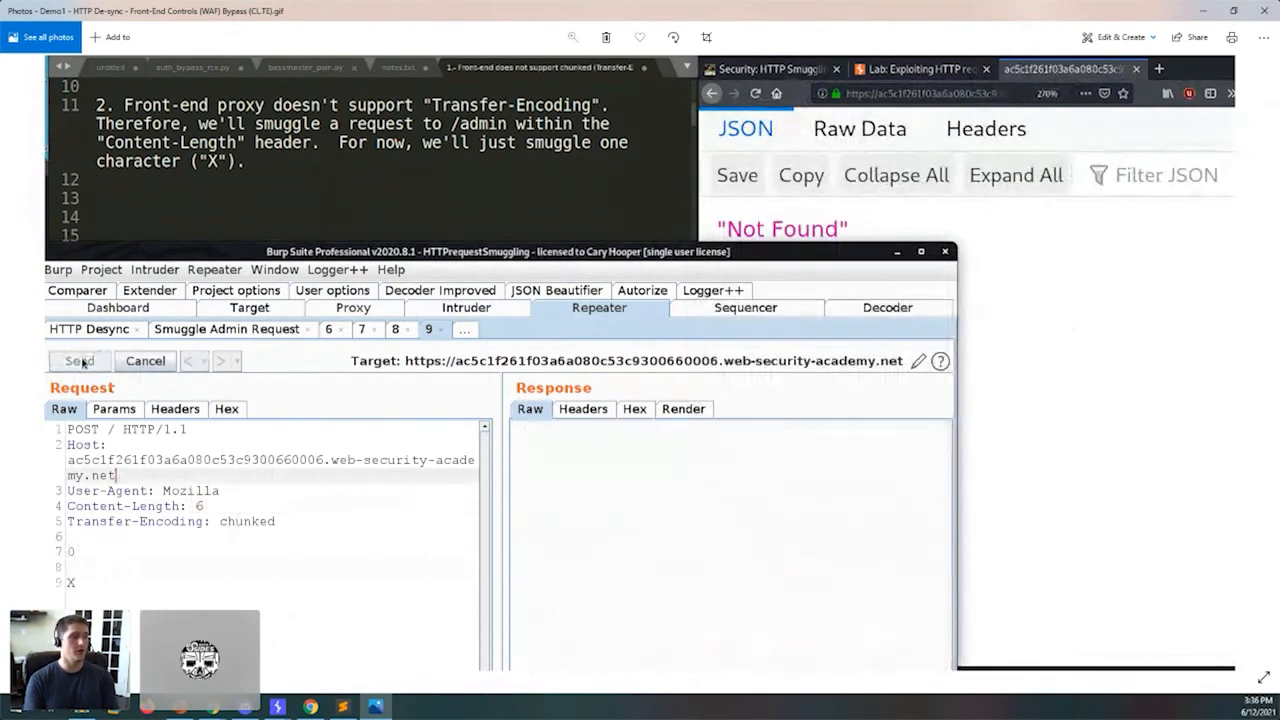
click(79, 361)
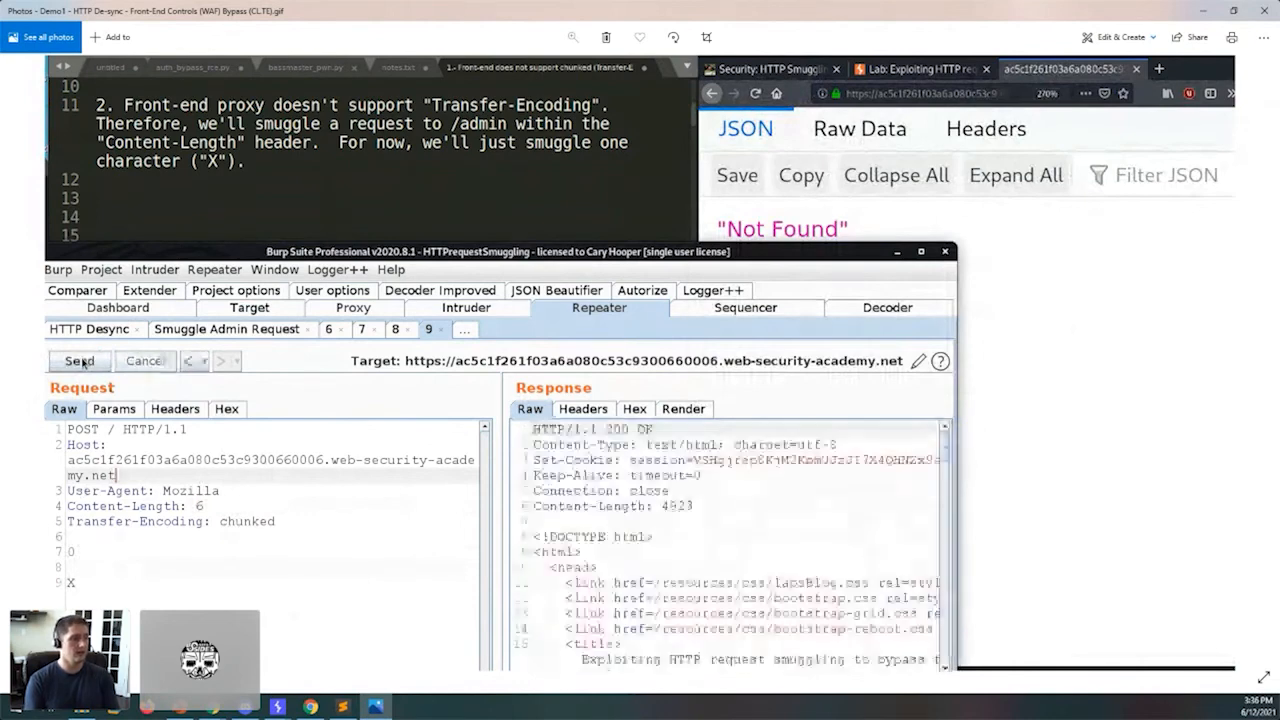
click(78, 361)
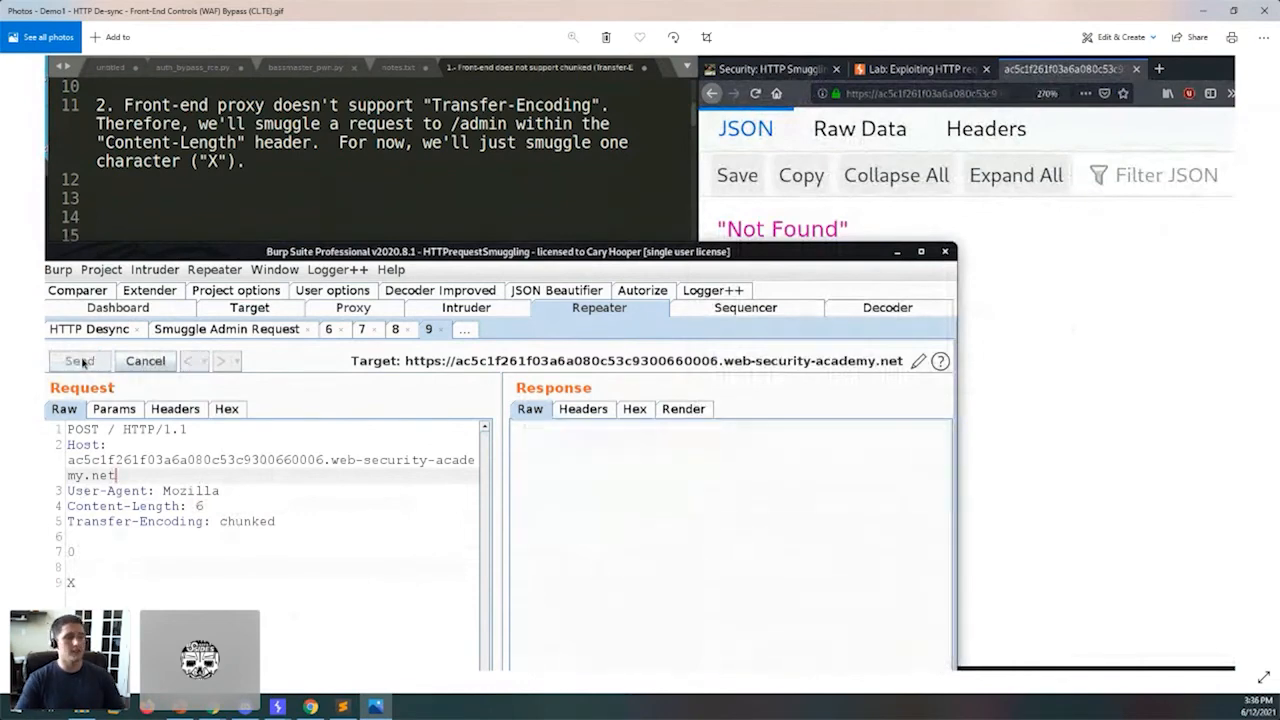
click(79, 361)
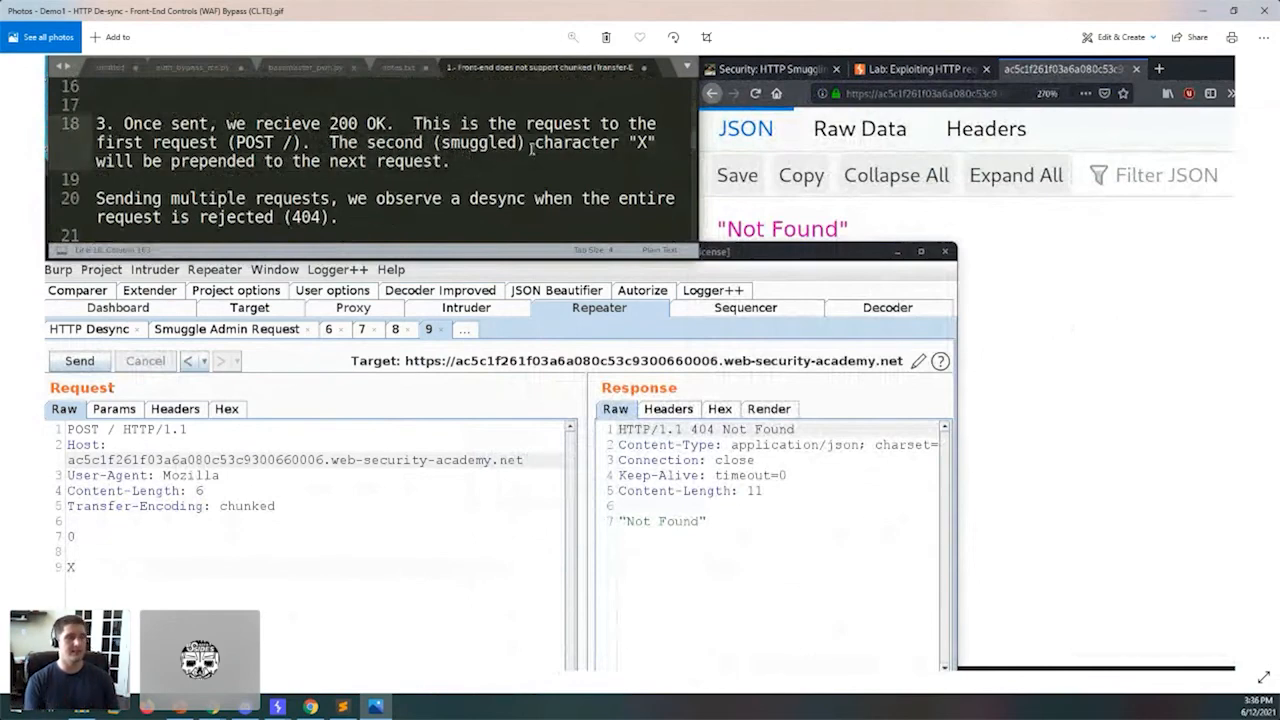
Step: Start the smuggled body with POST /admin and paste the lab's Host header under it
text(XPOST)
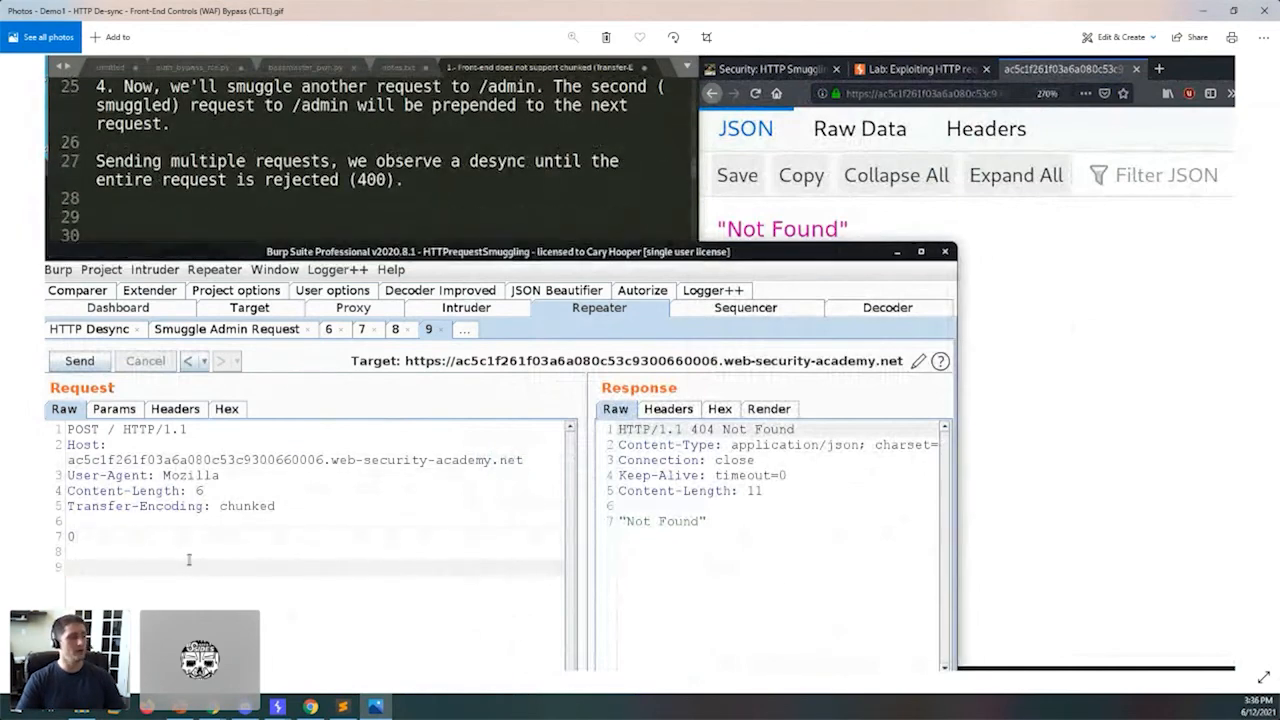
text(POST /admin HTTP/1.1)
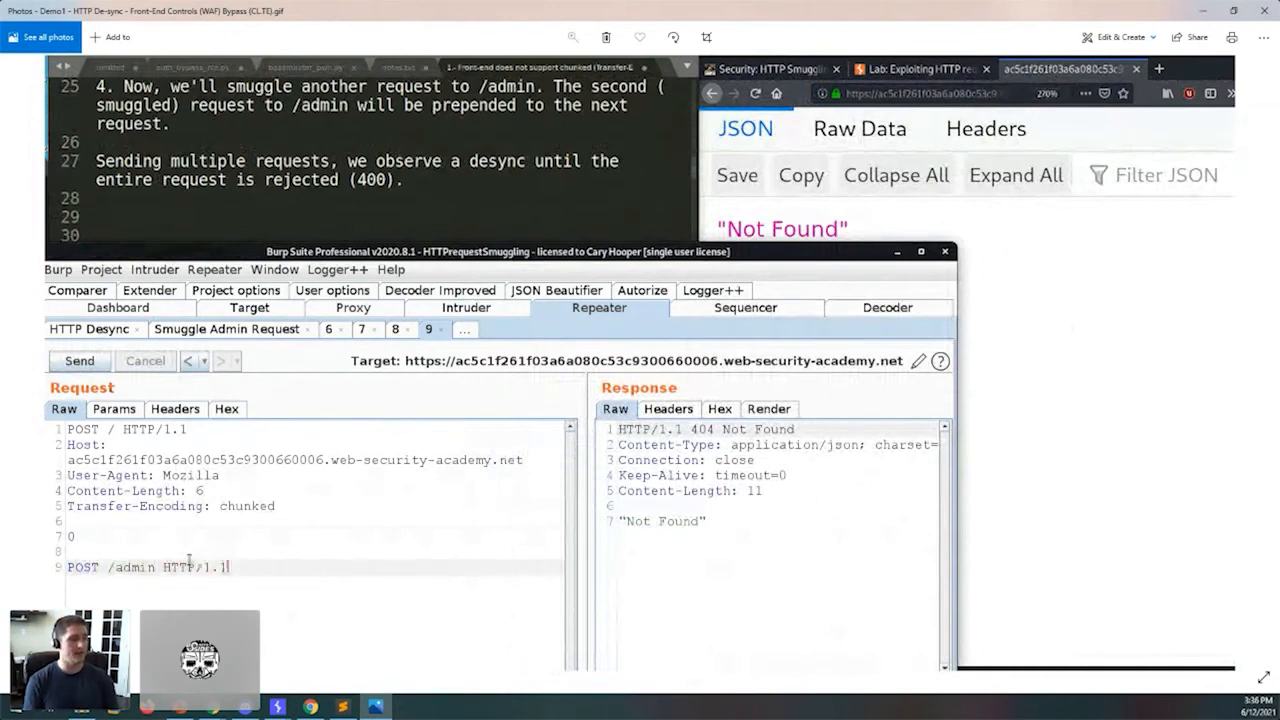
drag(66, 444, 522, 459)
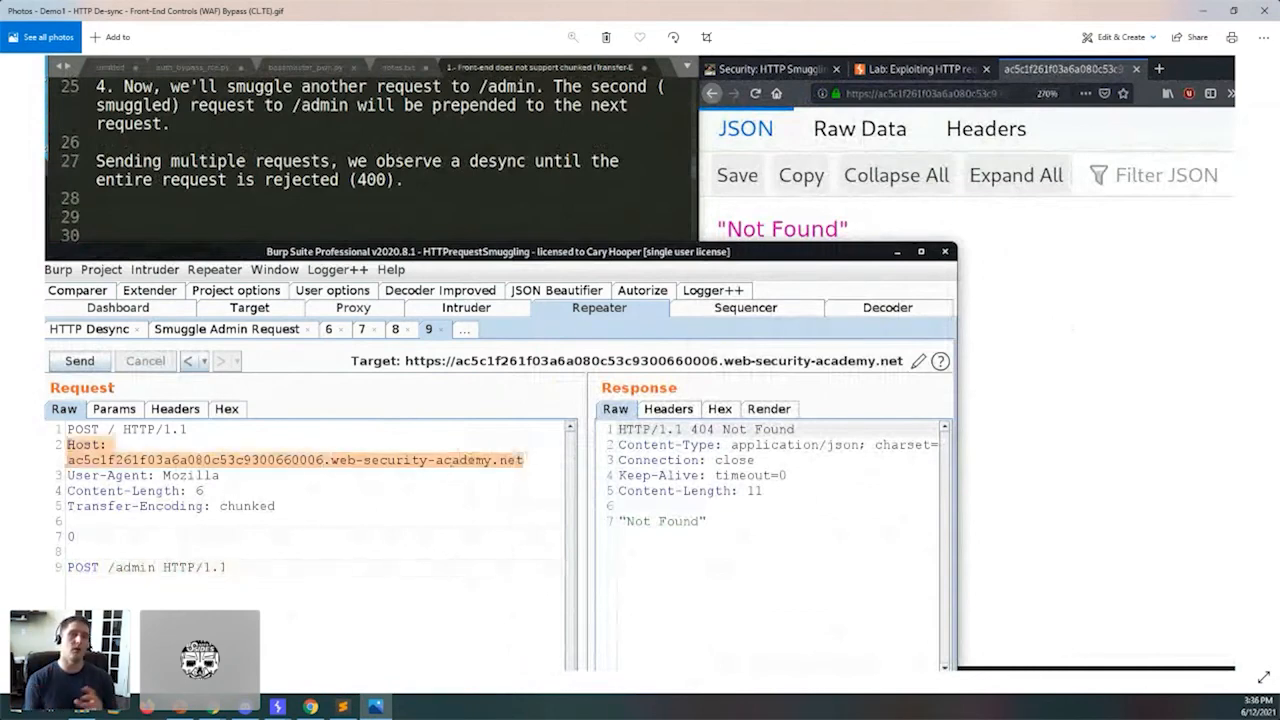
text(Host: ac5c1f261f03a6a080c53c9300660006.web-security-academy.net)
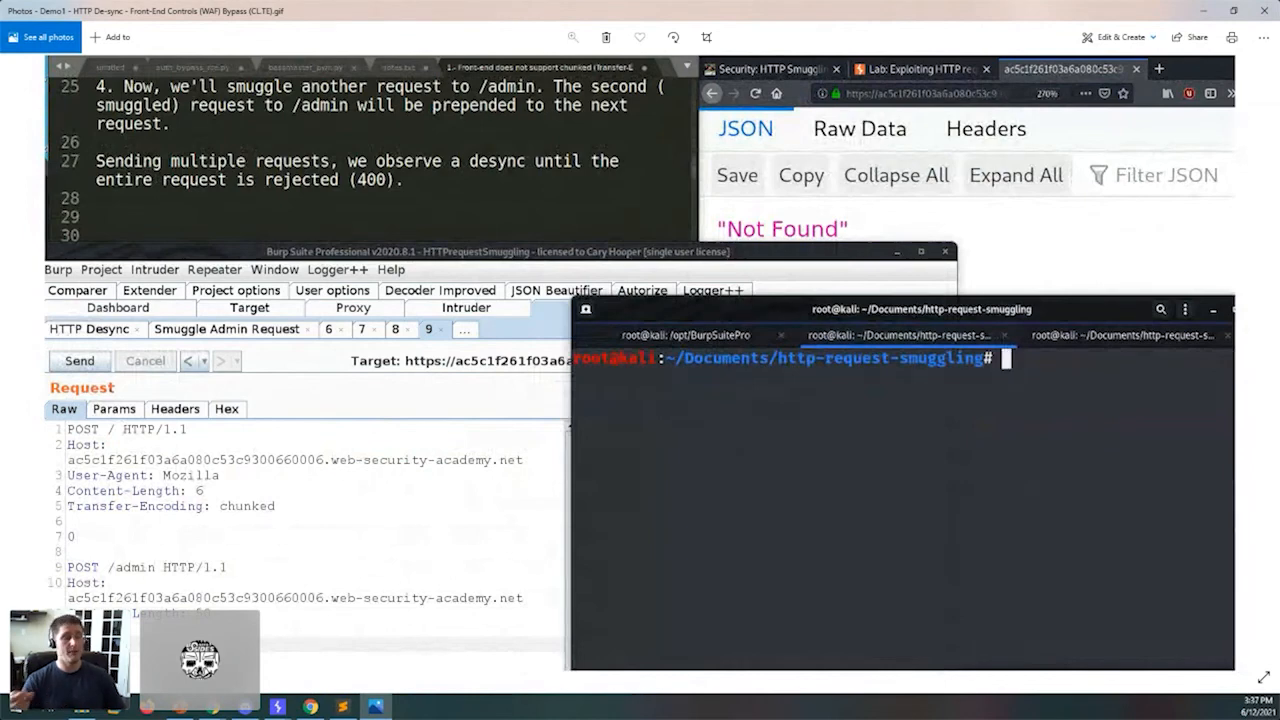
Step: Compute the body length with printf, set Content-Length to 116, and send for 200 OK
text(printf '0\r\n\r\n' \)
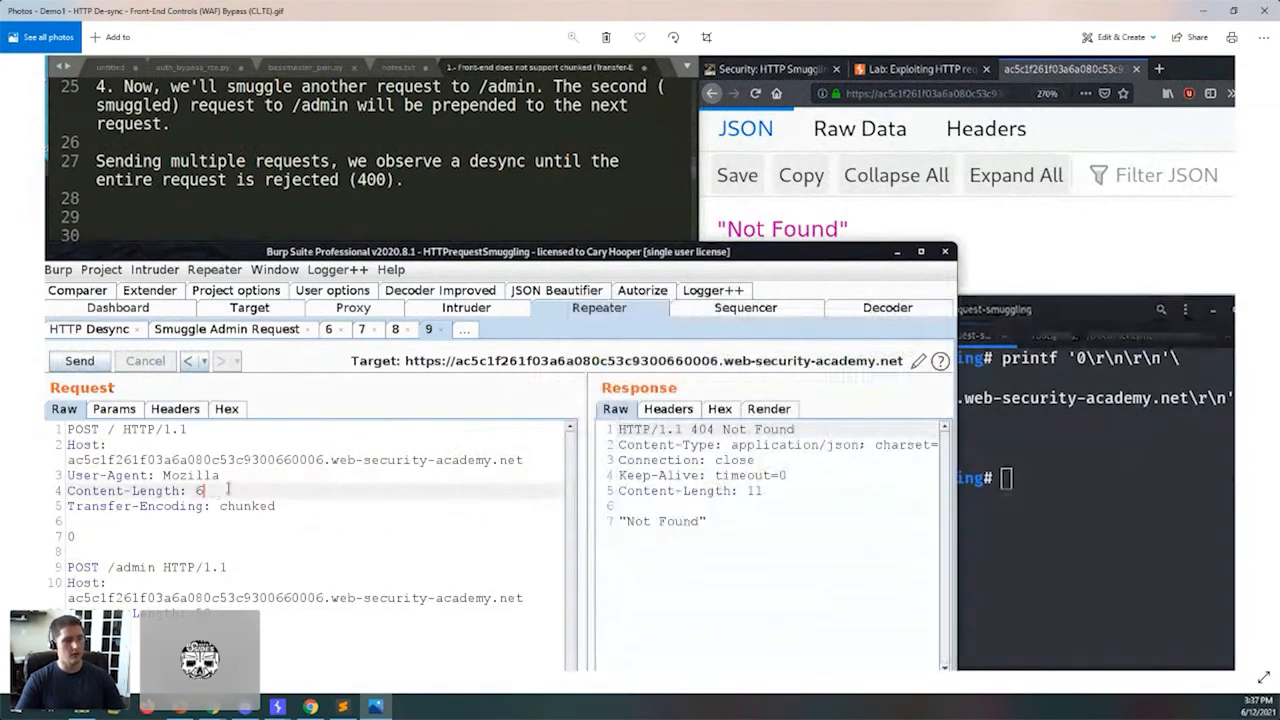
text(114)
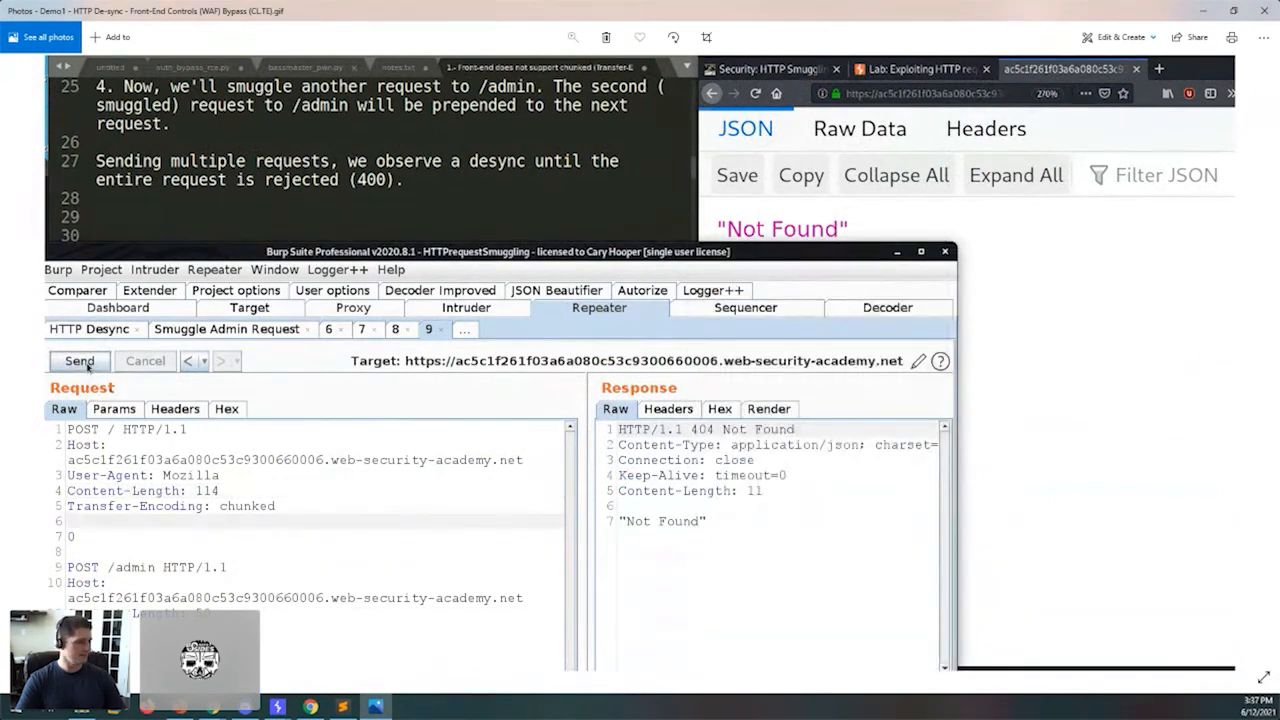
click(79, 361)
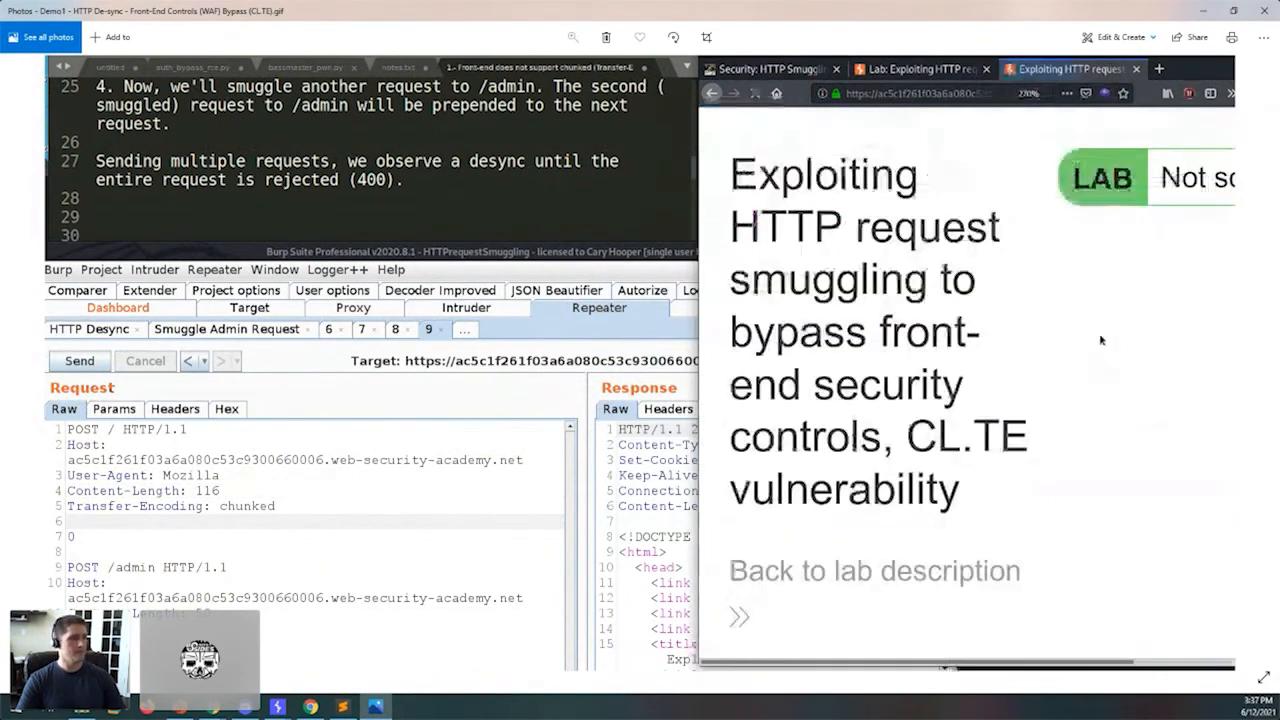
scroll(down, 3)
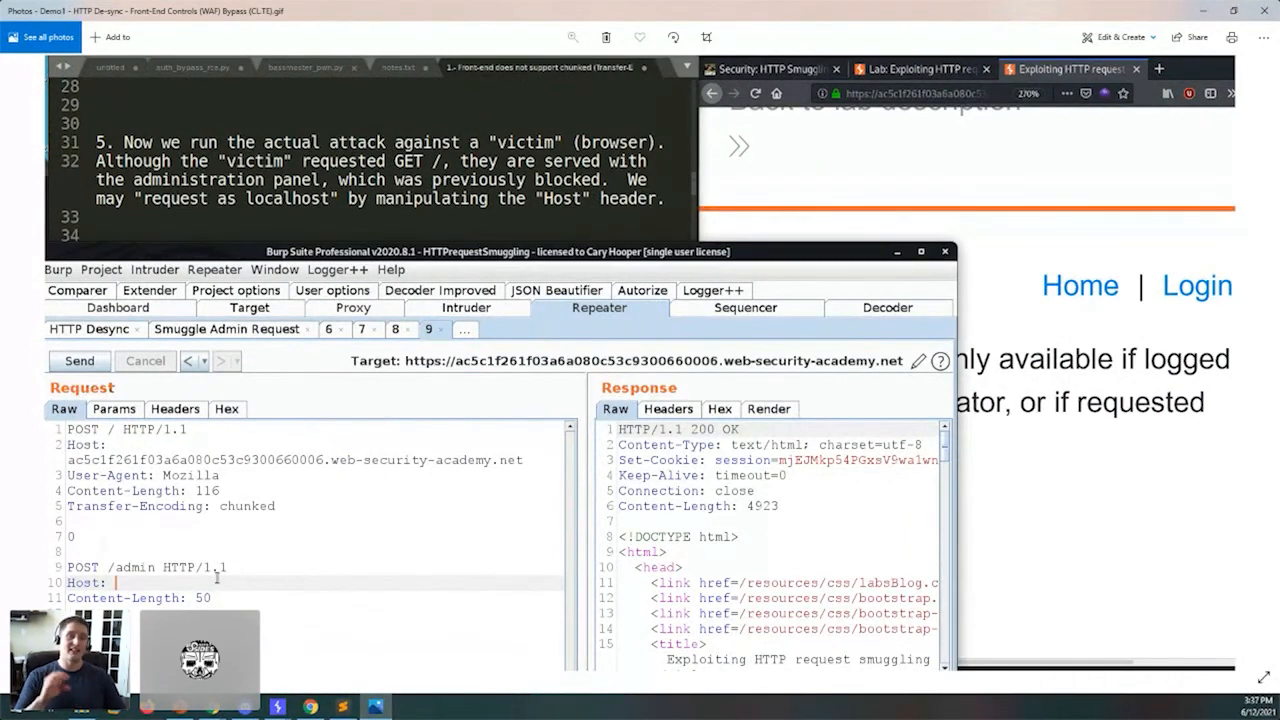
Step: Set the smuggled Host to localhost with Content-Length 68 and send it twice
text(localhost)
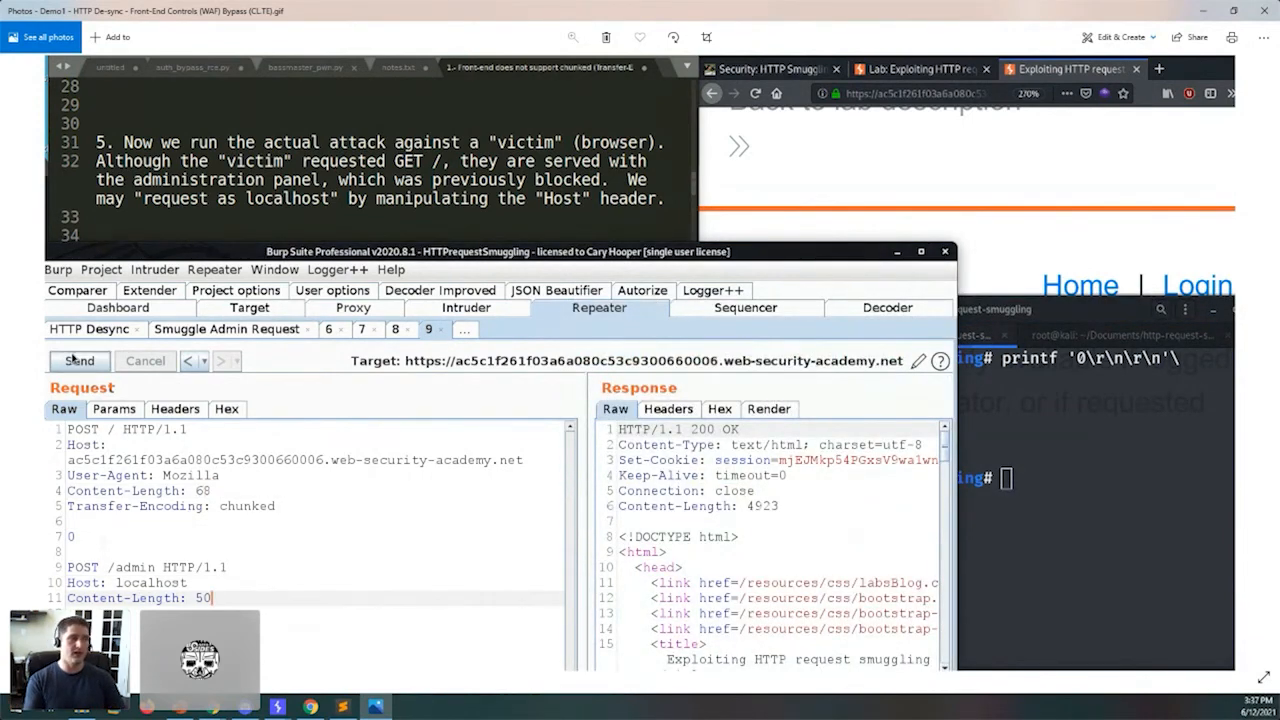
click(78, 361)
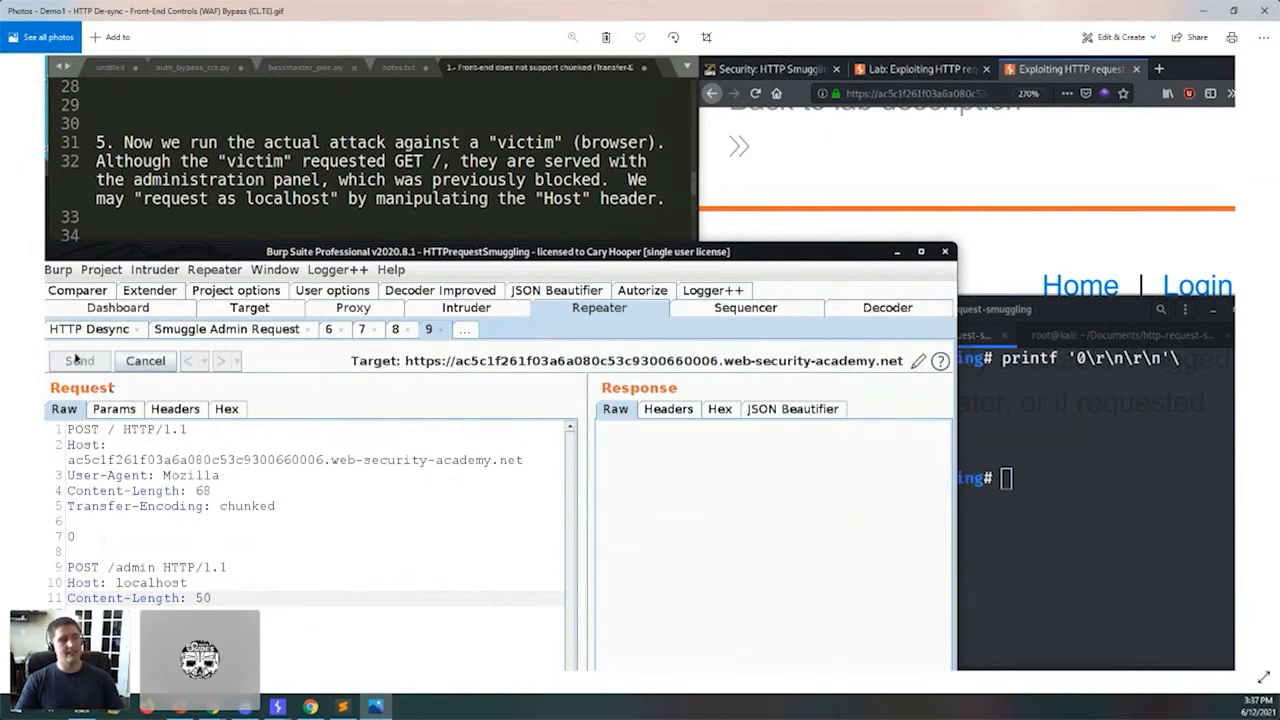
click(79, 361)
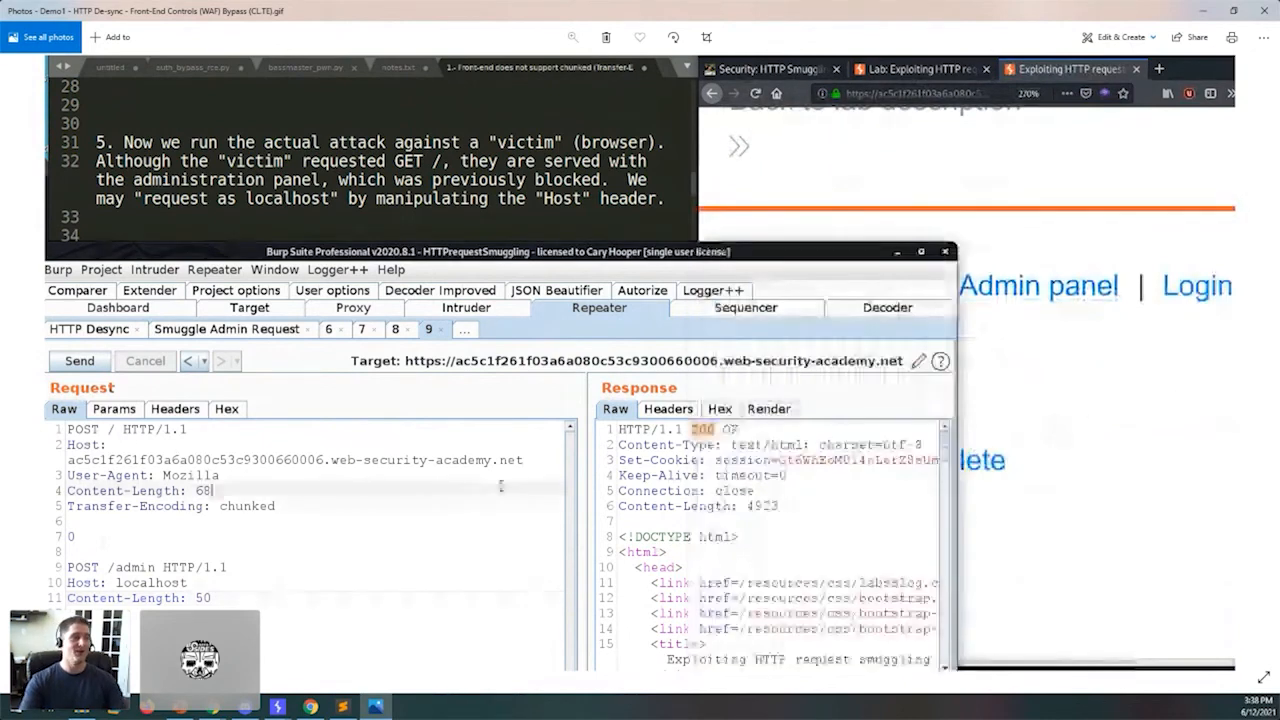
Step: Resend the localhost /admin smuggling request four more times
click(79, 361)
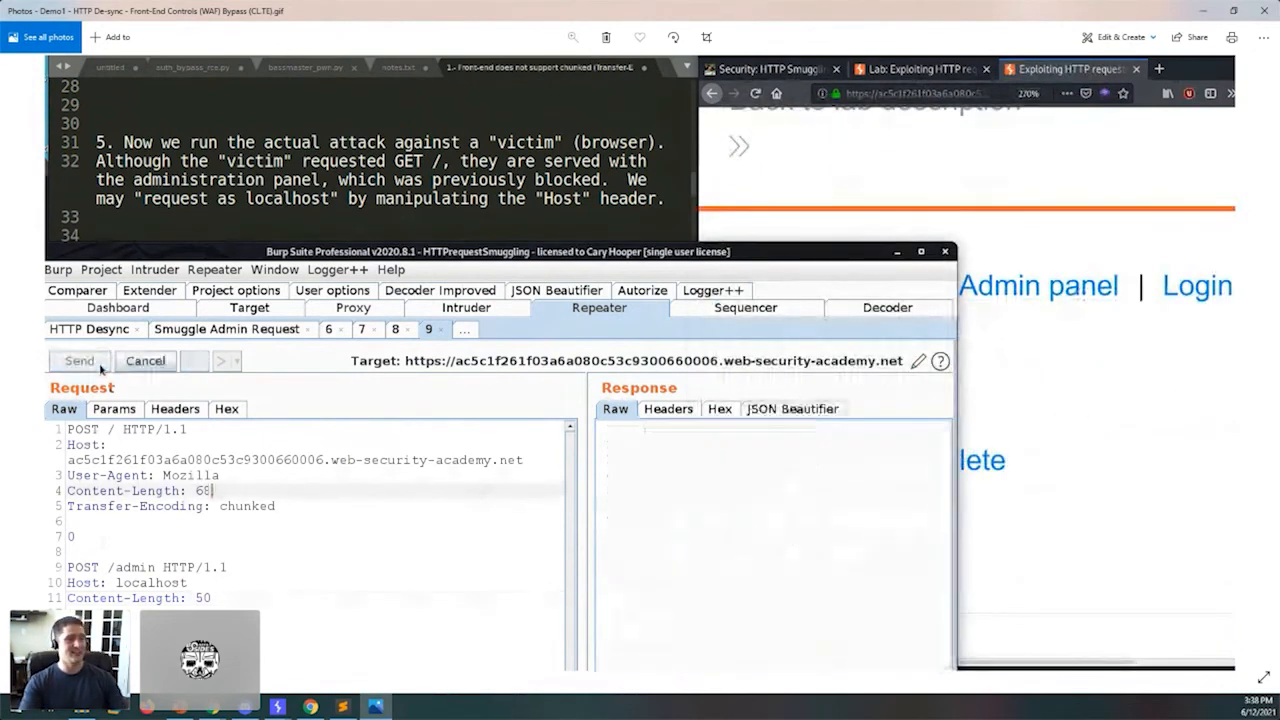
click(79, 360)
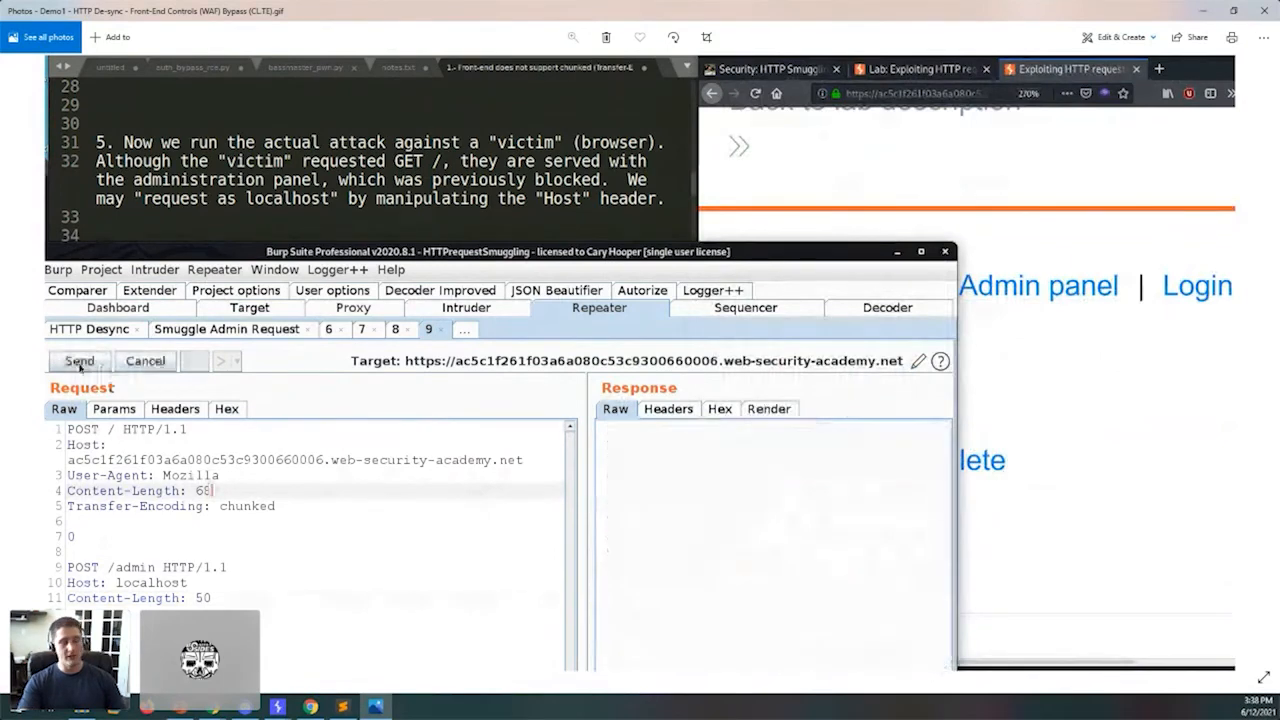
click(79, 361)
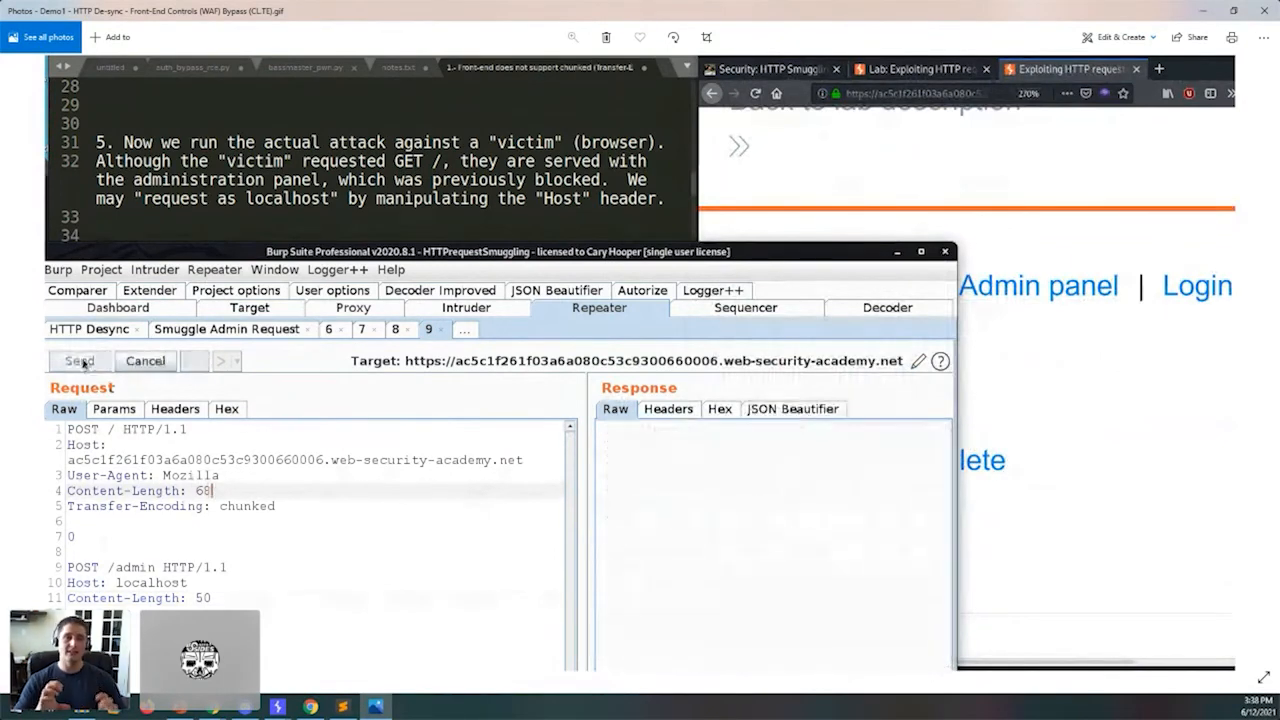
click(79, 361)
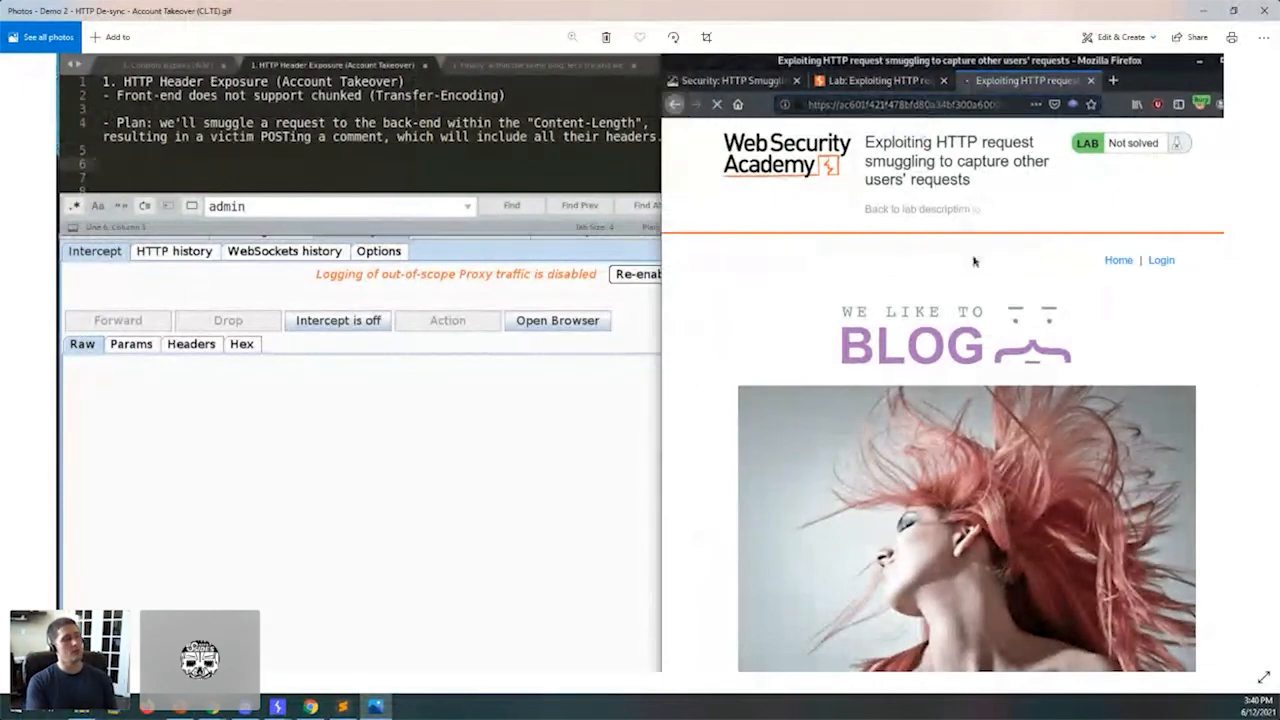
scroll(down, 3)
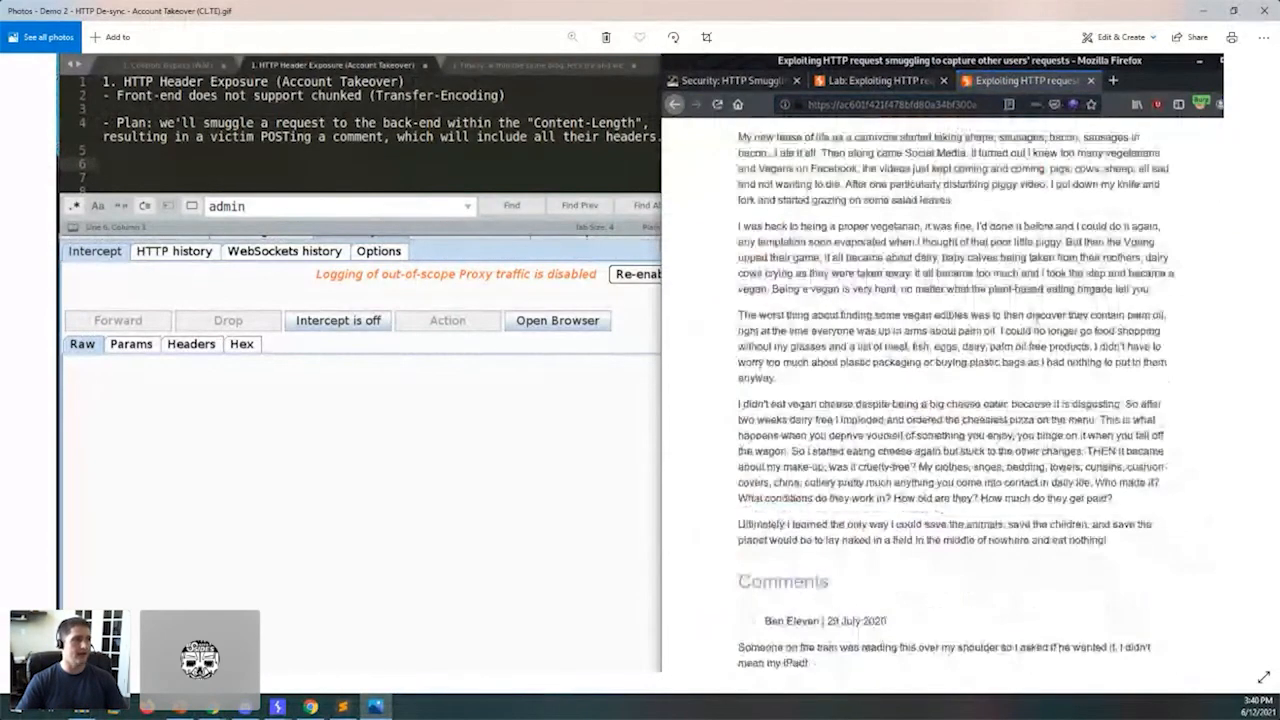
scroll(down, 3)
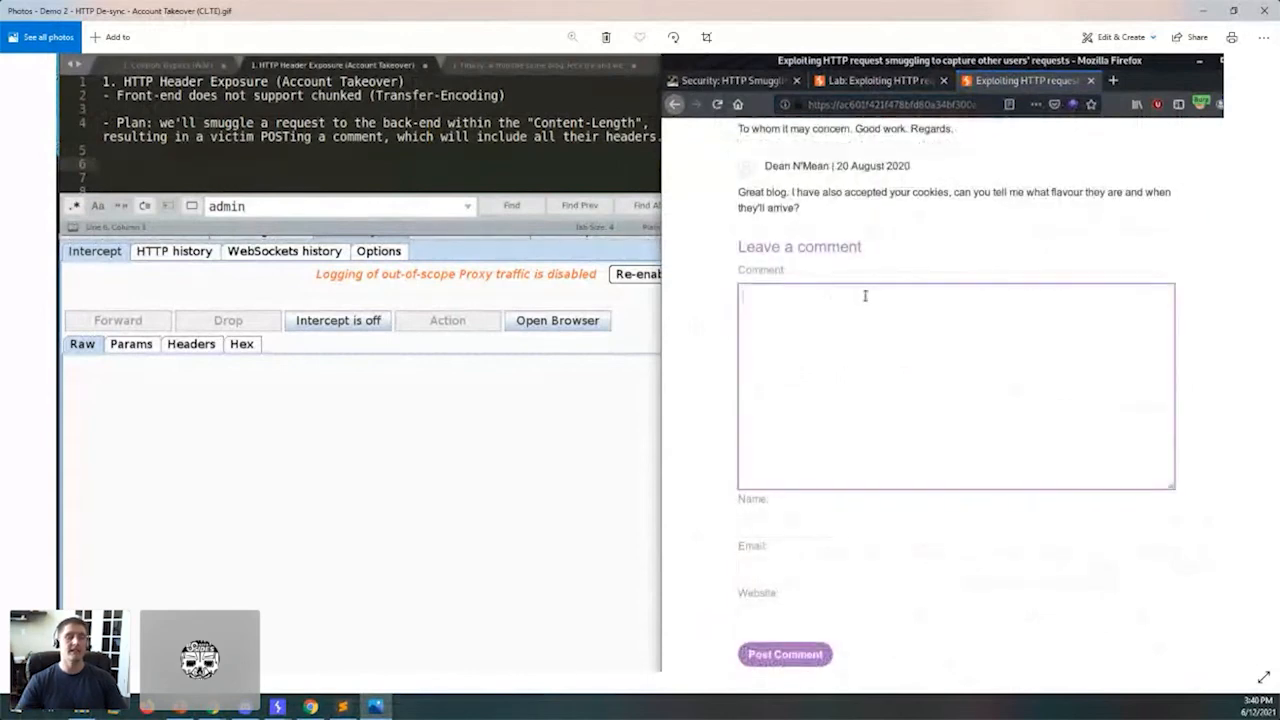
text(comment)
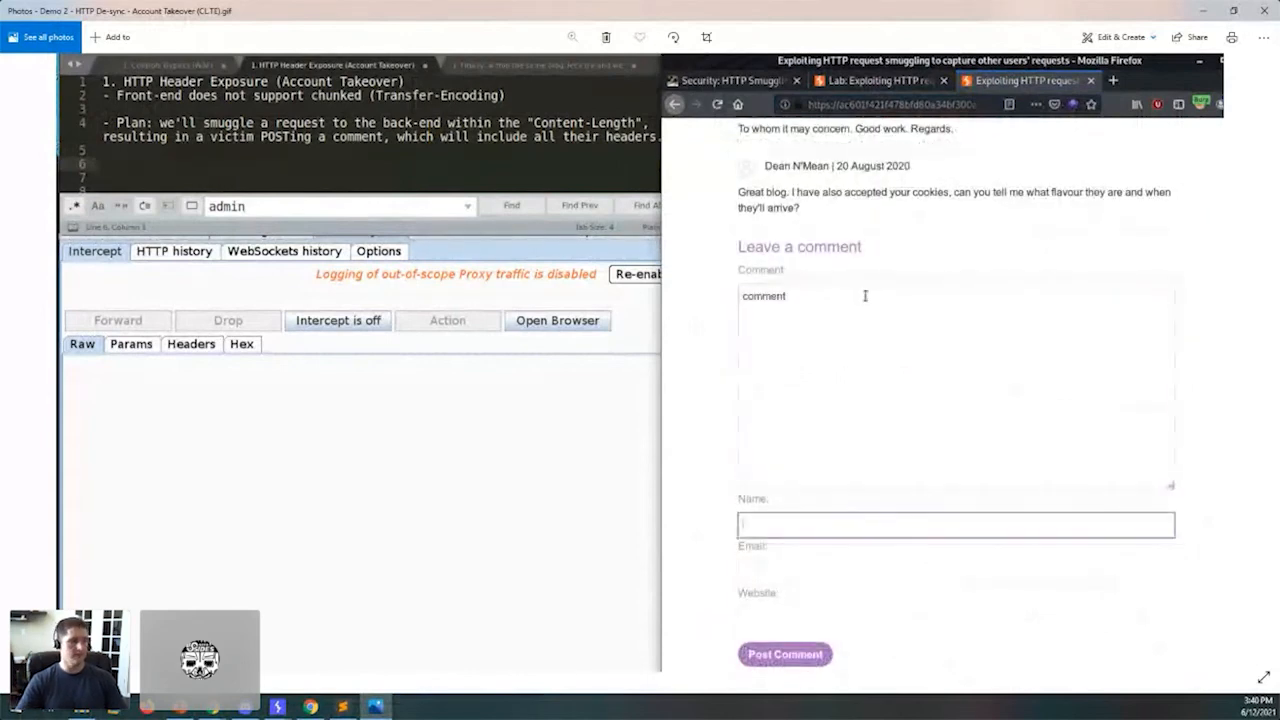
text(email@mail.)
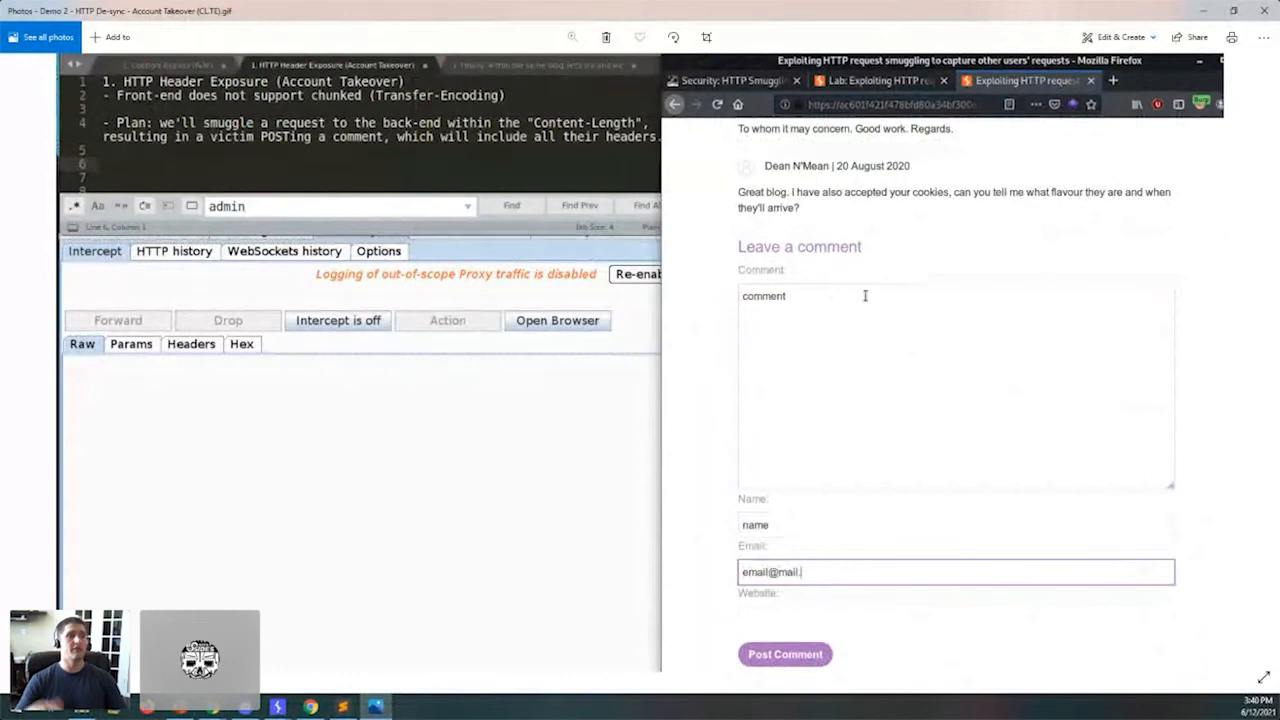
text(http://website.)
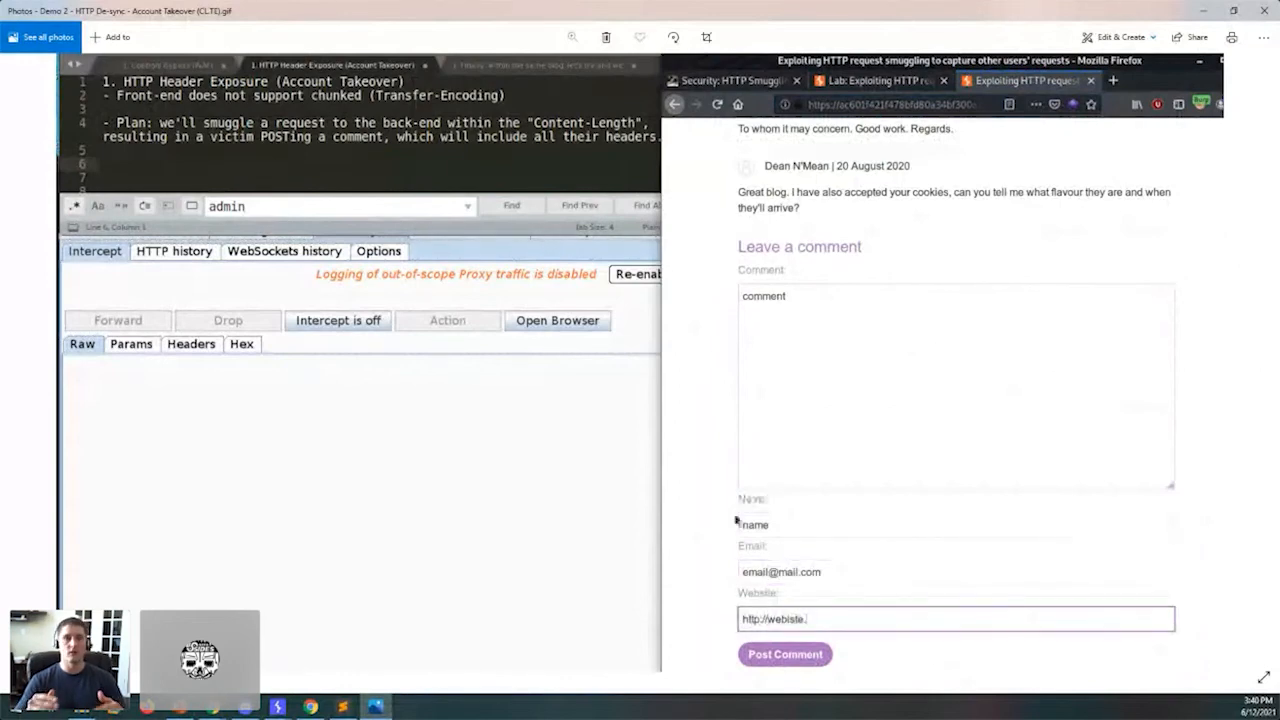
click(785, 654)
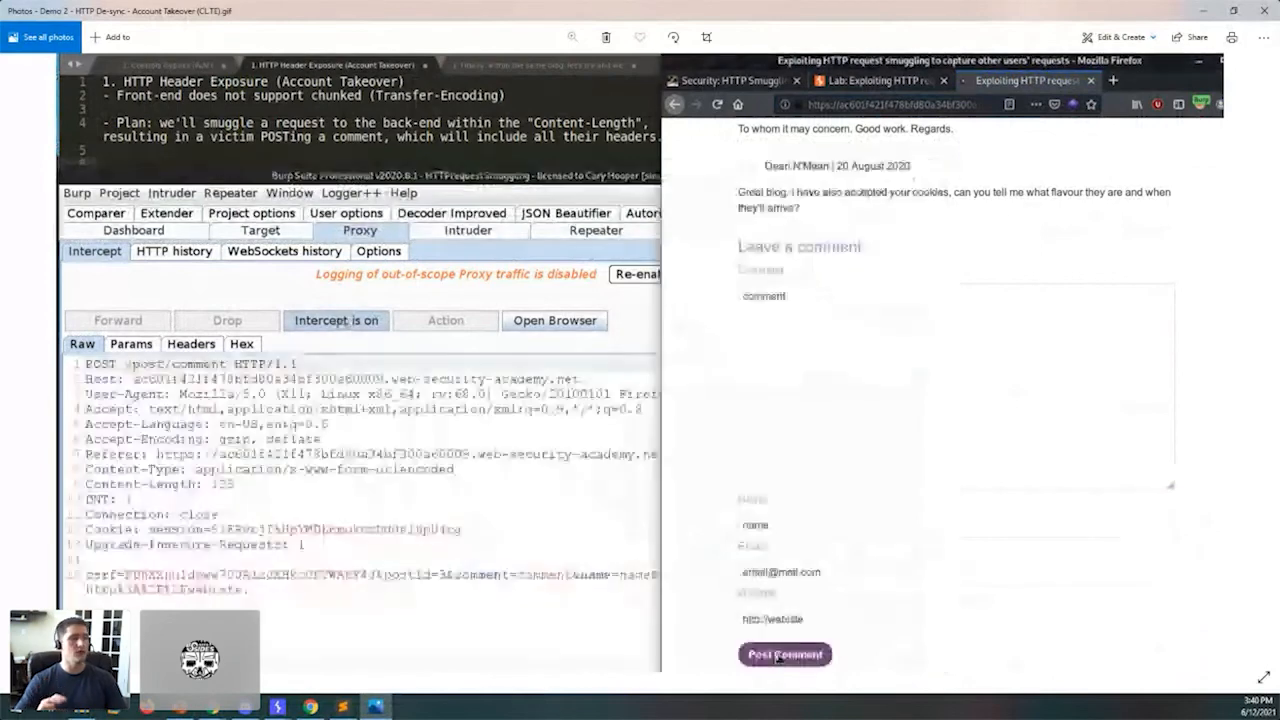
Step: Turn the intercepted POST /post/comment into a Repeater tab named Desync targeting /
click(784, 654)
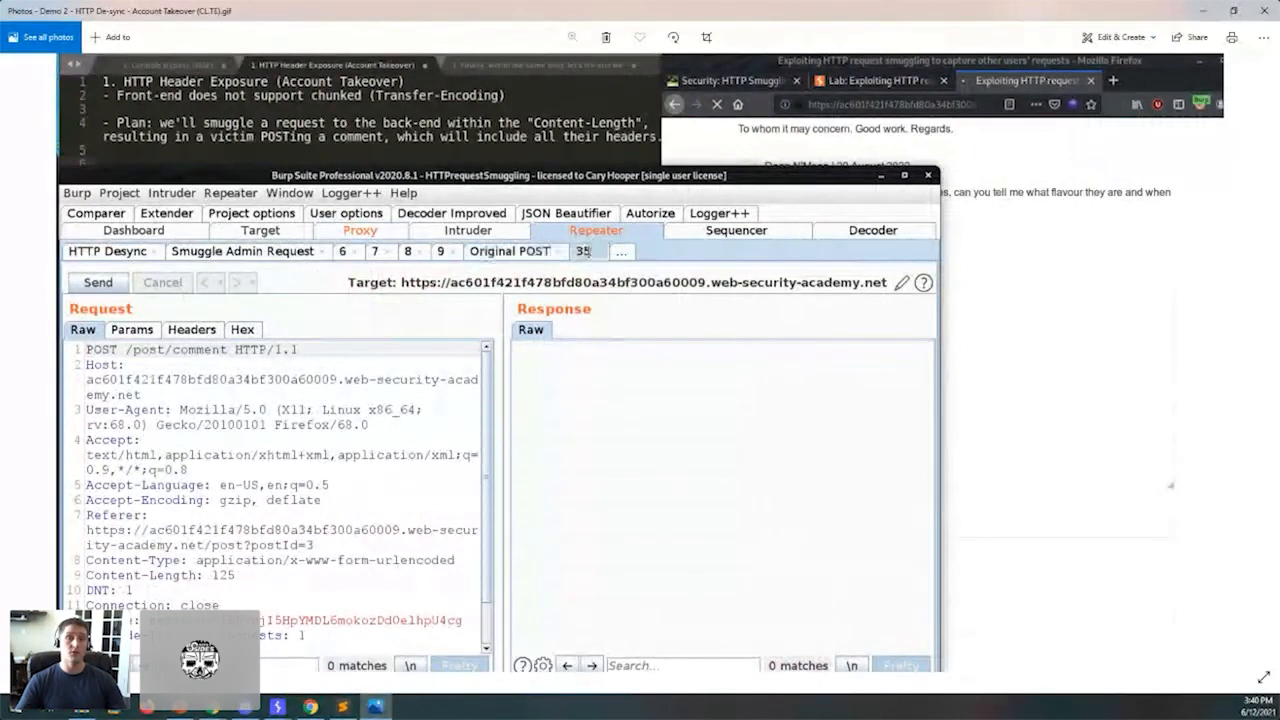
click(595, 251)
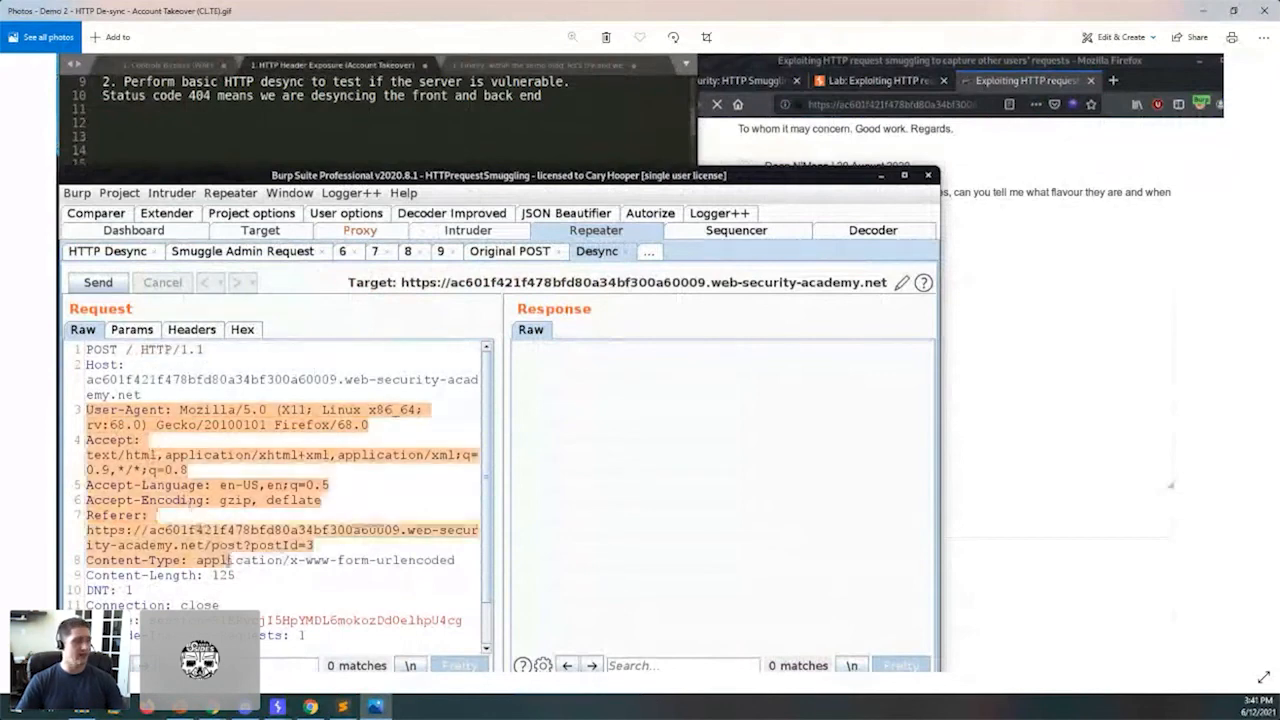
Step: Resend the CL.TE chunked Desync request until a 404 Not Found follows the 200 OK
scroll(down, 3)
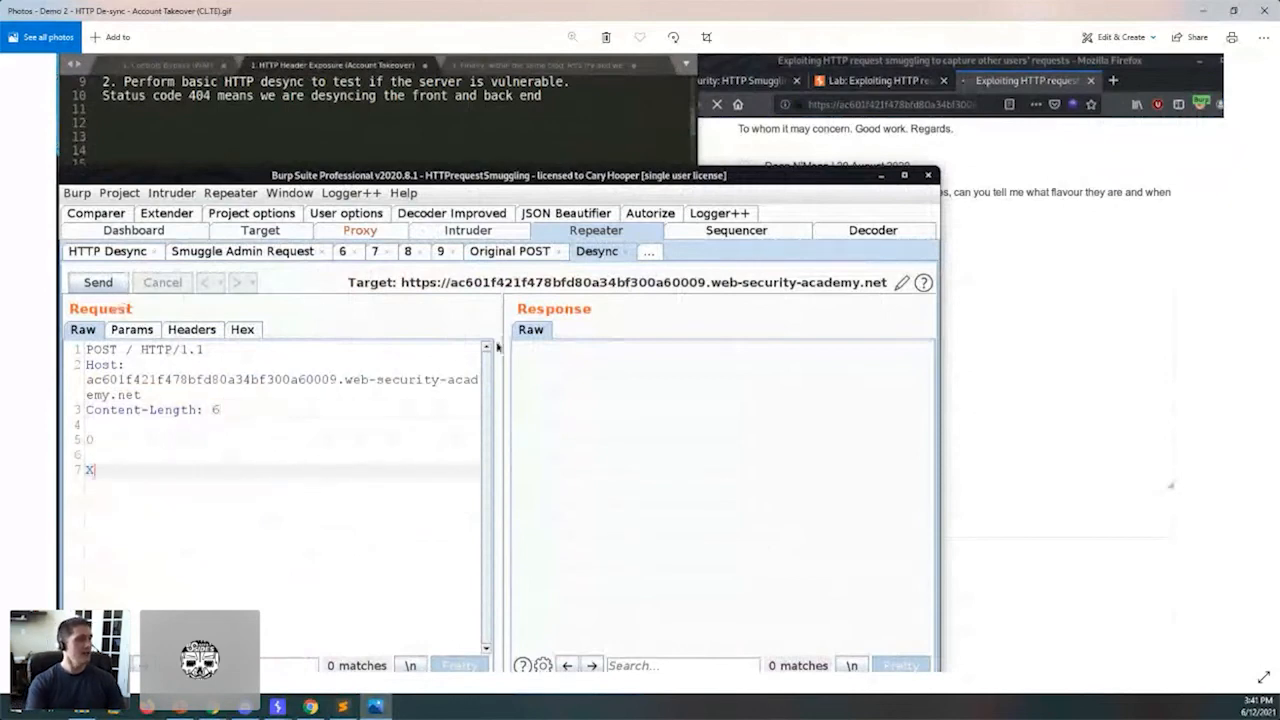
click(98, 282)
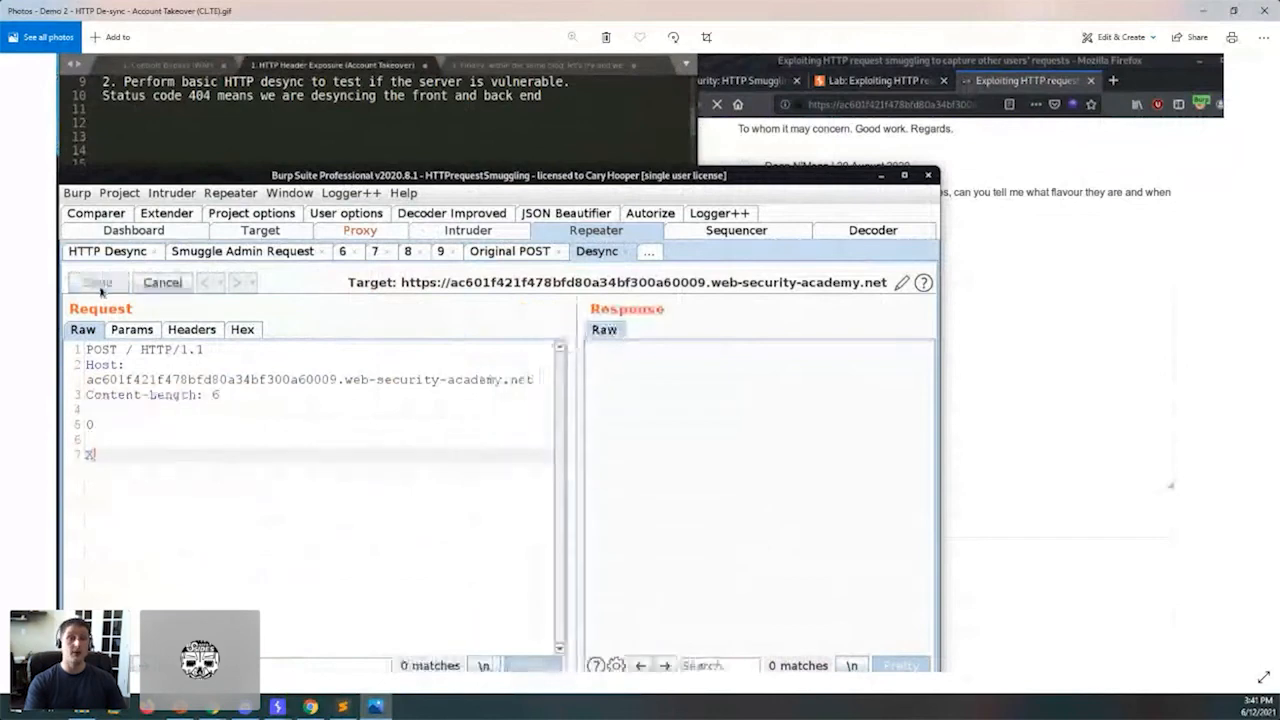
click(97, 282)
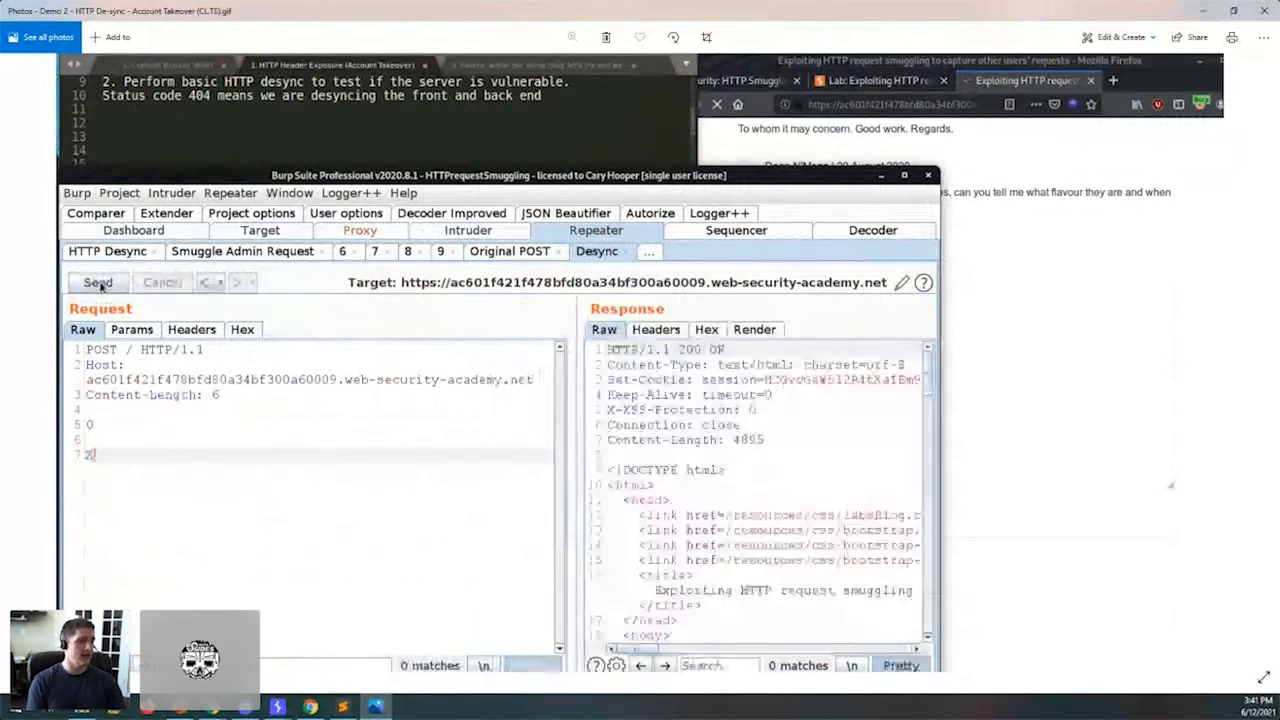
click(97, 282)
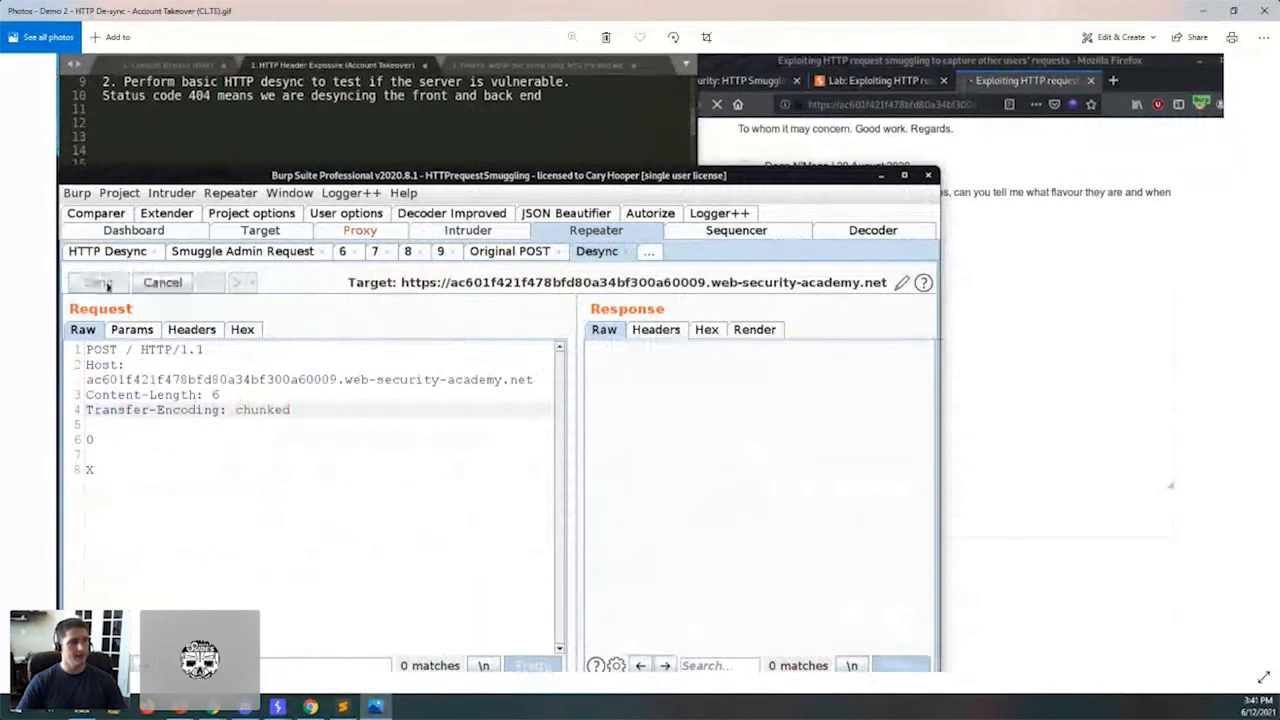
click(97, 282)
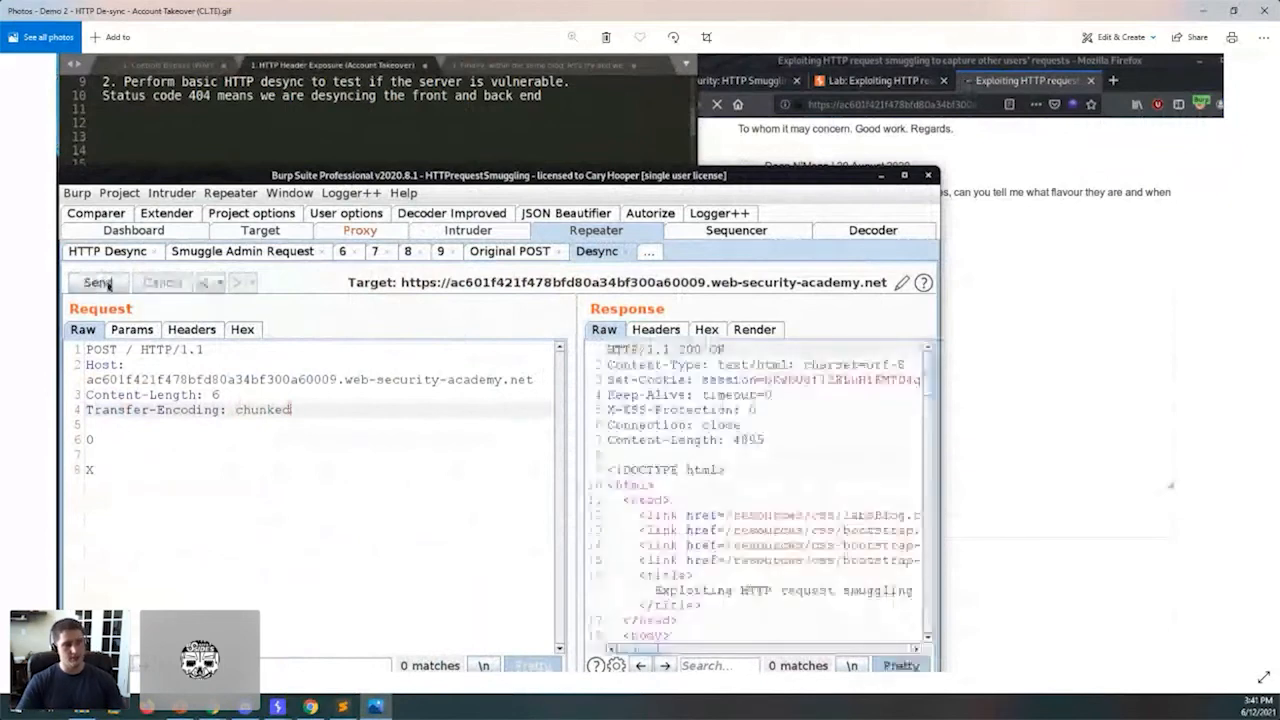
click(98, 282)
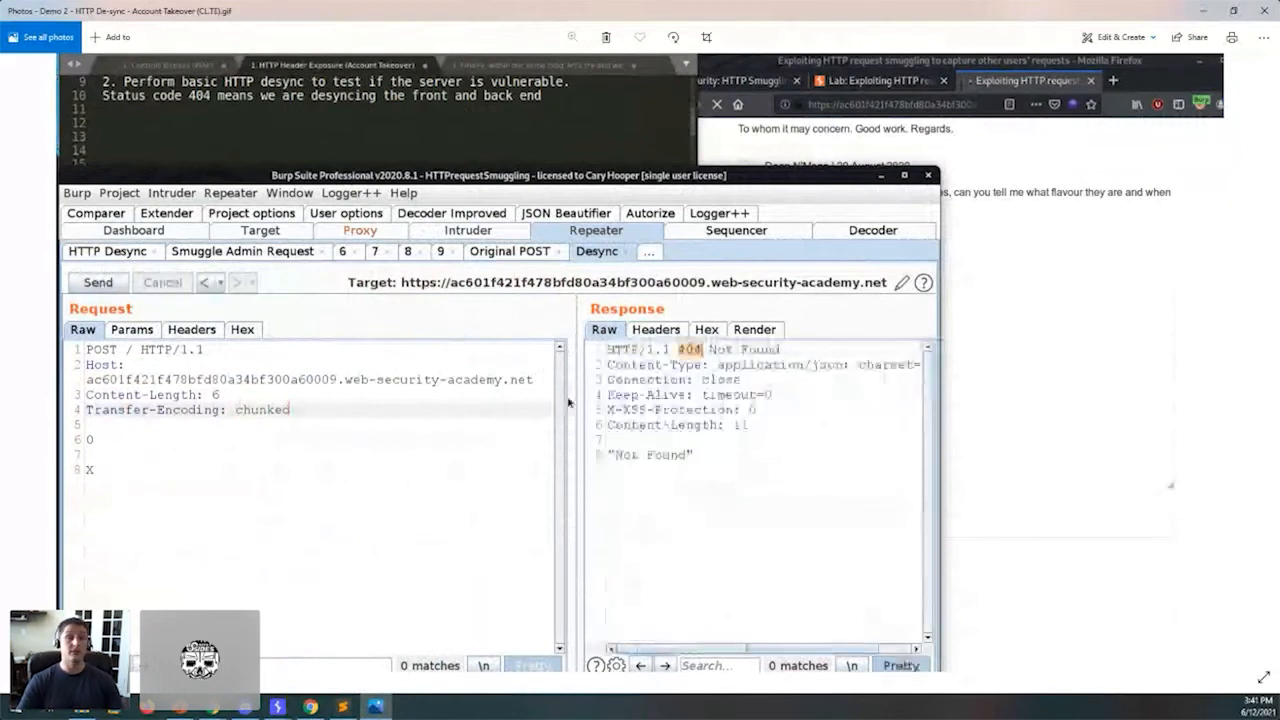
click(98, 282)
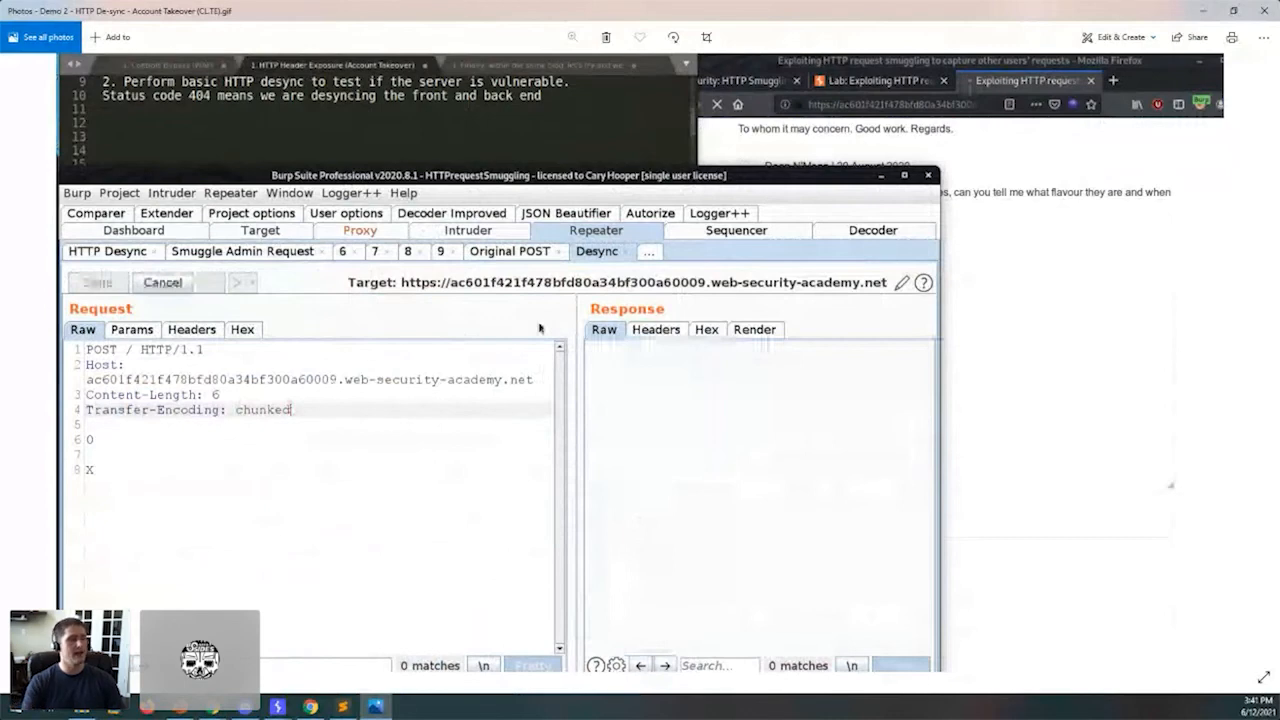
click(359, 230)
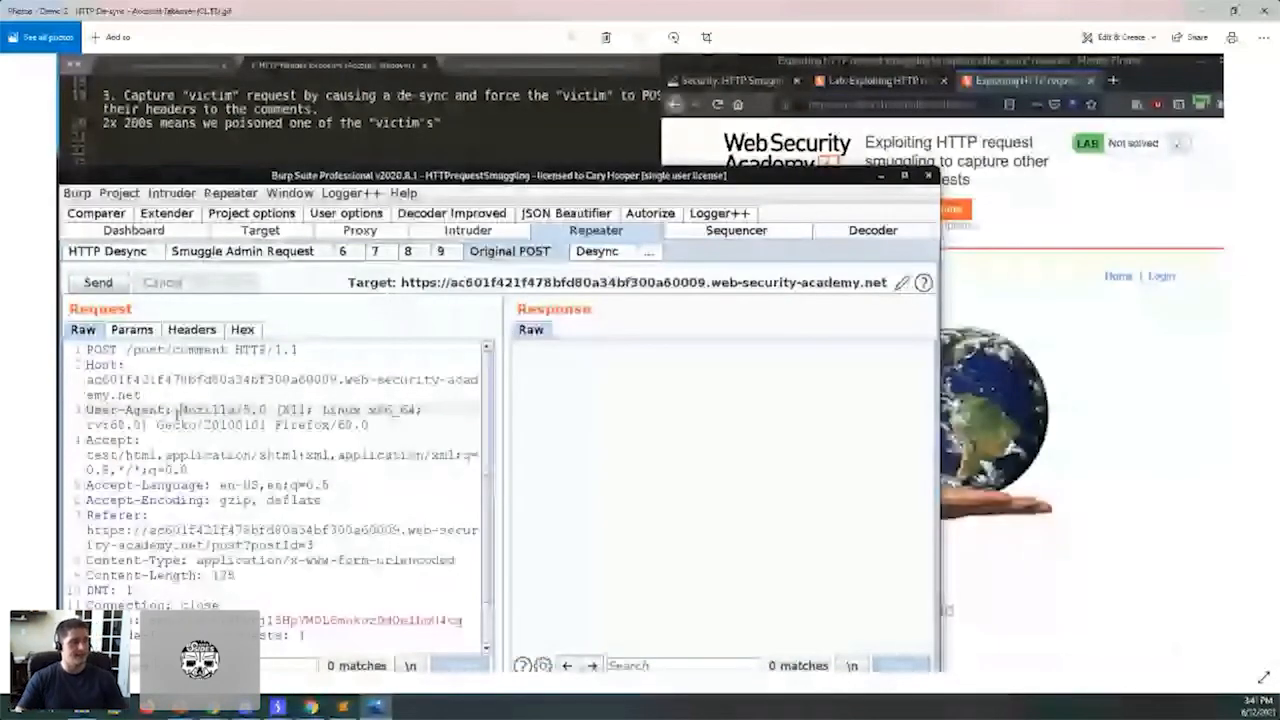
Step: Build a smuggled POST /post/comment with Content-Length 800 and comment HACKED! from the original request
click(97, 282)
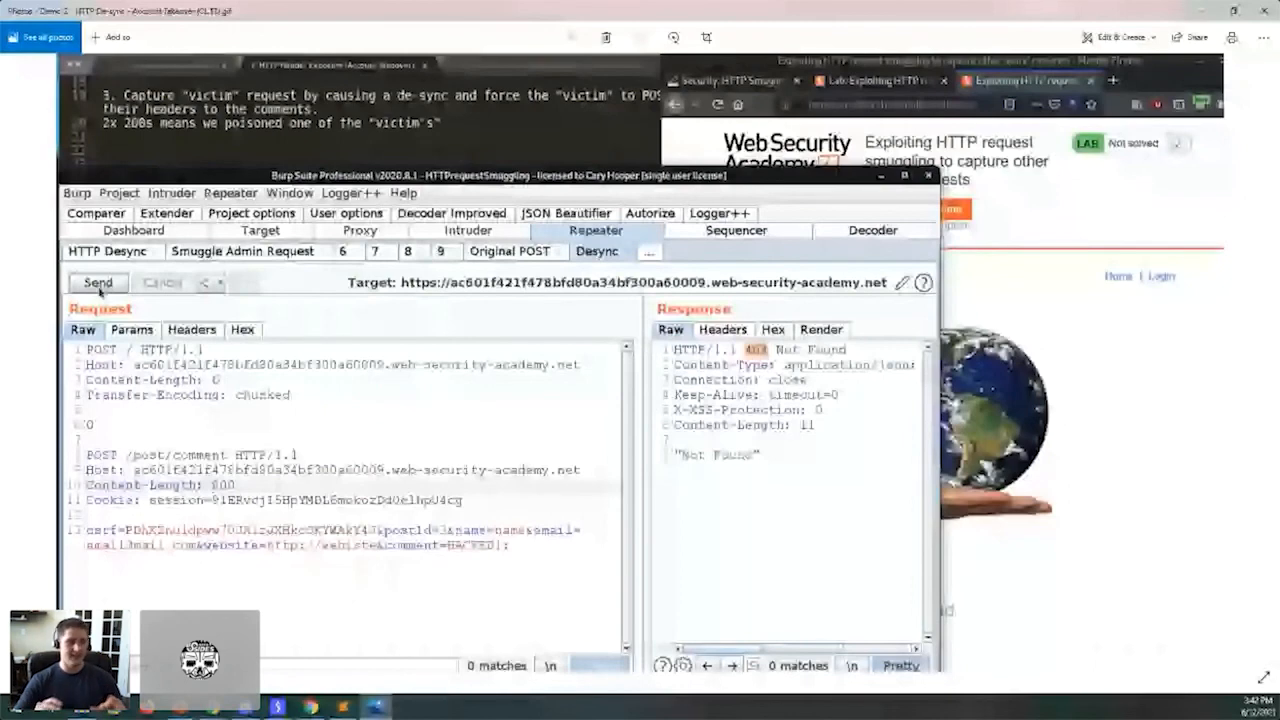
Step: Resend the smuggling request repeatedly, getting a 500 then two 200 OKs that signal a poisoned victim
click(98, 282)
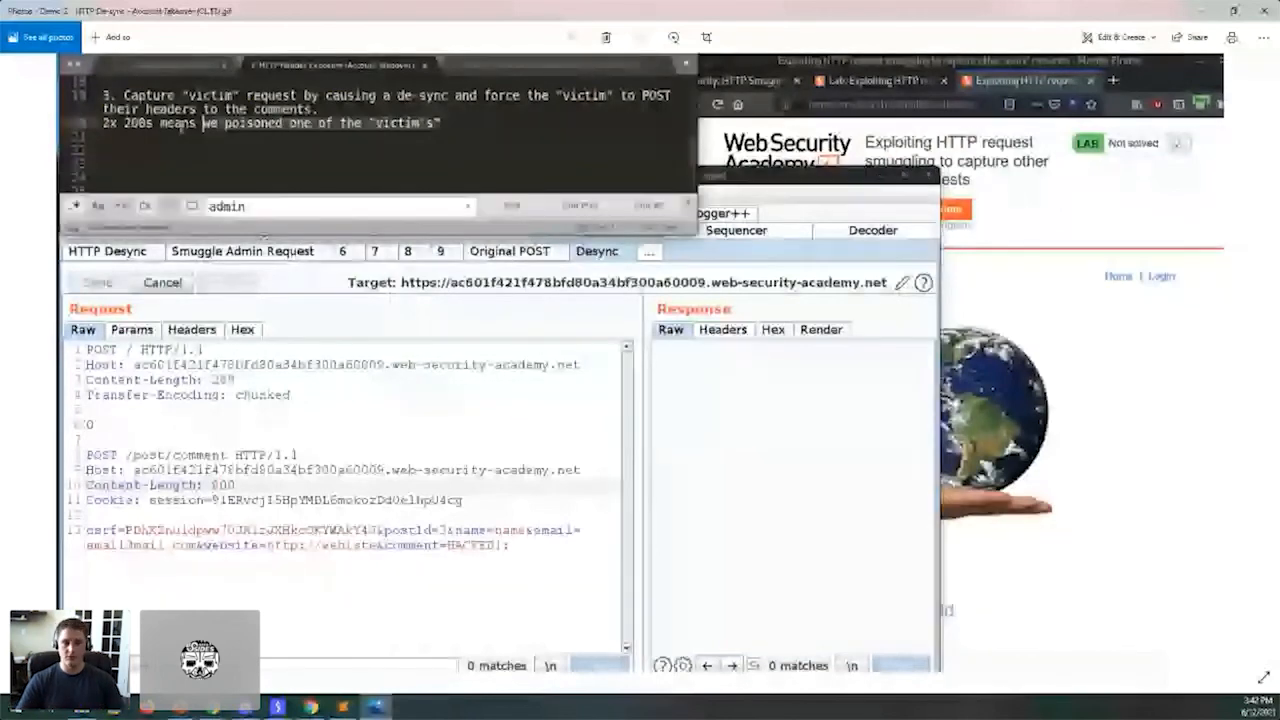
click(97, 282)
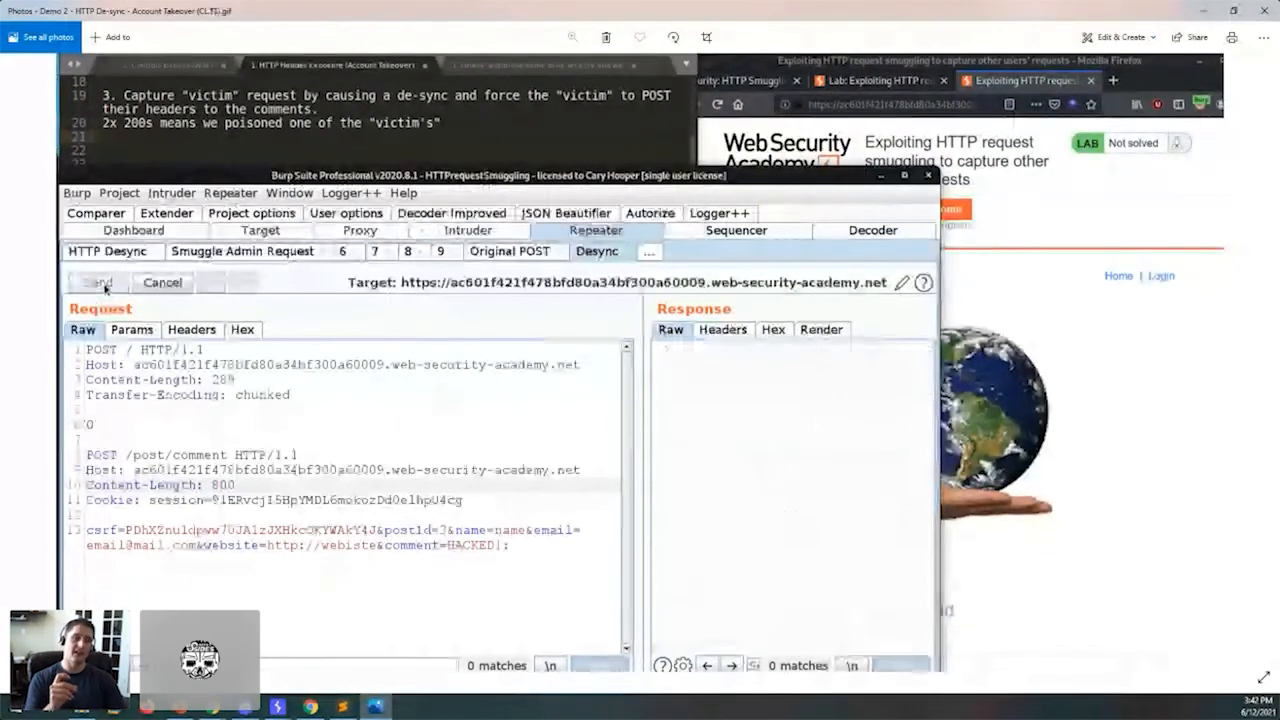
click(94, 282)
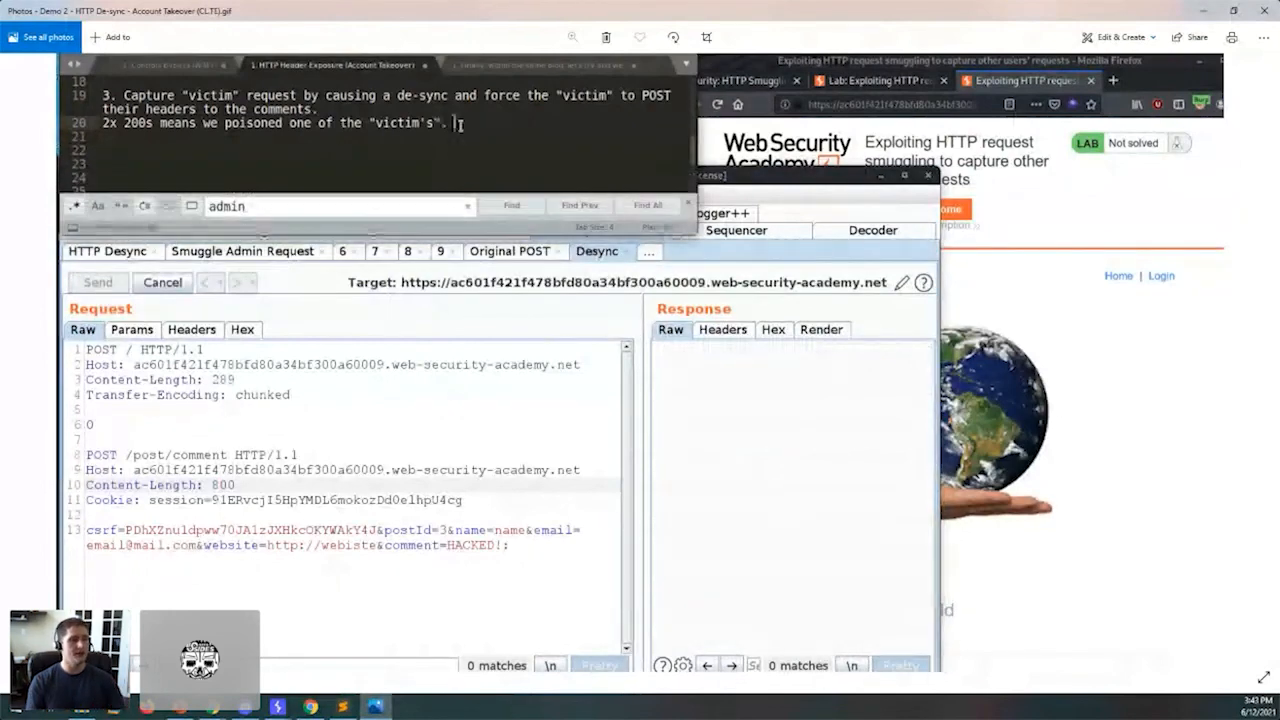
text(Otherwise, we're pois)
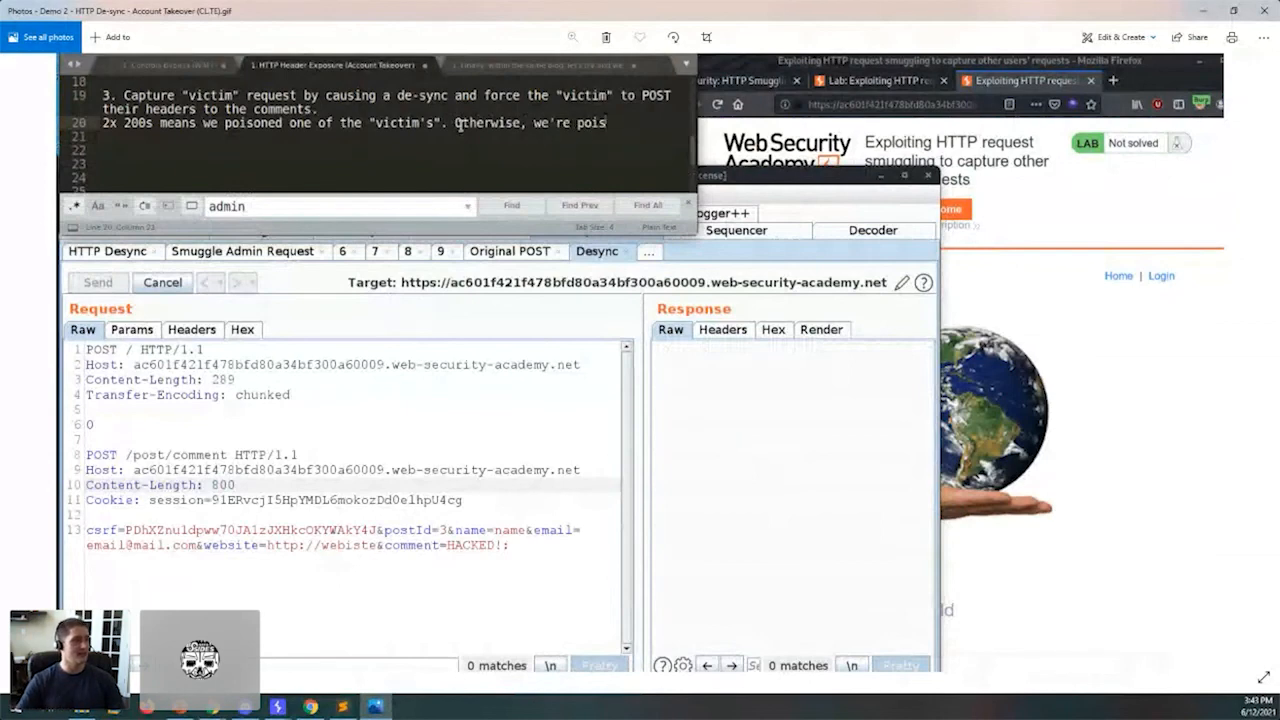
click(97, 282)
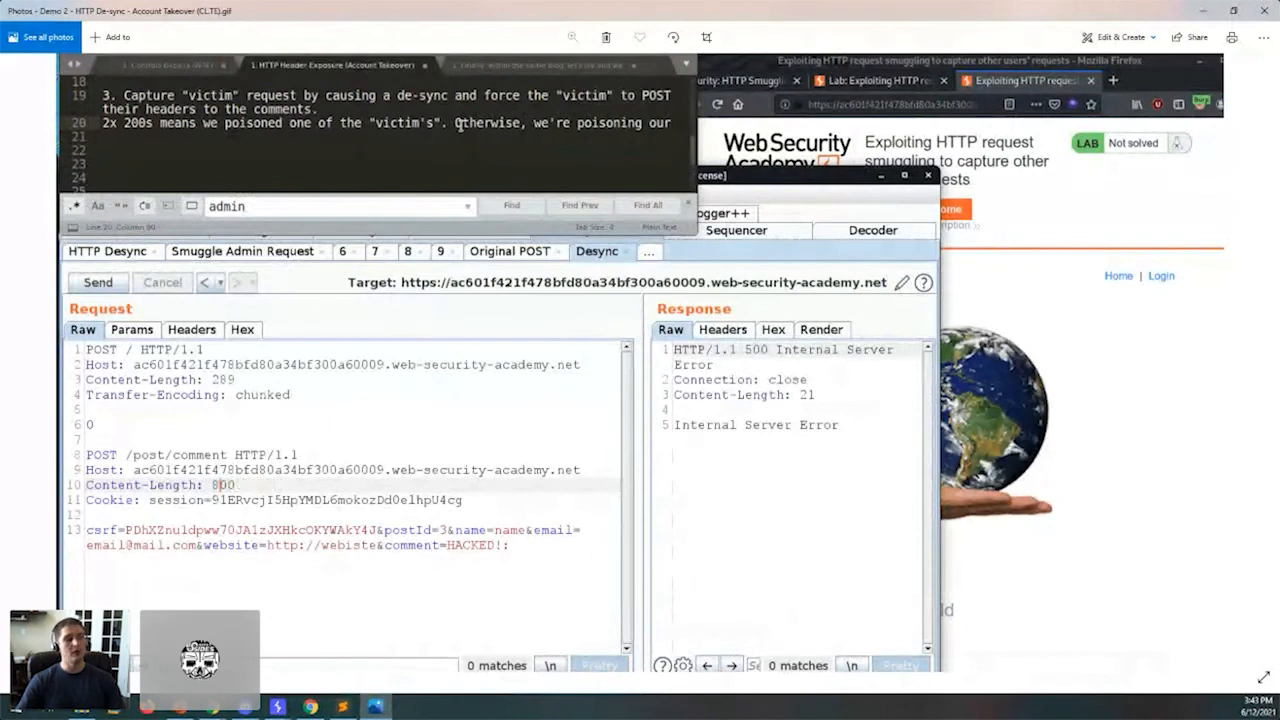
click(97, 282)
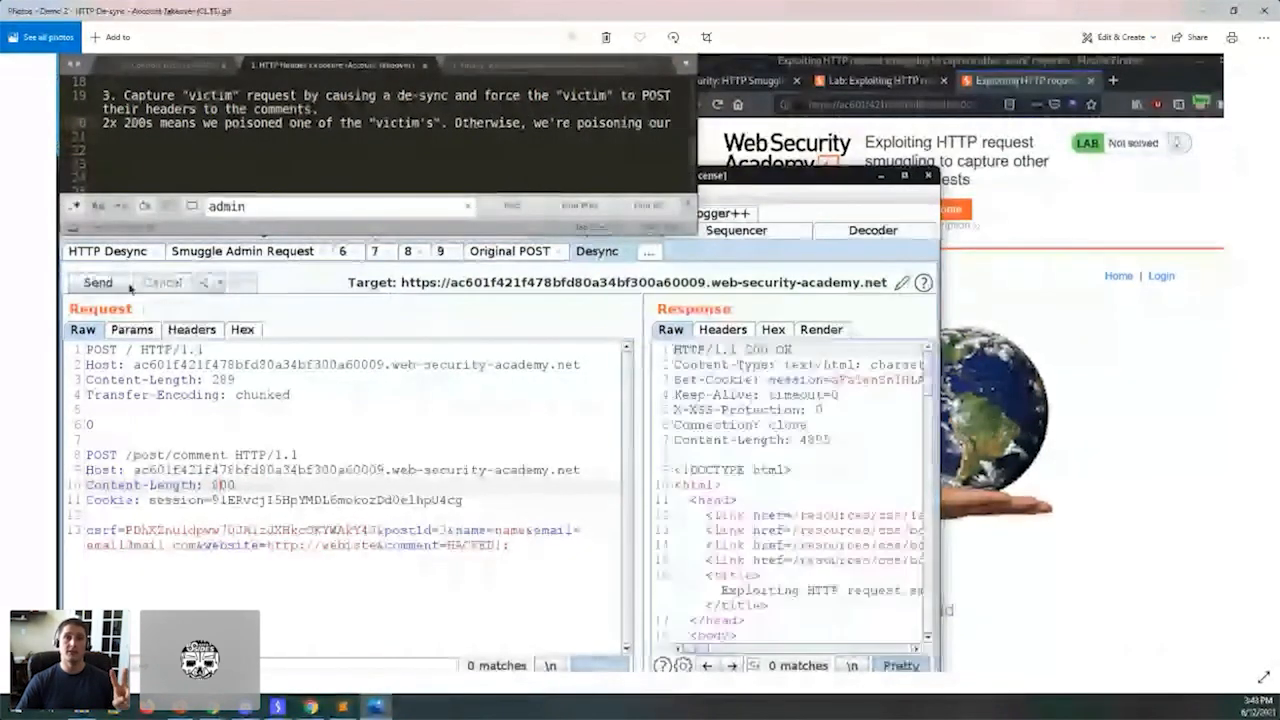
click(98, 282)
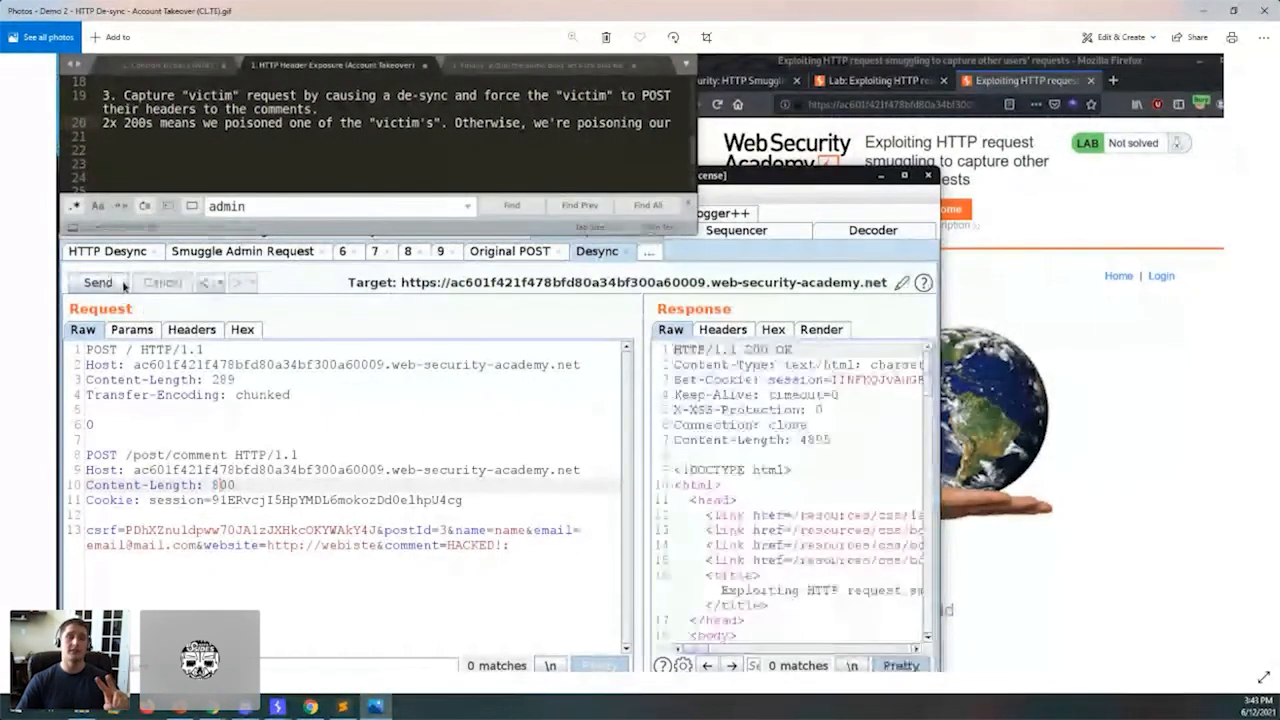
click(97, 282)
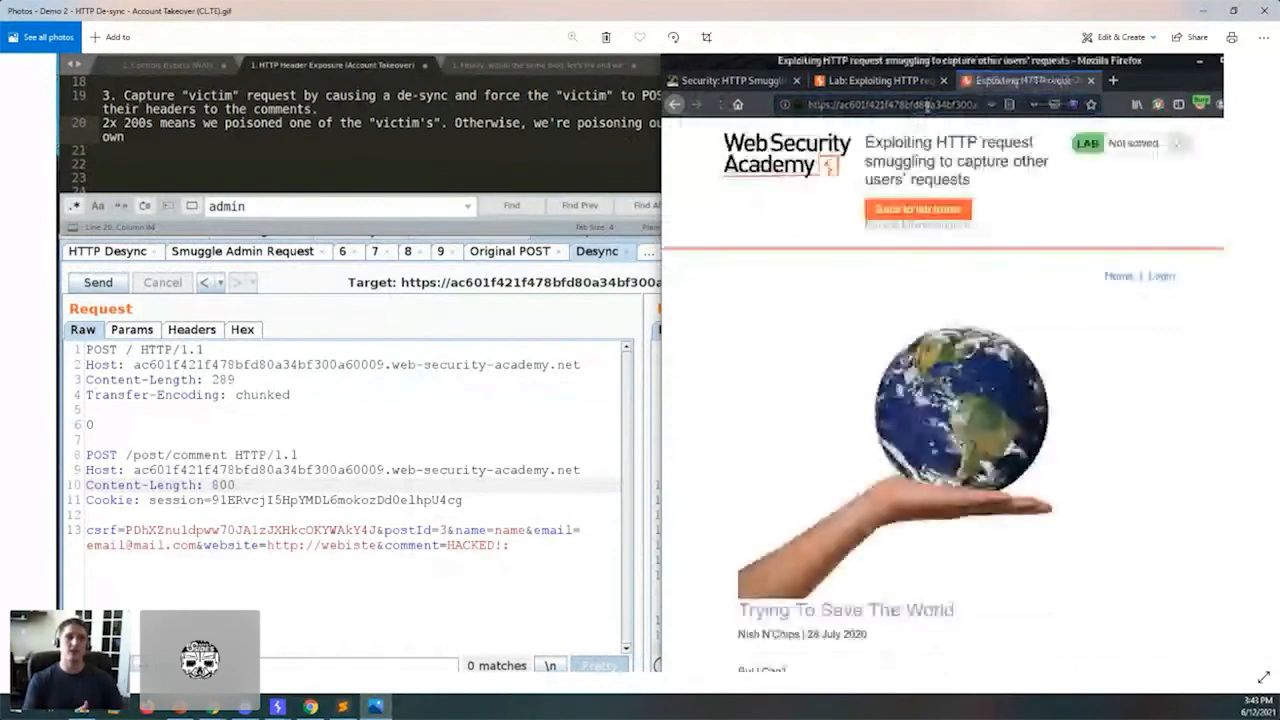
Step: Scroll to the Comments and view the HACKED! comment holding the victim's request and session cookie
scroll(down, 3)
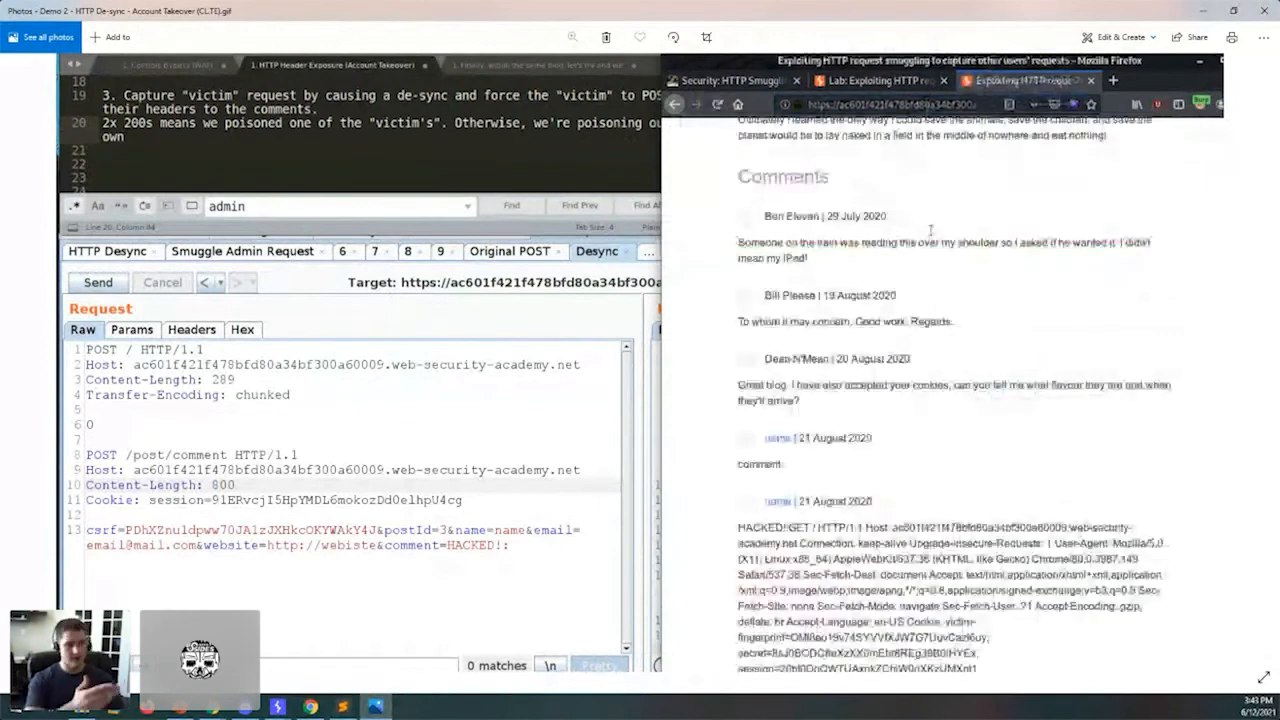
scroll(down, 3)
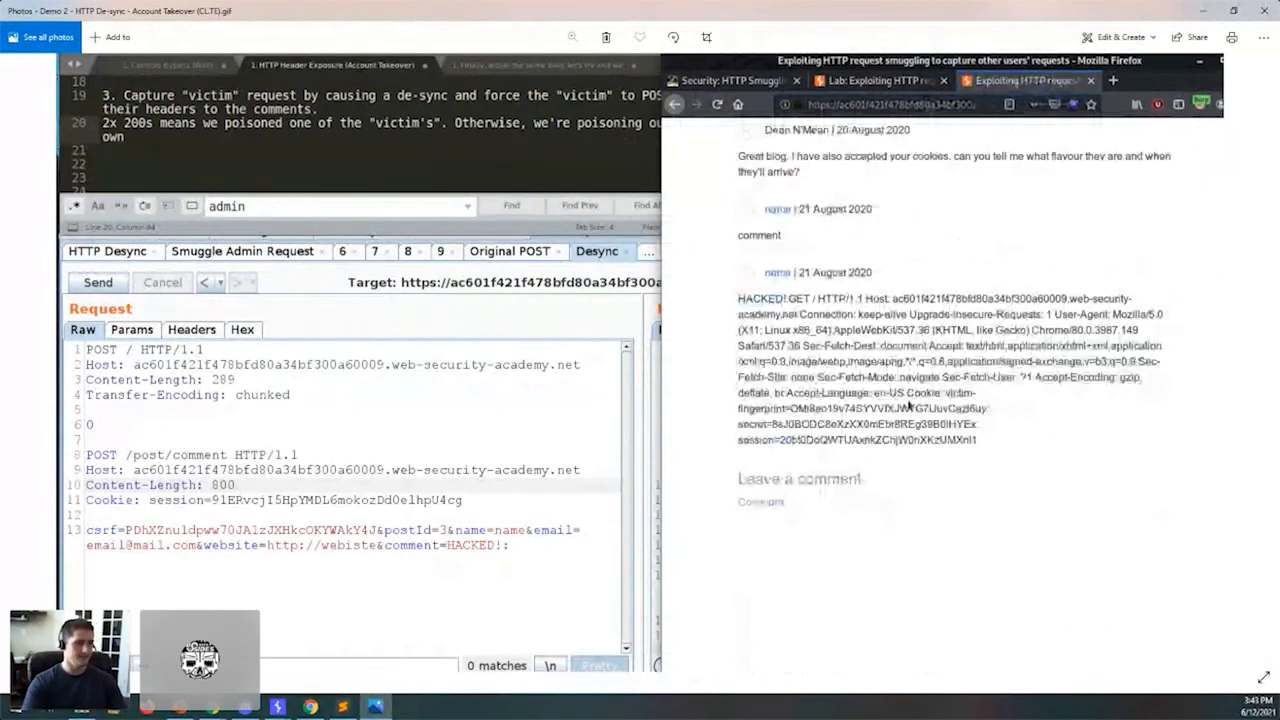
drag(902, 393, 977, 440)
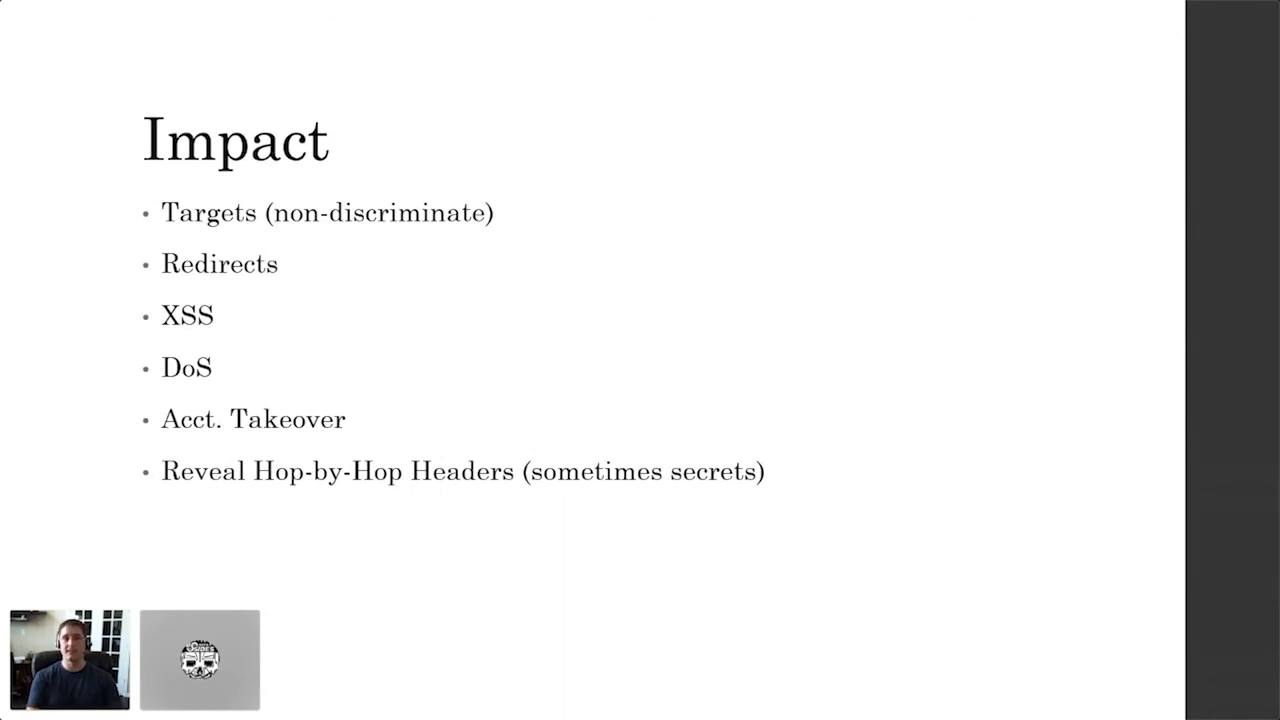
Step: Present the Impact slide on redirects, XSS, DoS and account takeover, then move to Review
key(right)
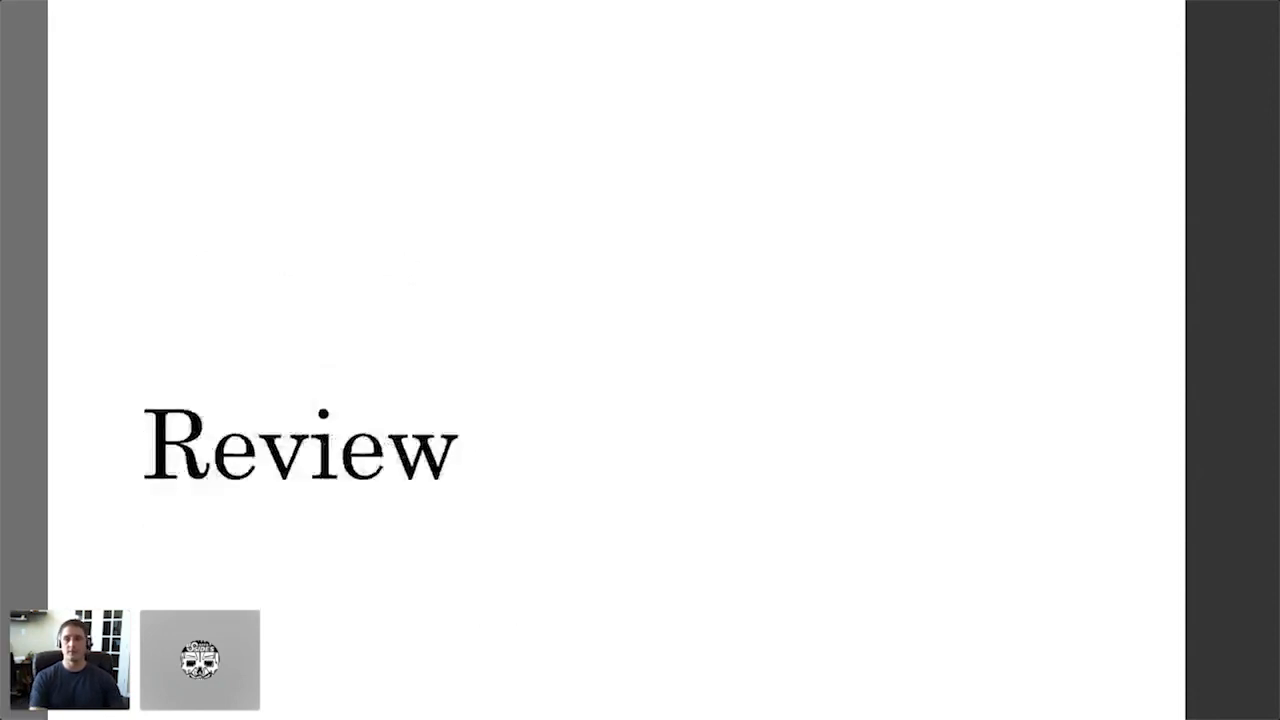
Step: Advance to the Review bullets on HTTP/1.1 chunked encoding and HTTP pipelining
key(Right)
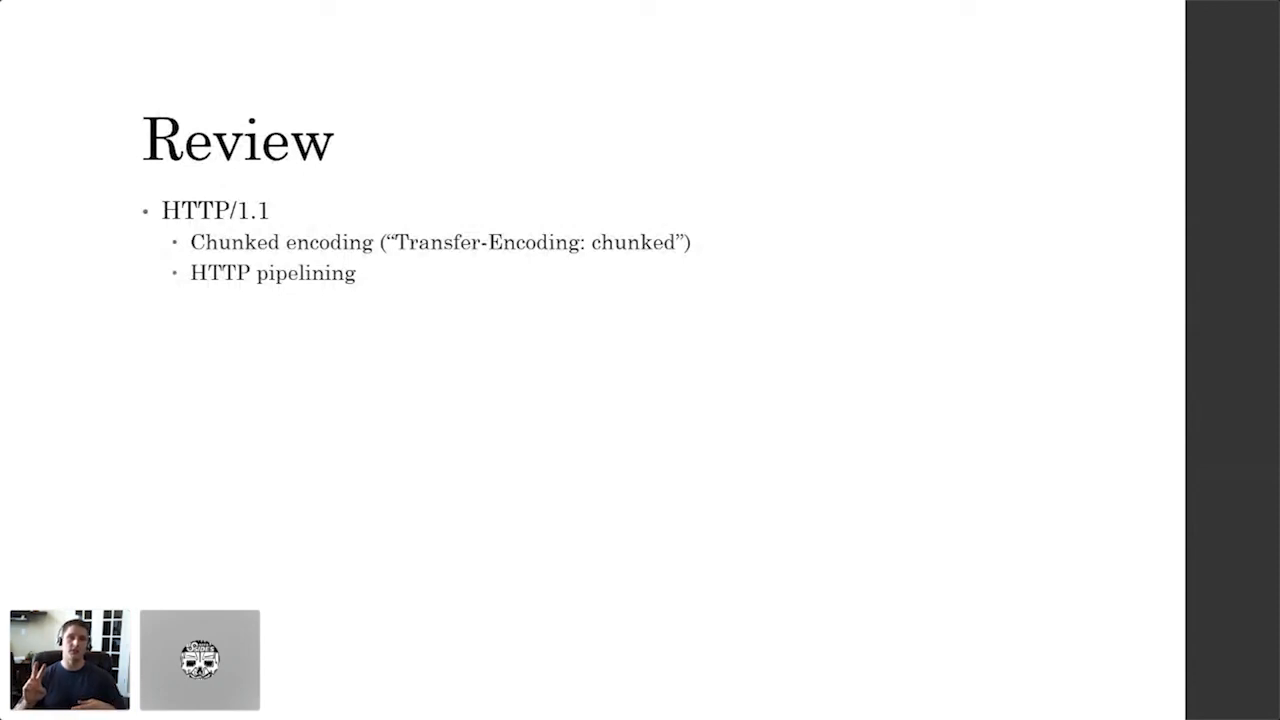